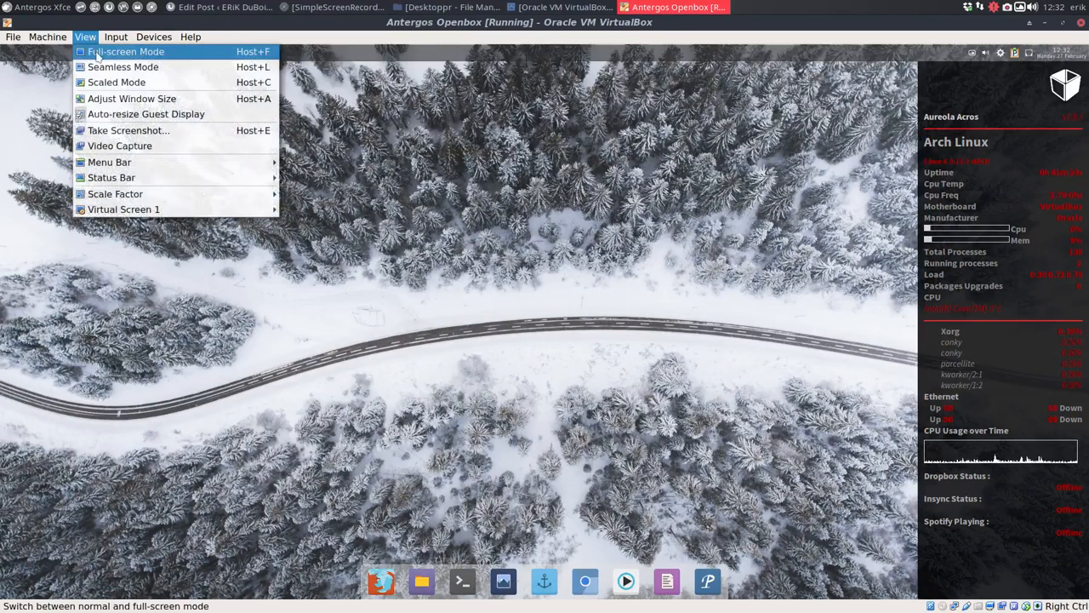
Switch the Antergos VM to full-screen and bring up the desktop's root menu.
click(126, 51)
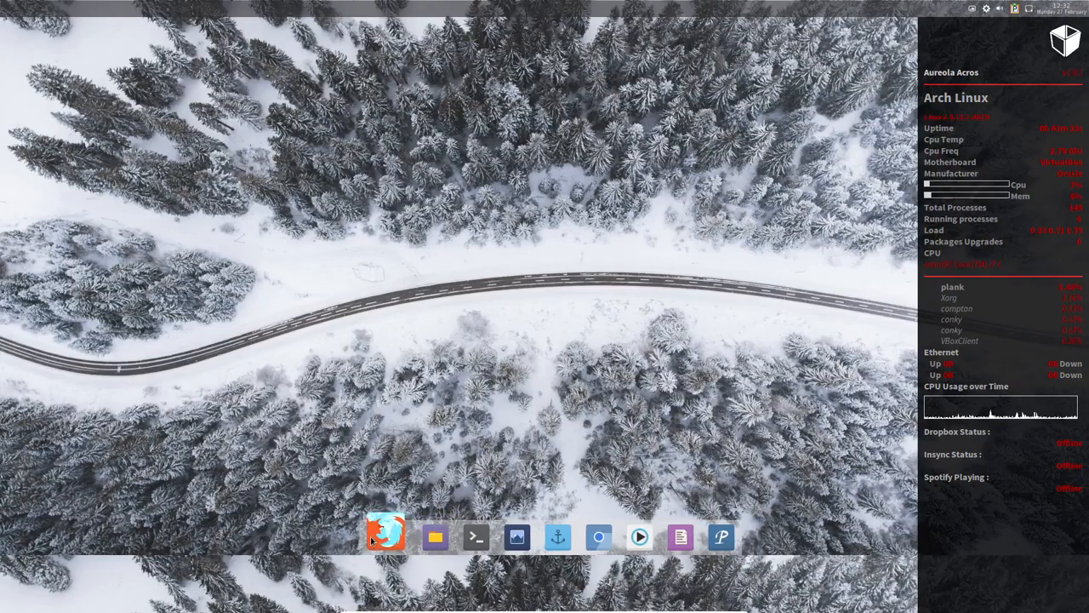
right_click(385, 536)
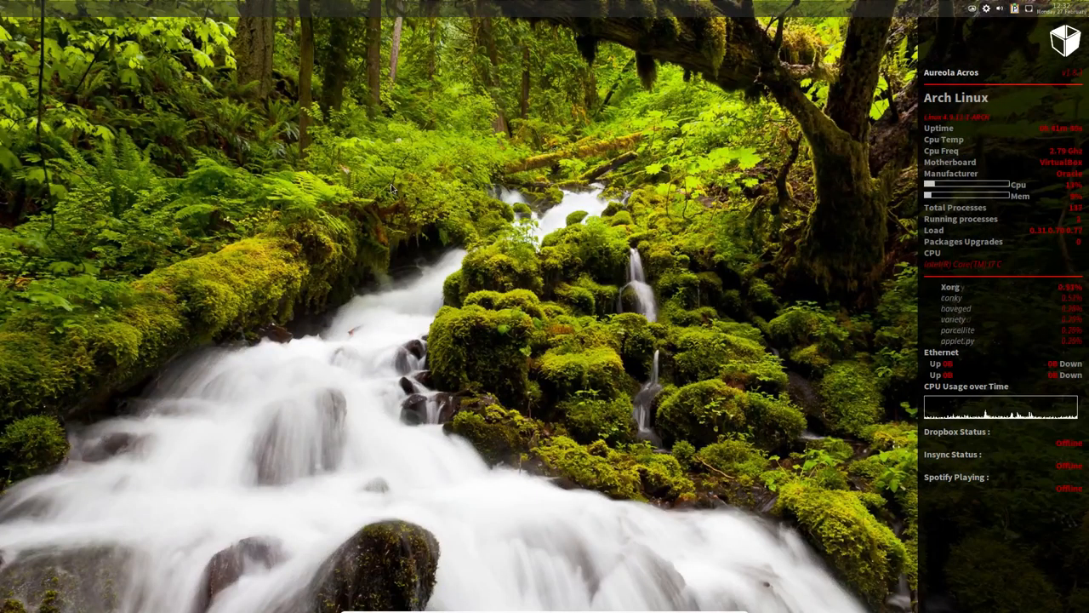
mouse_move(145, 126)
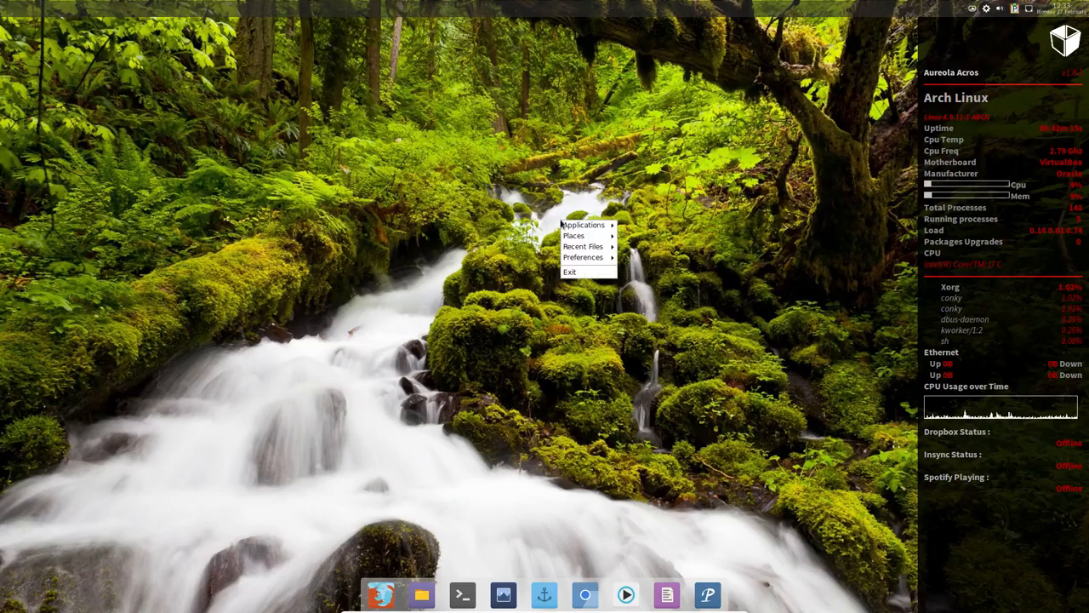
Expand the Applications submenu to list its program categories.
click(583, 225)
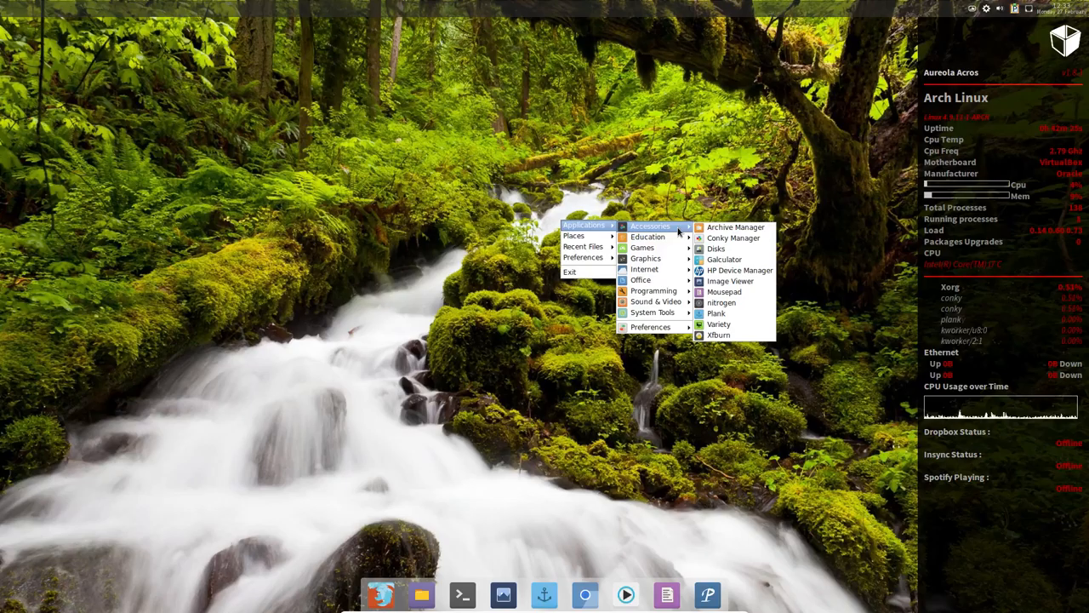
mouse_move(647, 236)
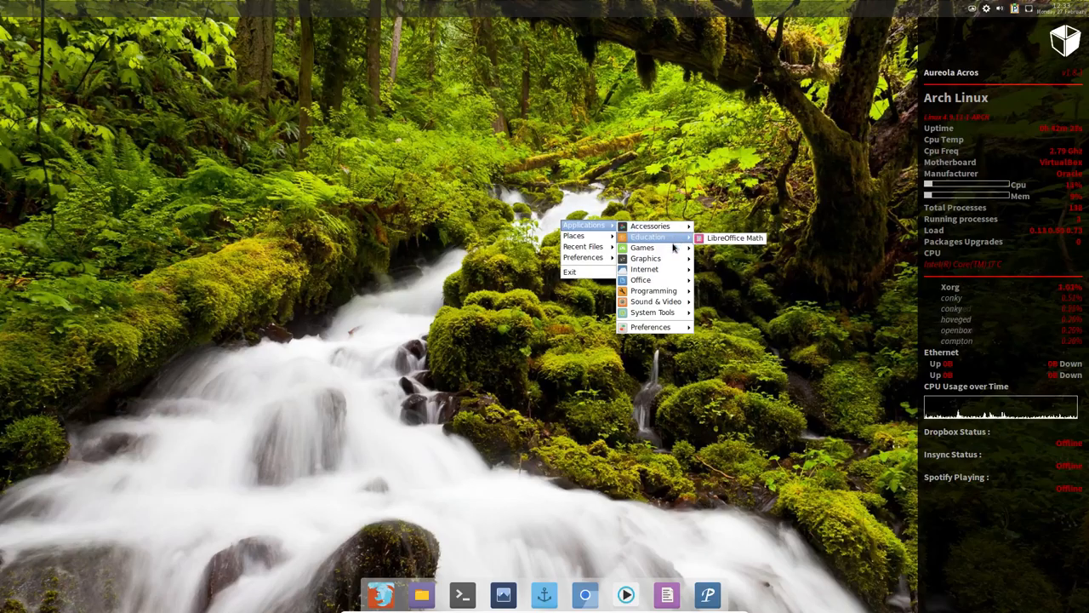
mouse_move(645, 259)
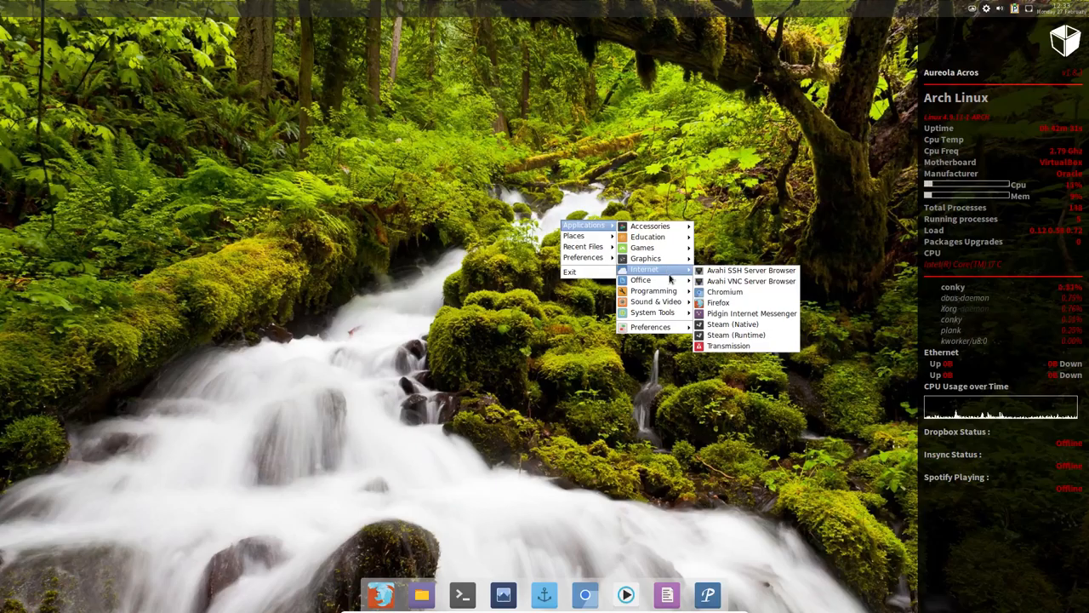
mouse_move(654, 289)
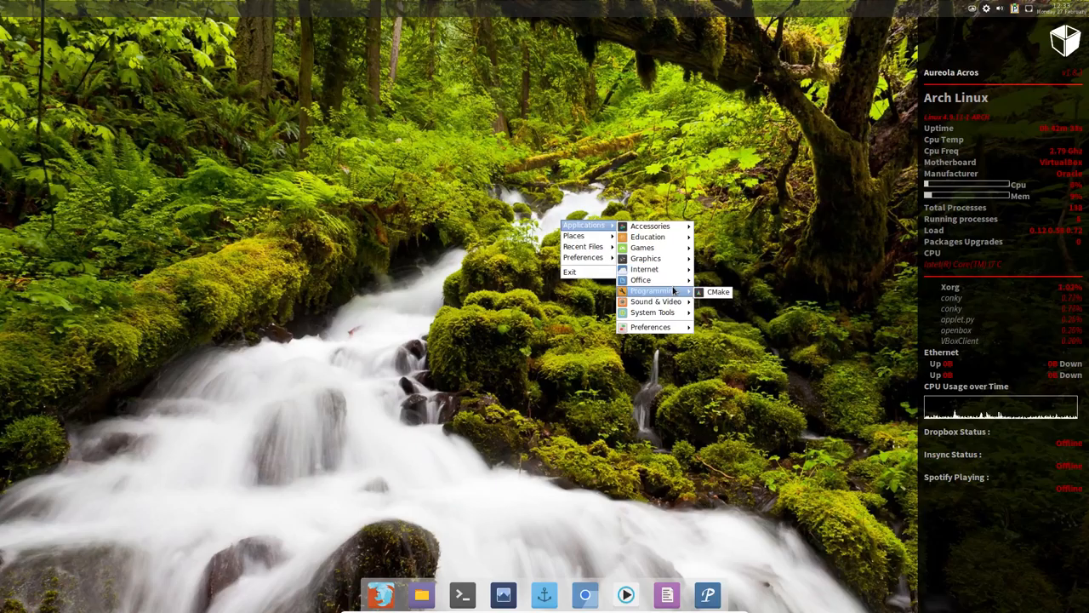
mouse_move(652, 311)
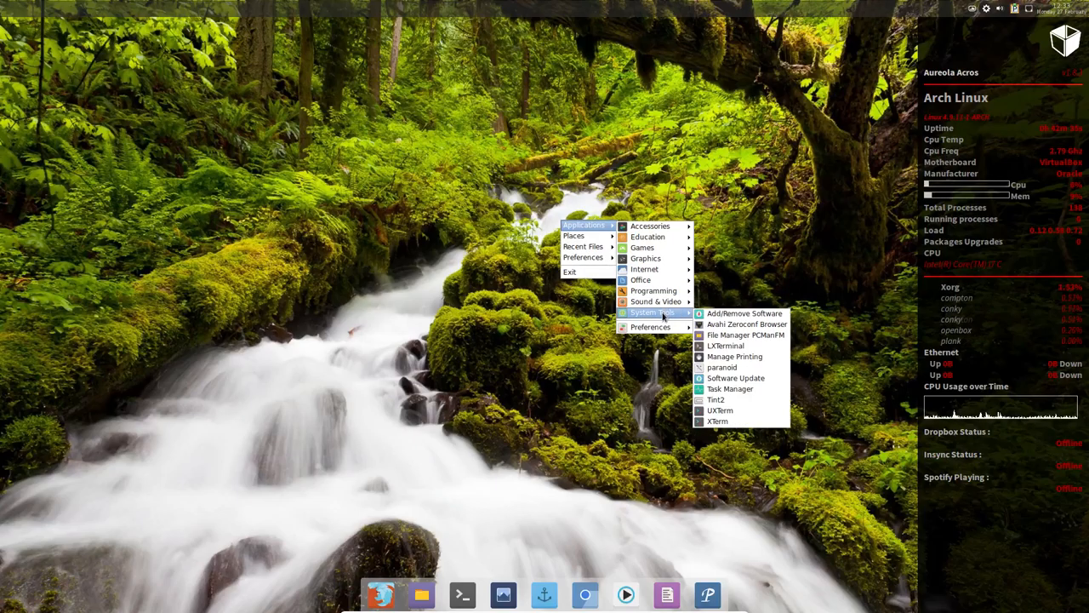
mouse_move(742, 313)
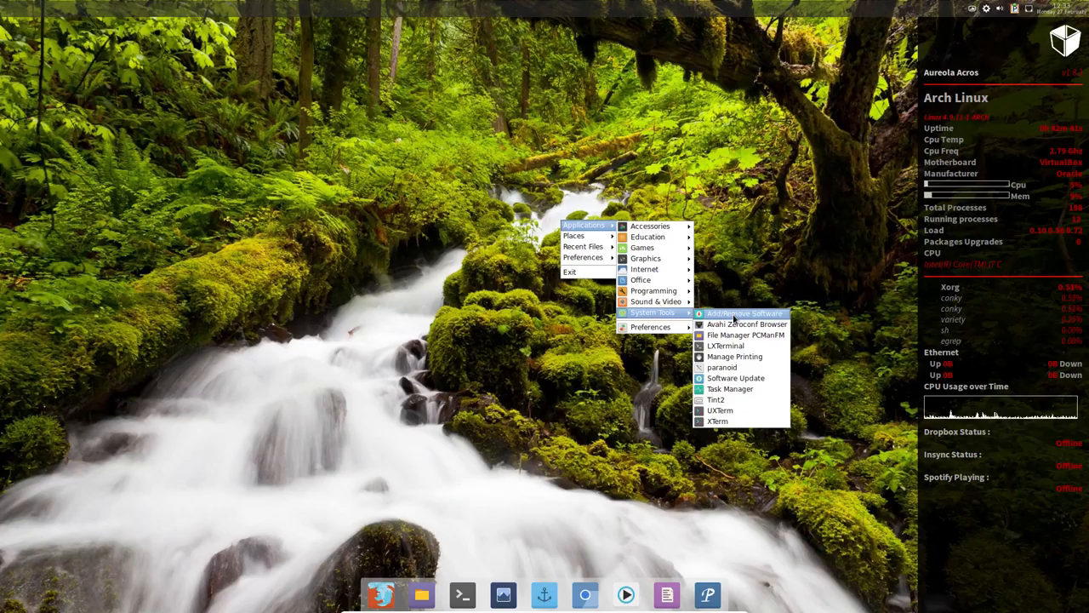
mouse_move(728, 388)
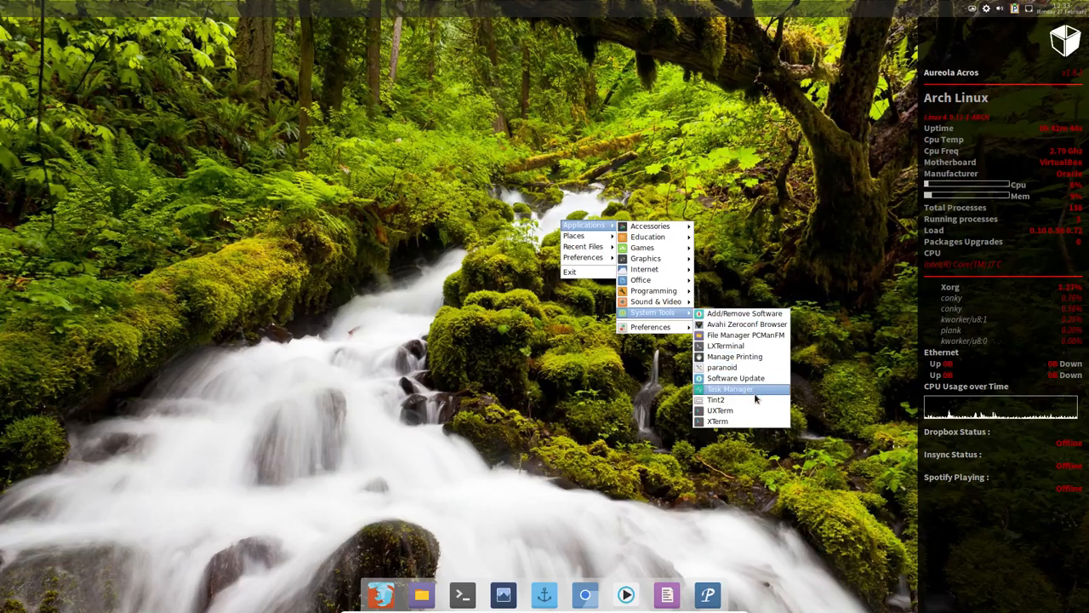
mouse_move(718, 411)
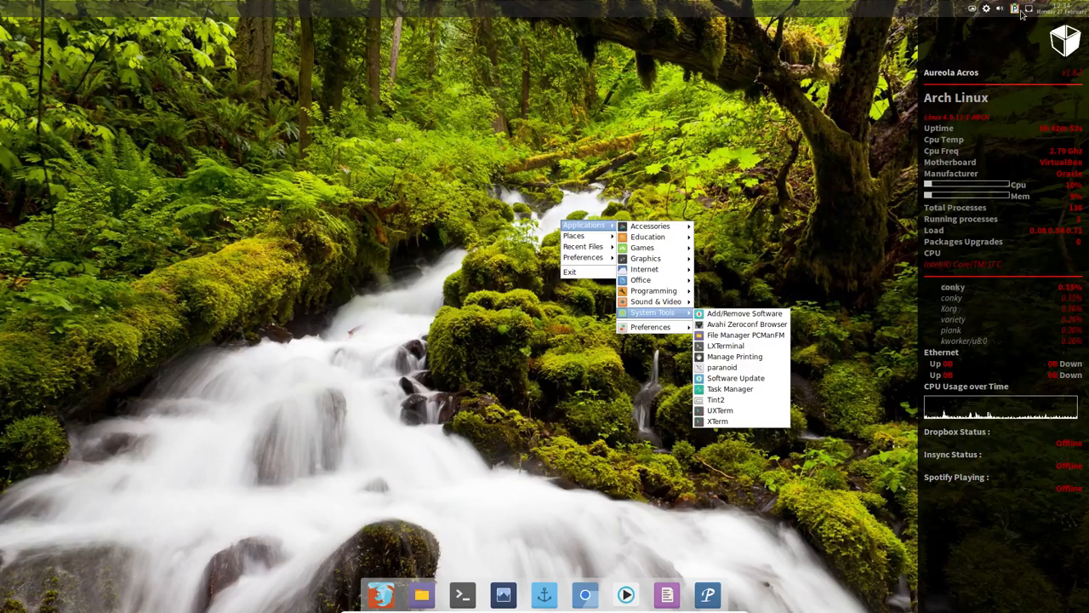
mouse_move(885, 139)
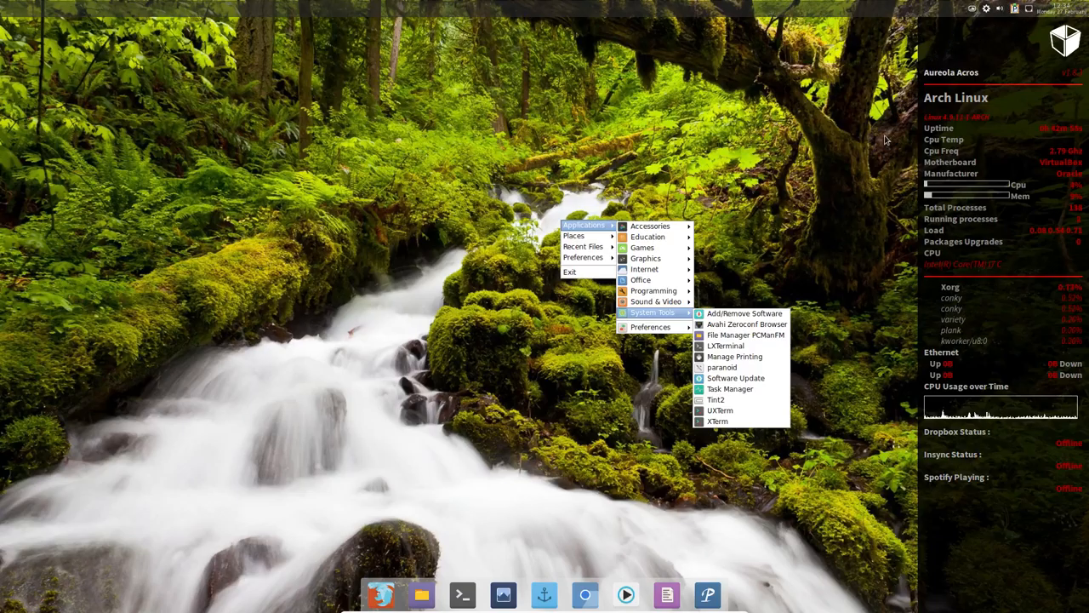
mouse_move(715, 398)
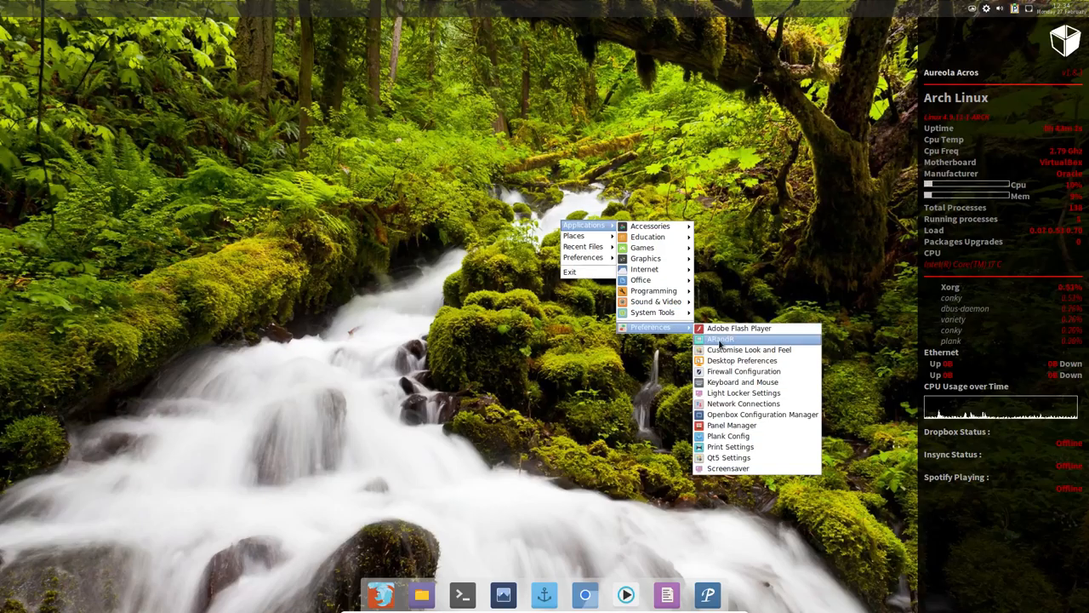
mouse_move(762, 351)
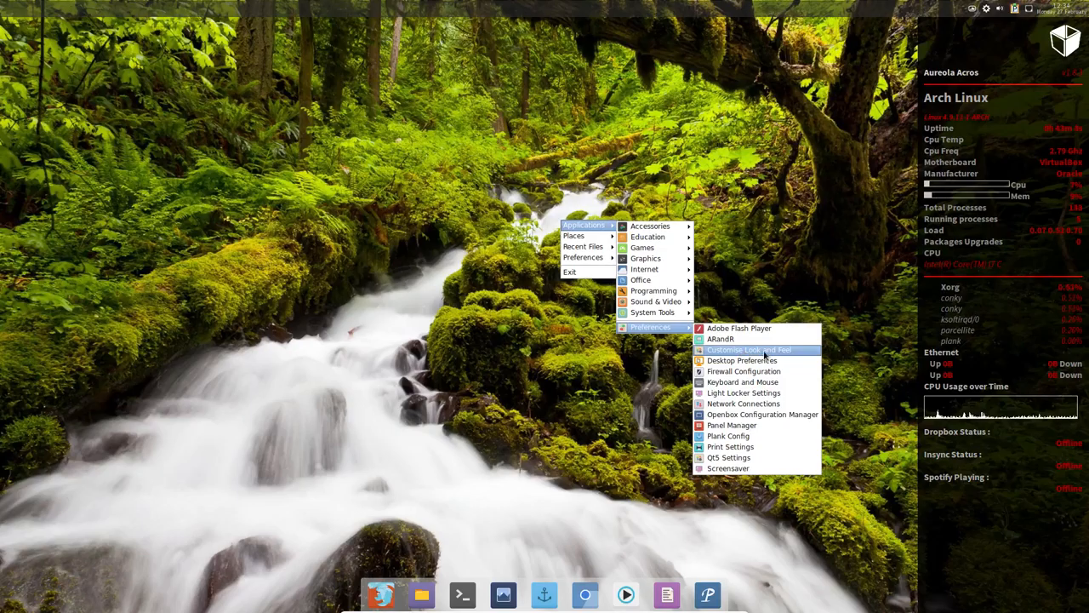
mouse_move(762, 415)
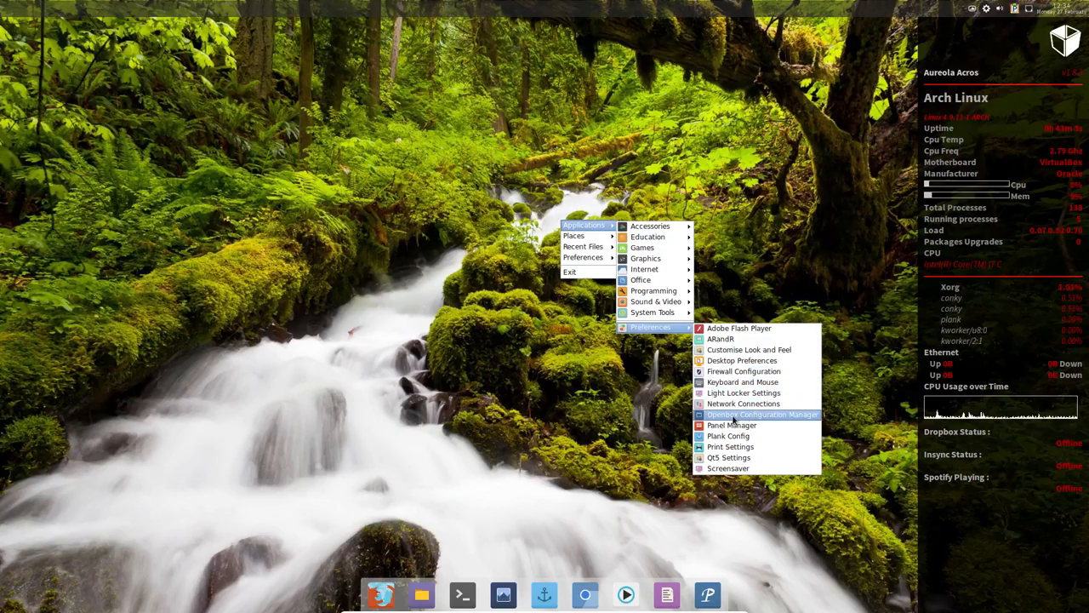
mouse_move(732, 425)
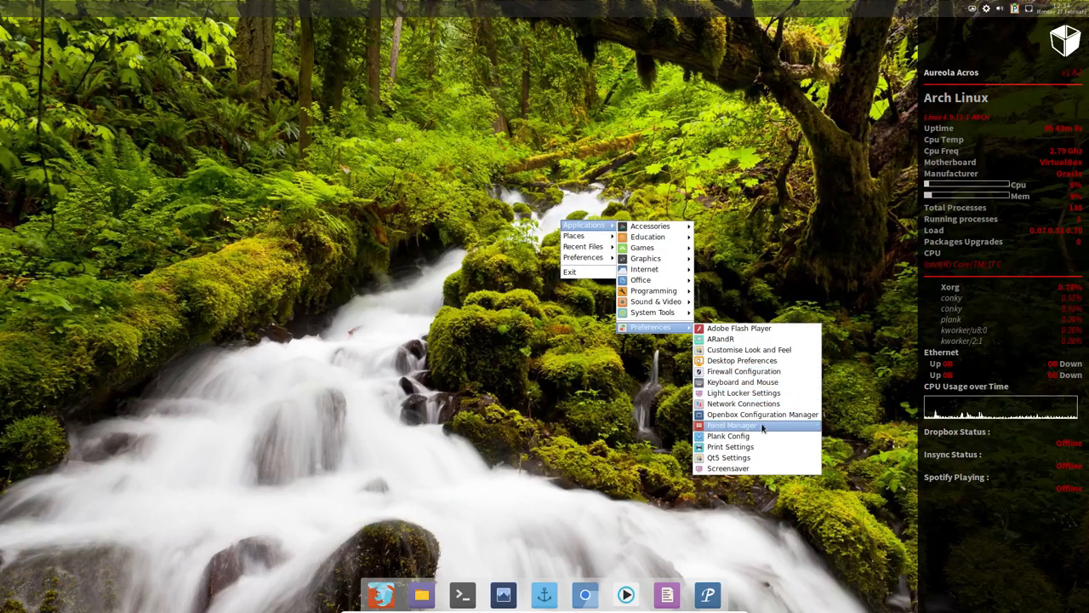
mouse_move(728, 436)
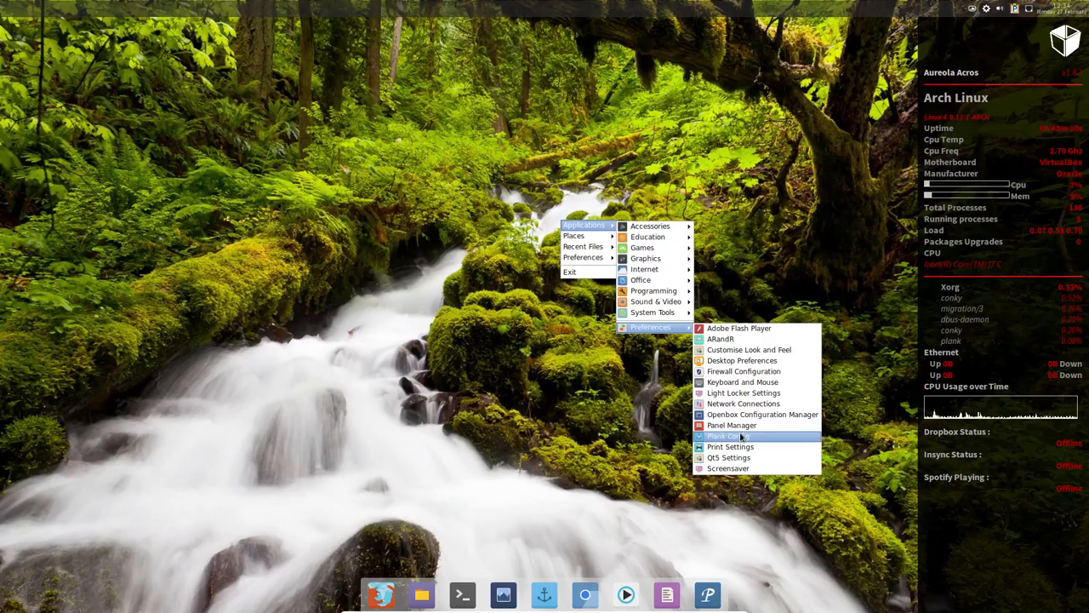
mouse_move(728, 468)
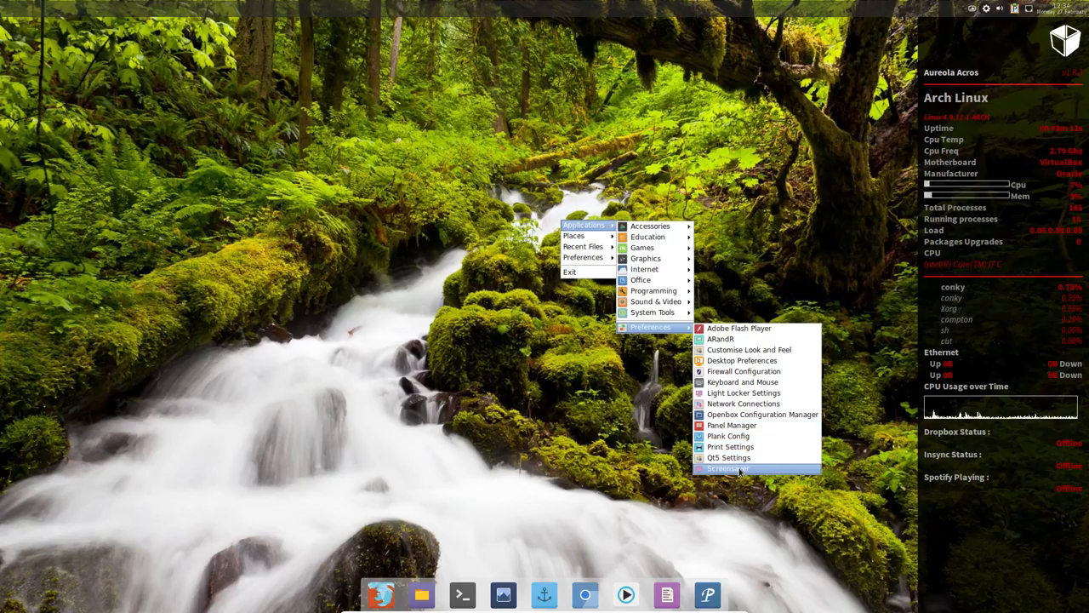
mouse_move(762, 416)
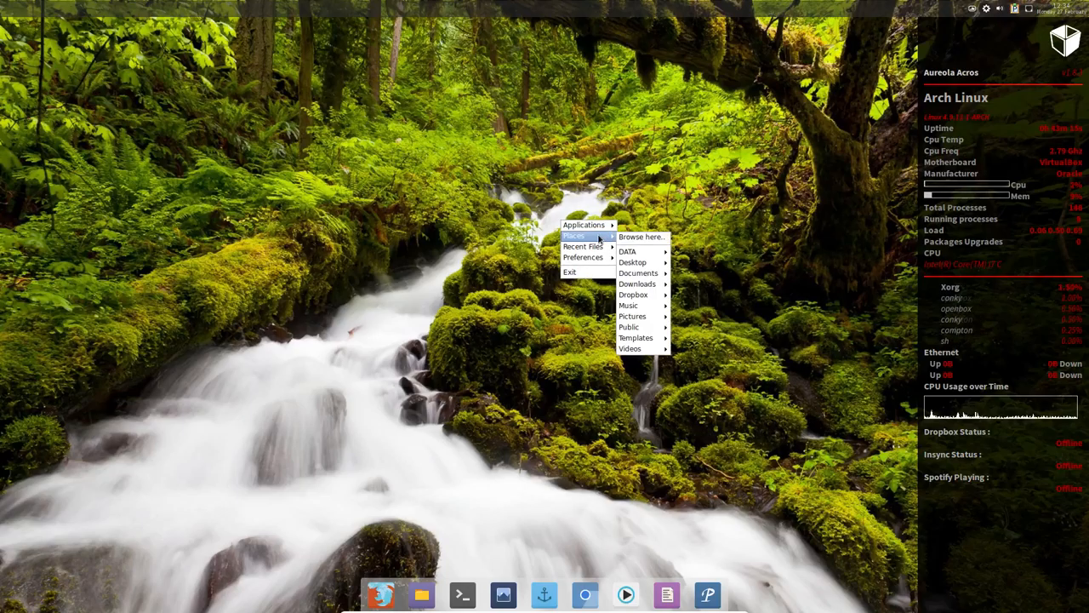
mouse_move(633, 315)
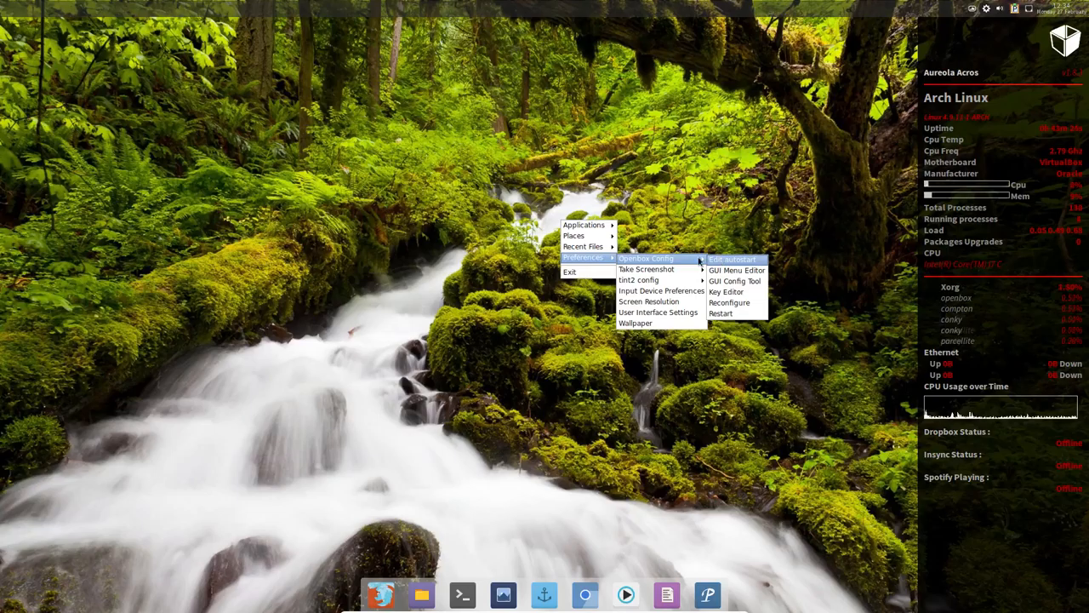
mouse_move(725, 272)
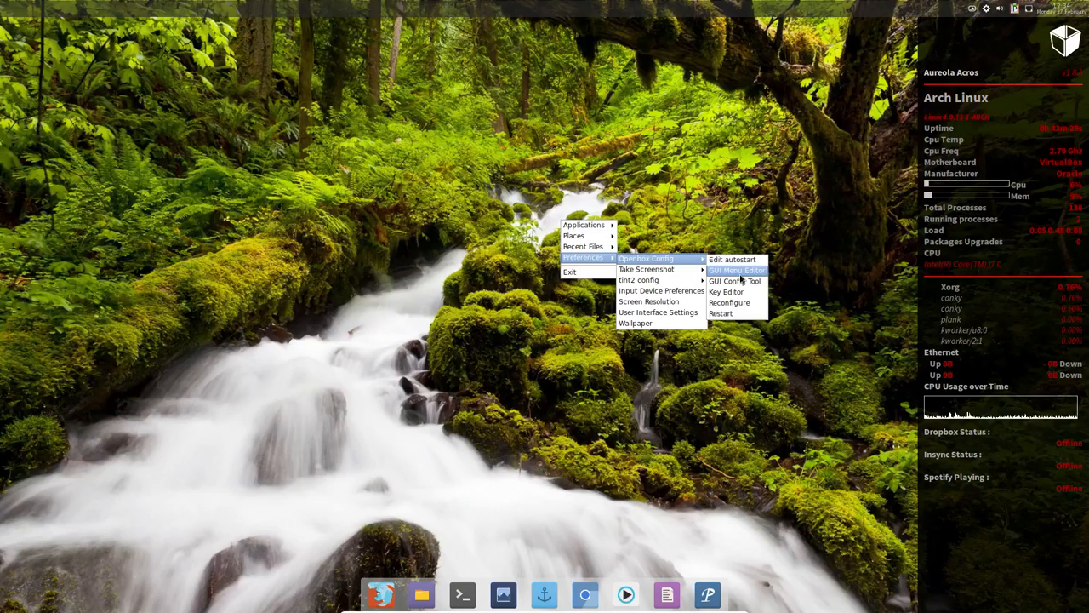
mouse_move(735, 281)
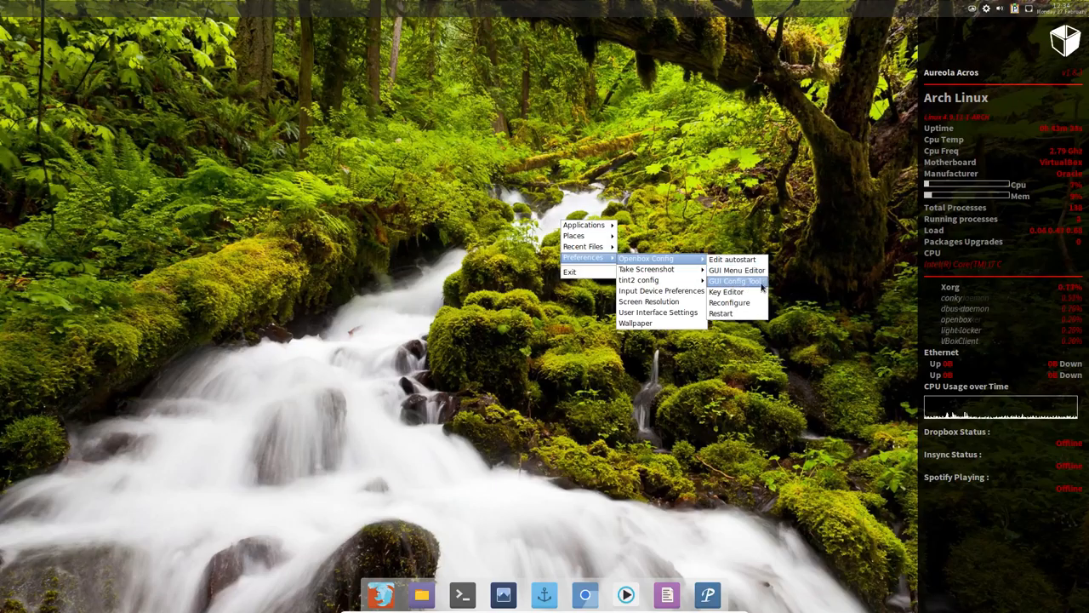
mouse_move(729, 303)
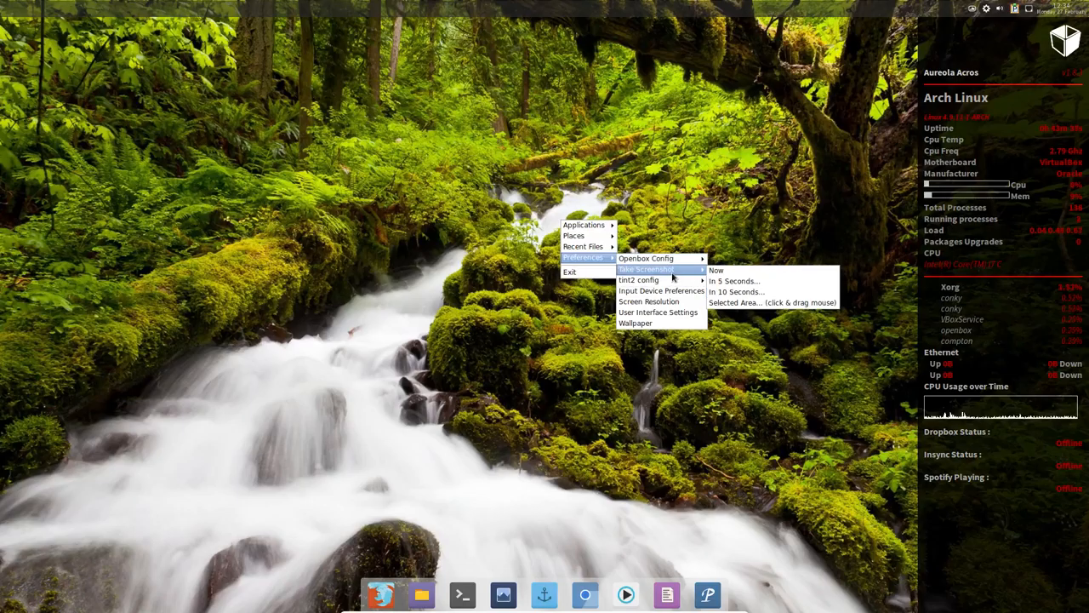
mouse_move(638, 279)
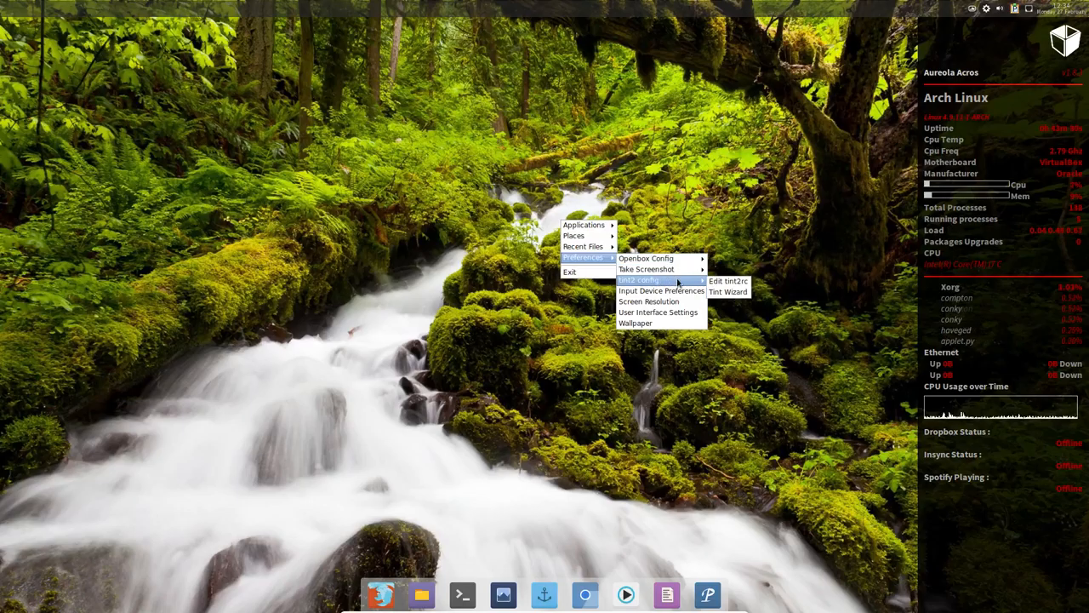
mouse_move(647, 269)
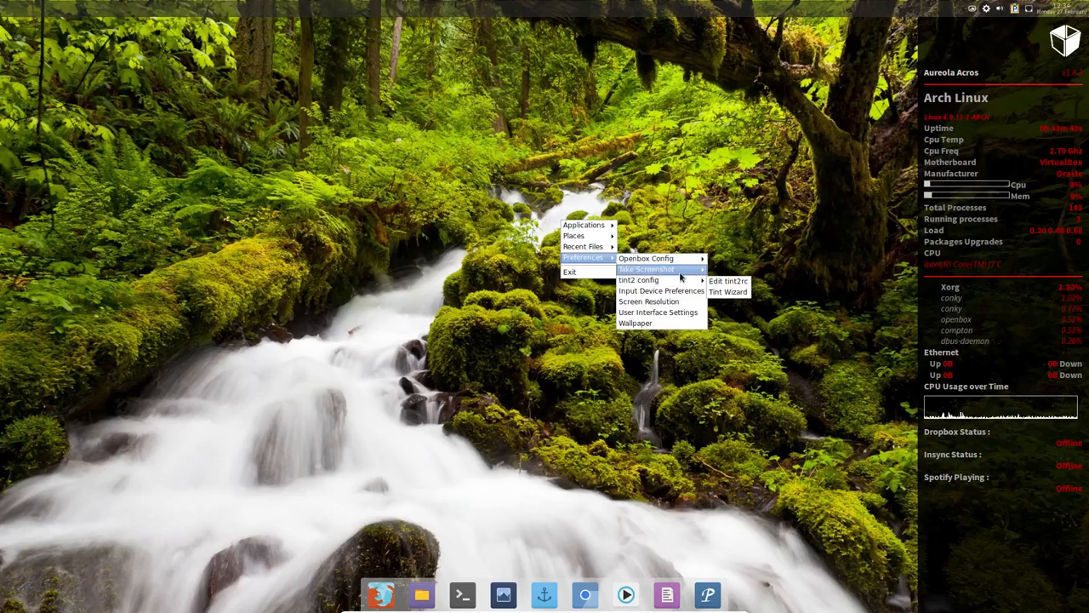
mouse_move(649, 301)
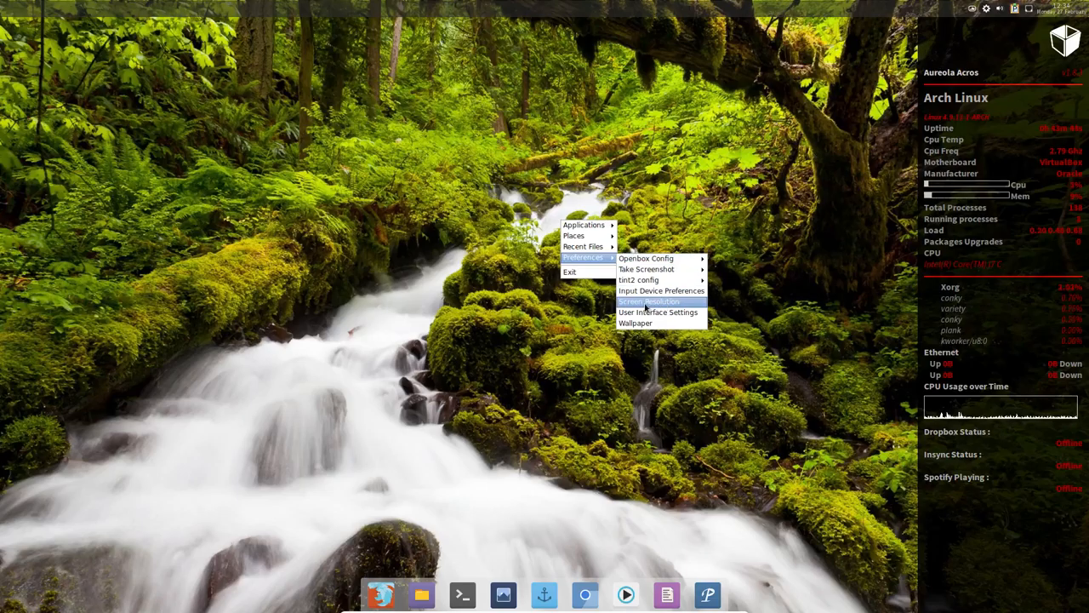
mouse_move(637, 323)
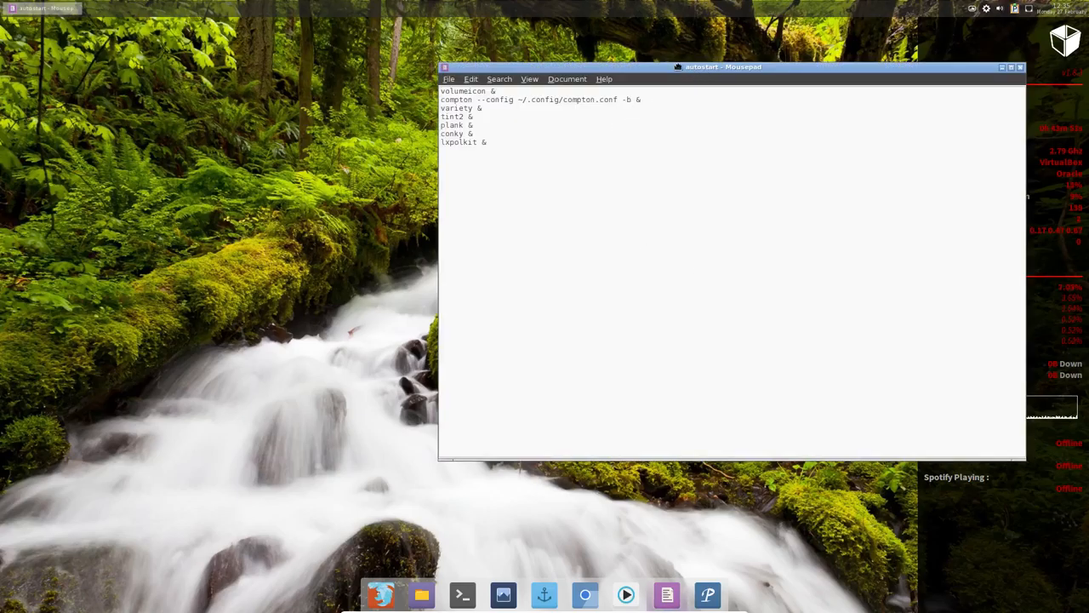
drag(724, 66, 526, 78)
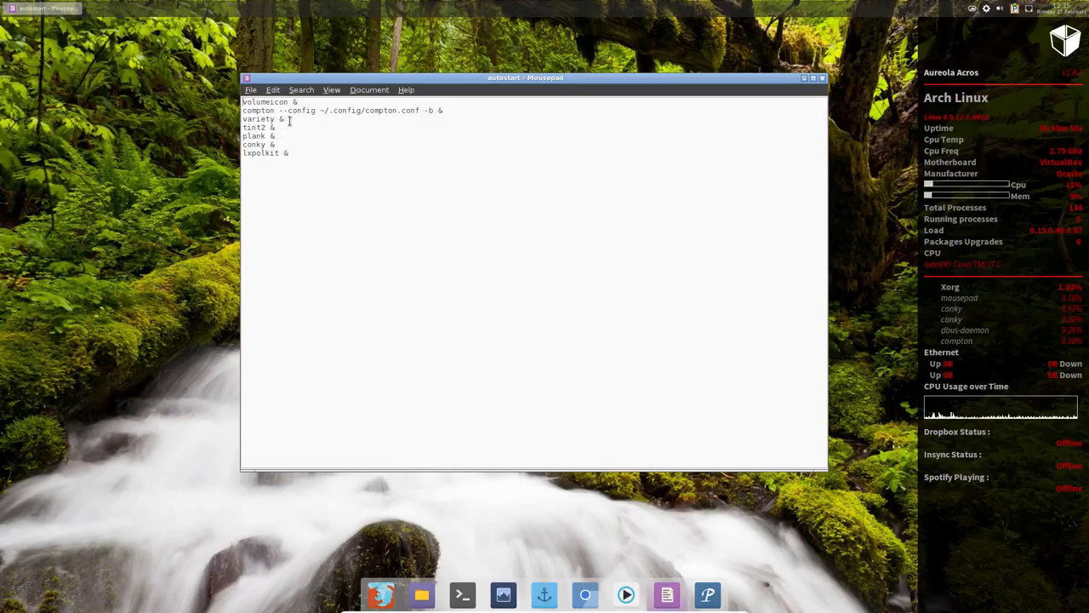
double_click(254, 143)
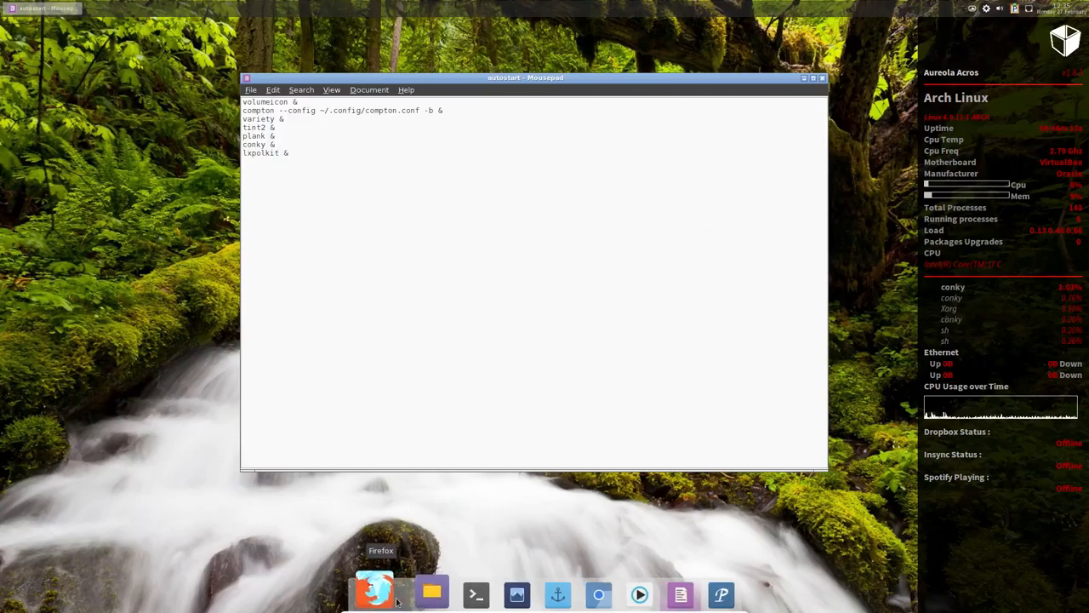
Launch the file manager, visit DATA, return home and enter the hidden .config folder.
click(430, 592)
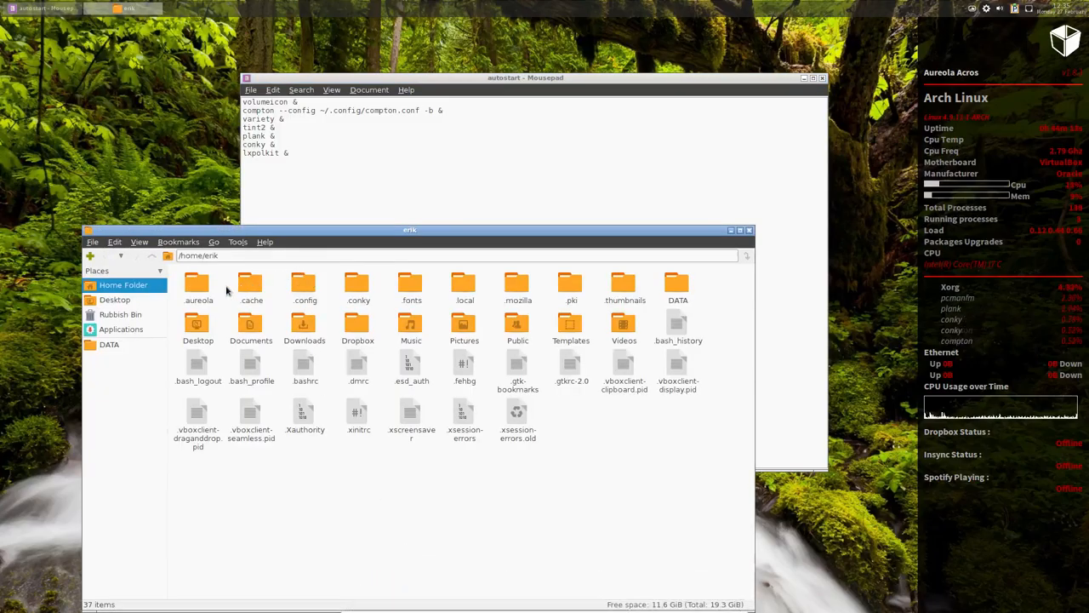
click(109, 344)
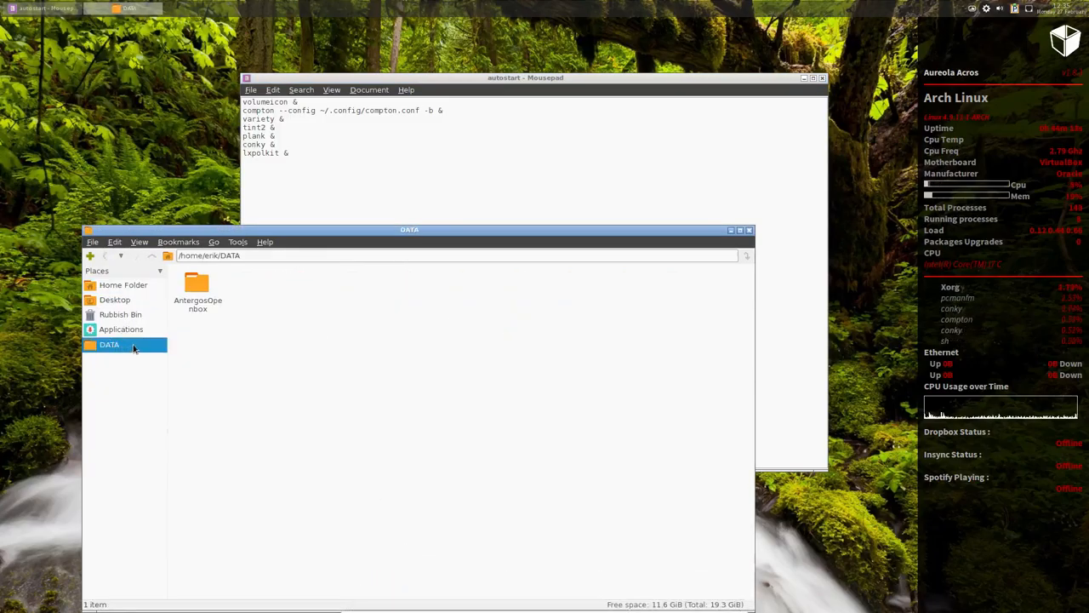
click(123, 285)
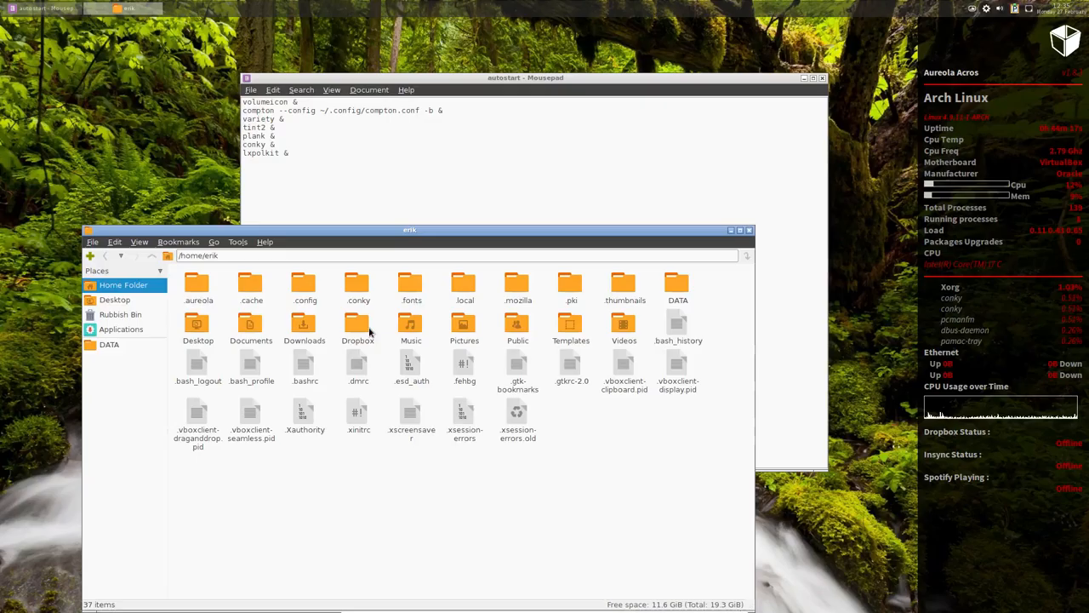
double_click(305, 288)
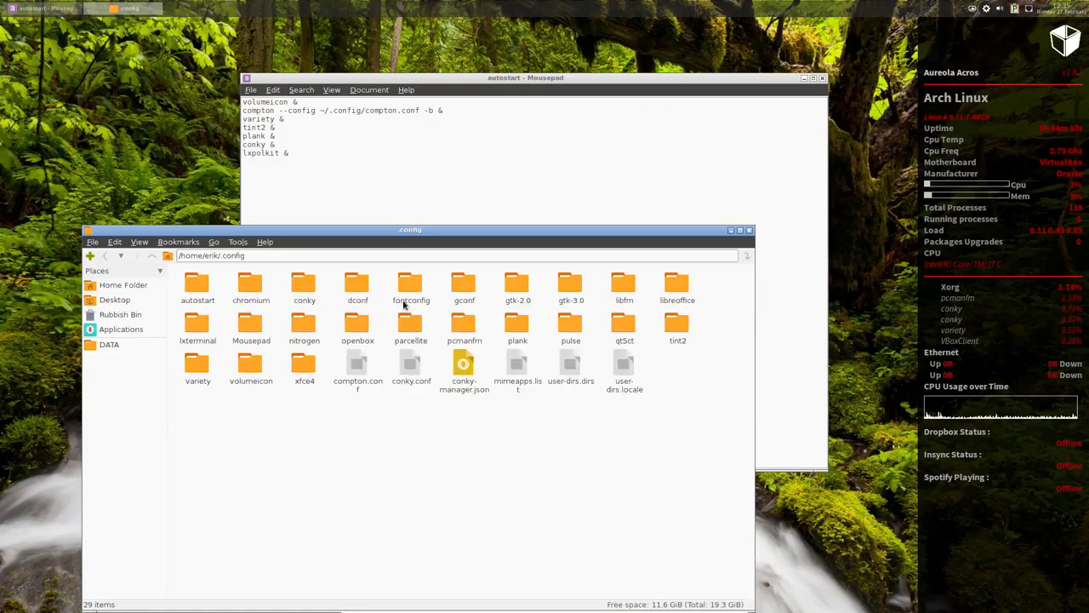
mouse_move(531, 341)
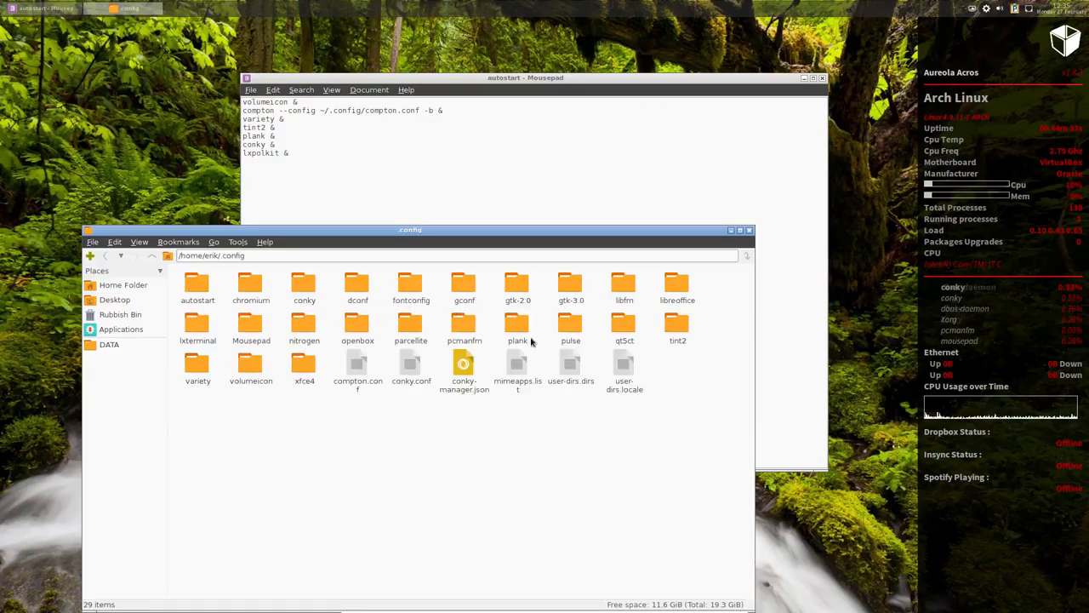
Bookmark the openbox folder in Places, enter it and open autostart in Mousepad.
click(358, 327)
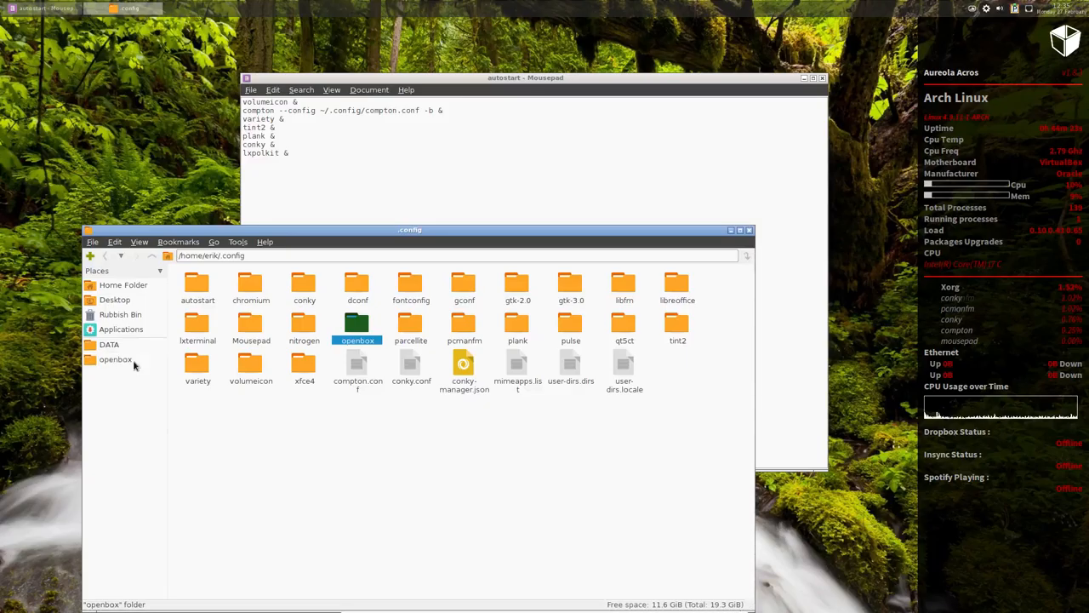
double_click(357, 327)
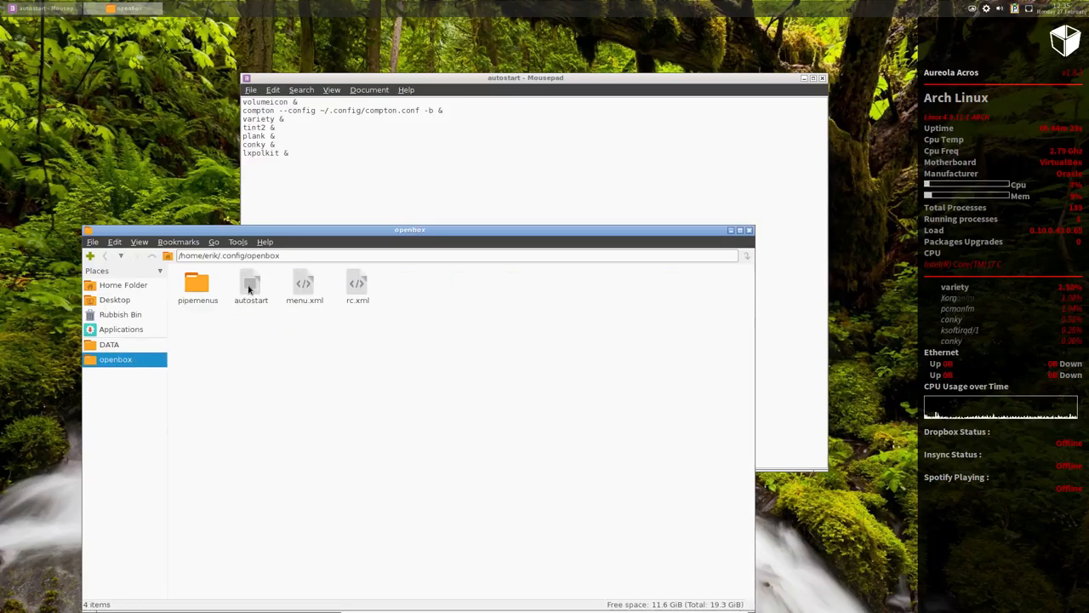
double_click(252, 286)
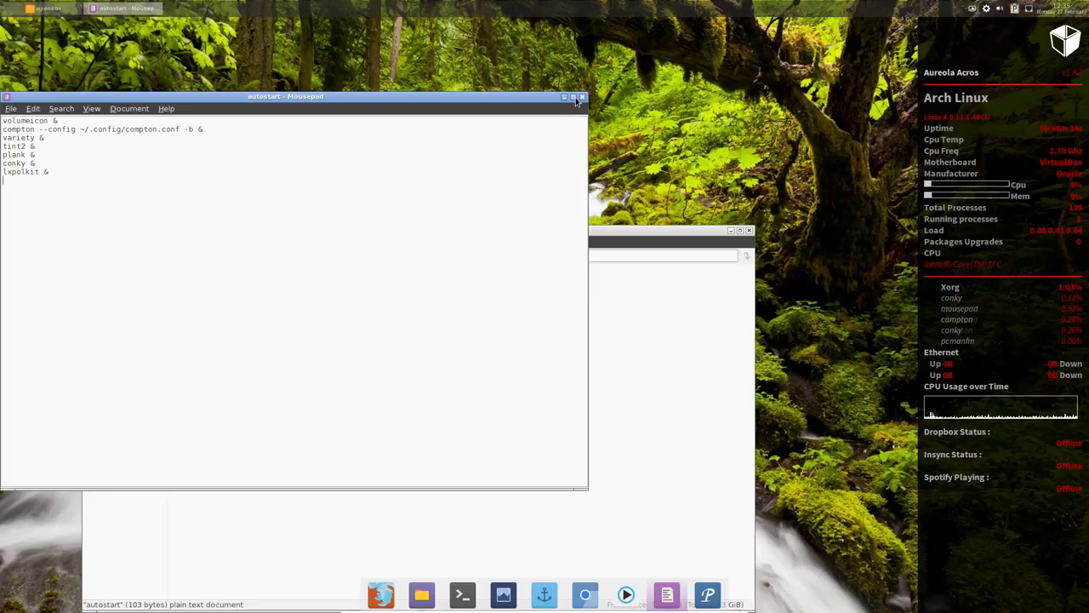
Close autostart and launch the GUI menu editor, expanding the Openbox 3.5 tree.
click(582, 96)
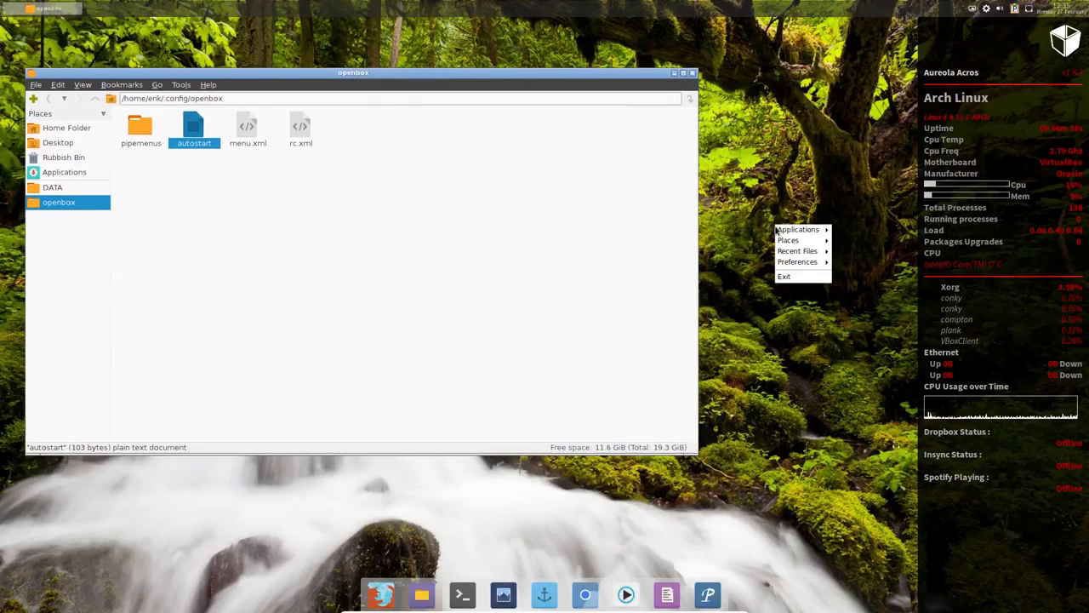
click(796, 262)
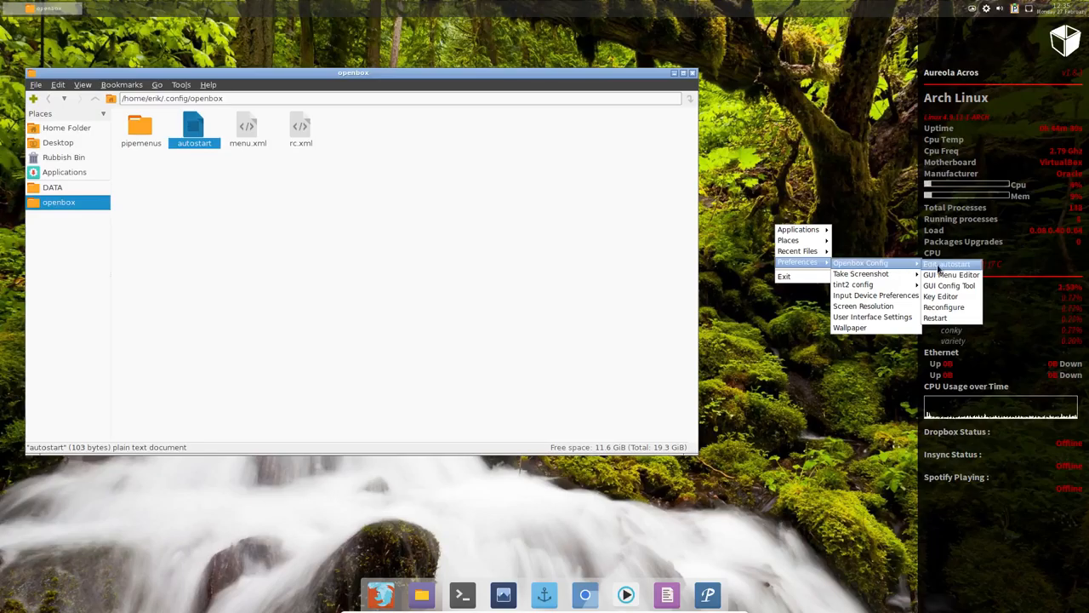
mouse_move(952, 274)
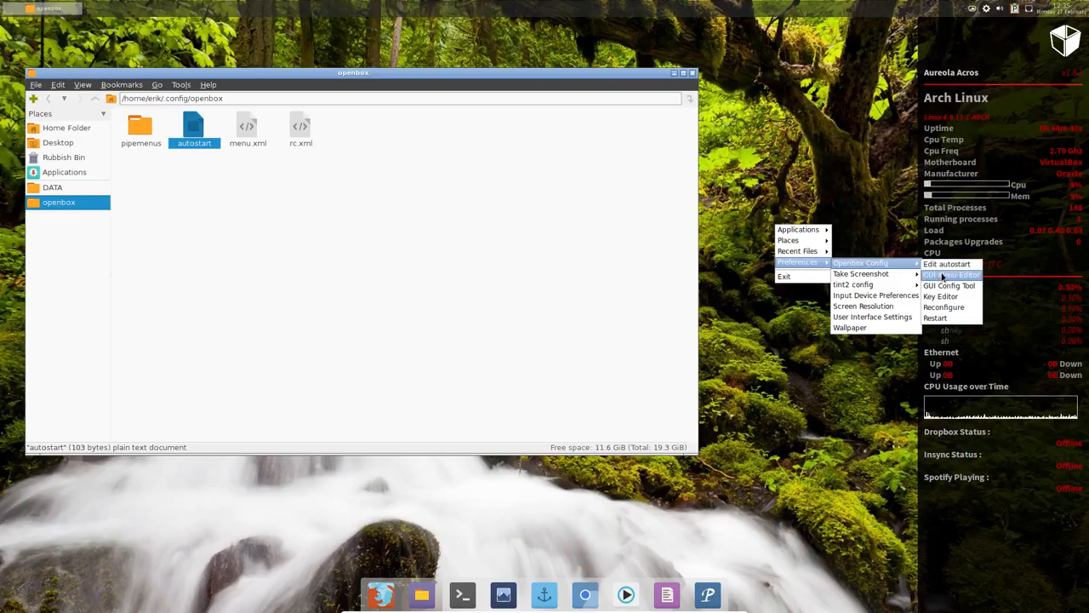
click(950, 286)
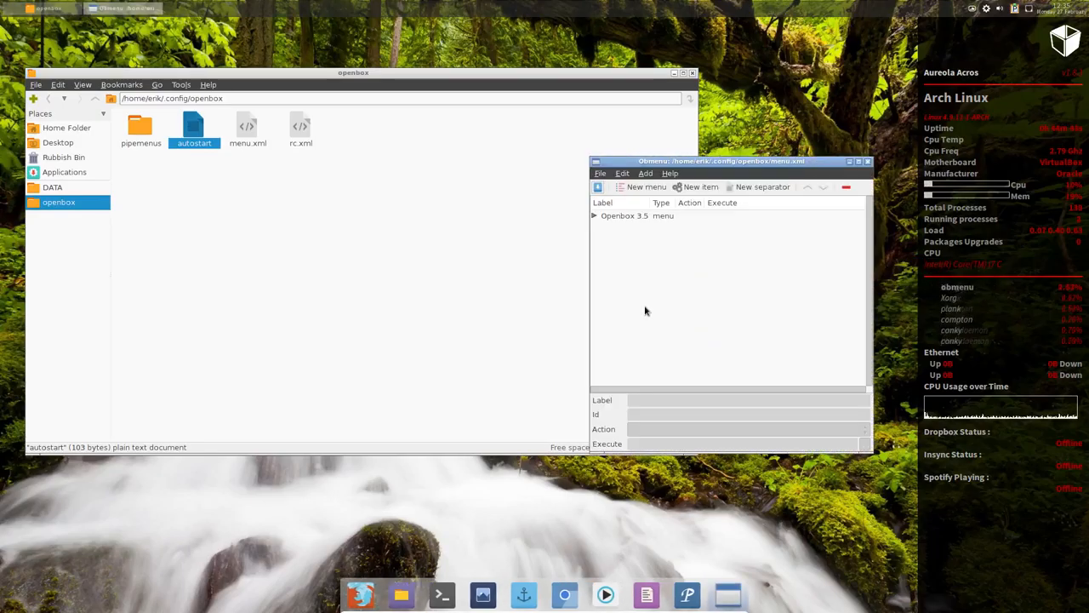
click(594, 214)
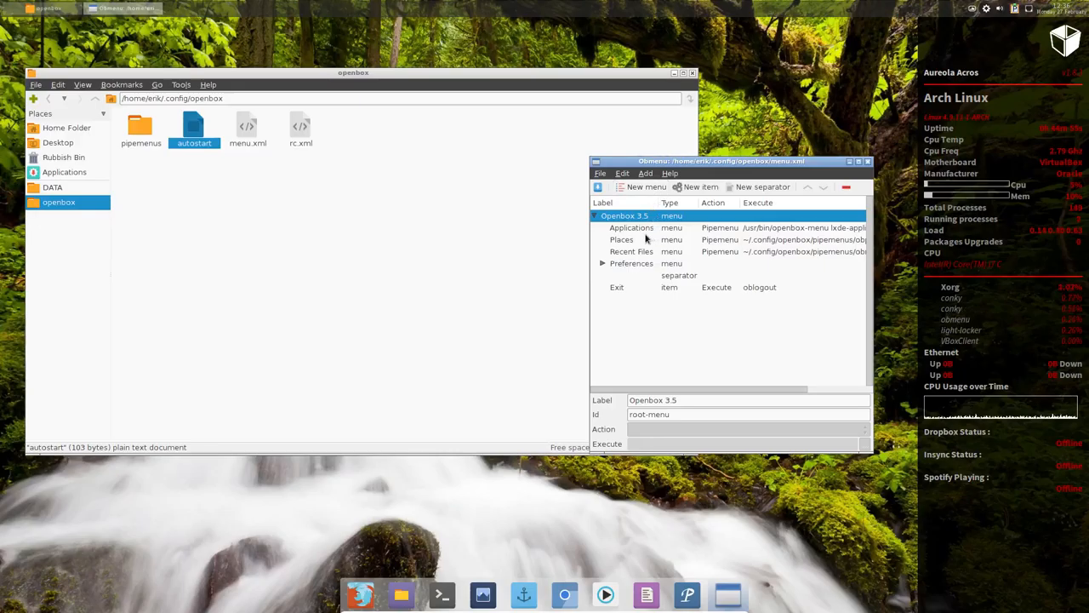
Inspect the Applications and Places entries, comparing with the live root menu.
click(632, 228)
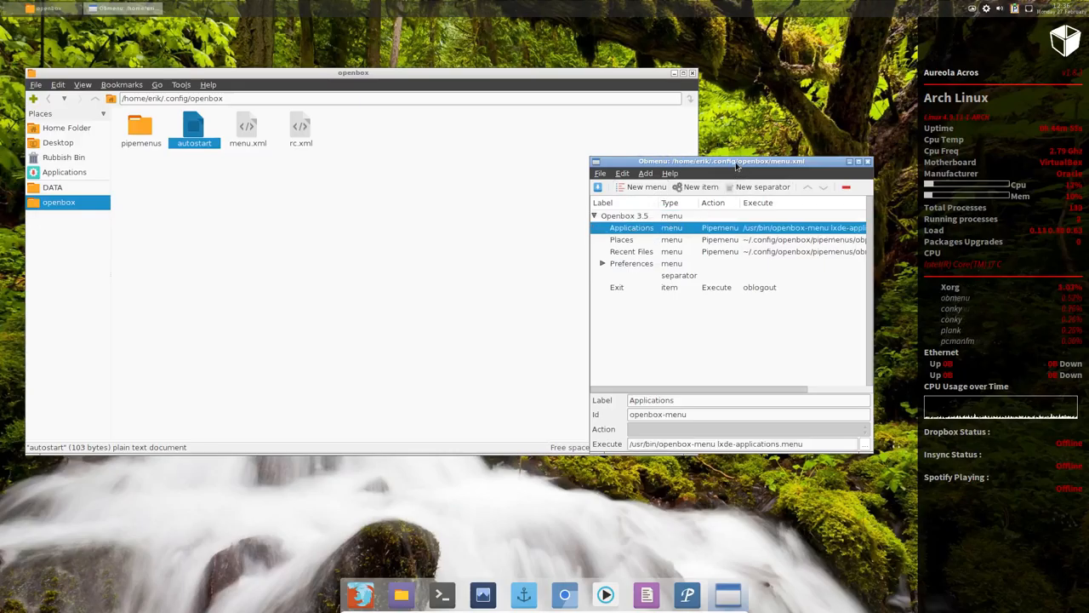
drag(735, 160, 568, 160)
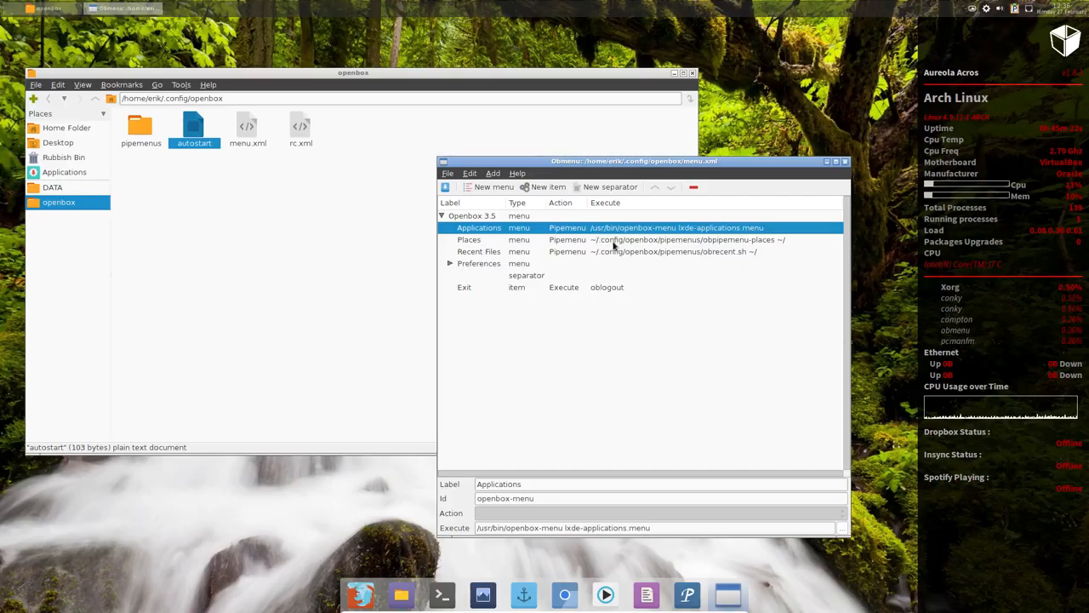
click(469, 238)
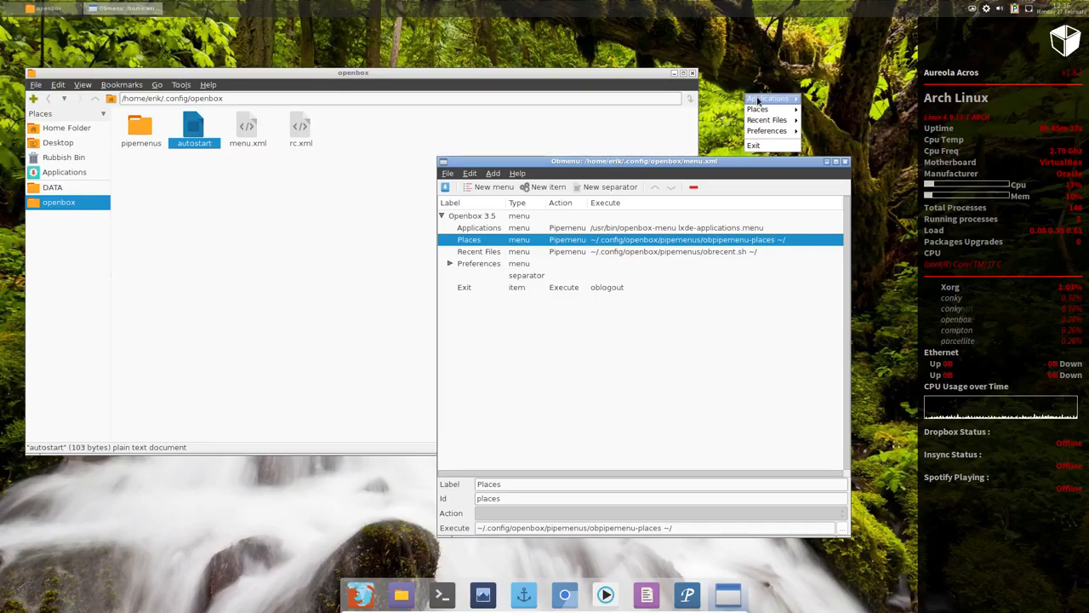
click(770, 98)
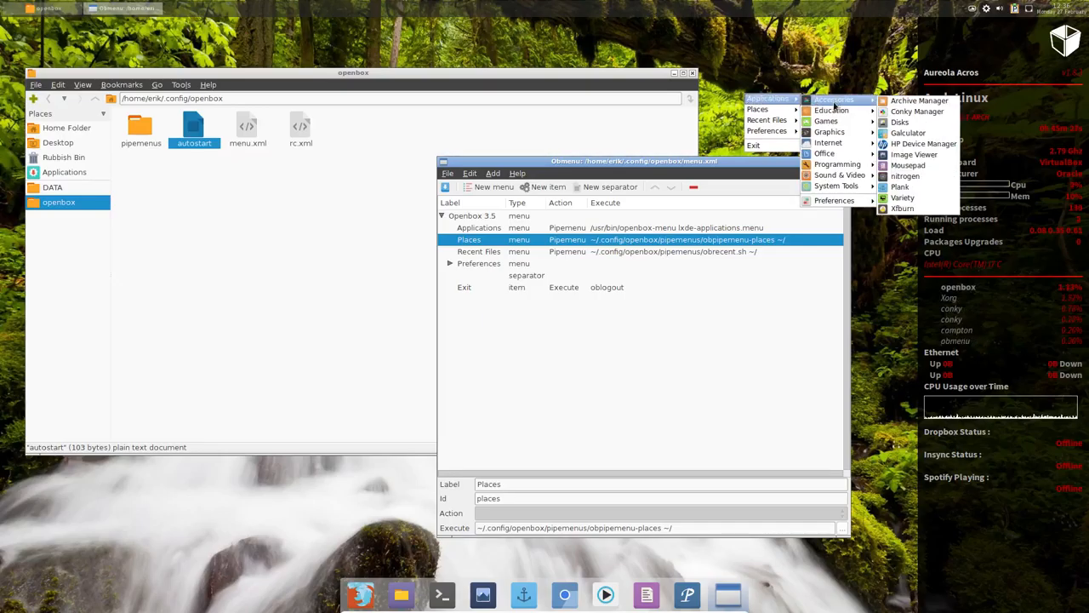
mouse_move(826, 121)
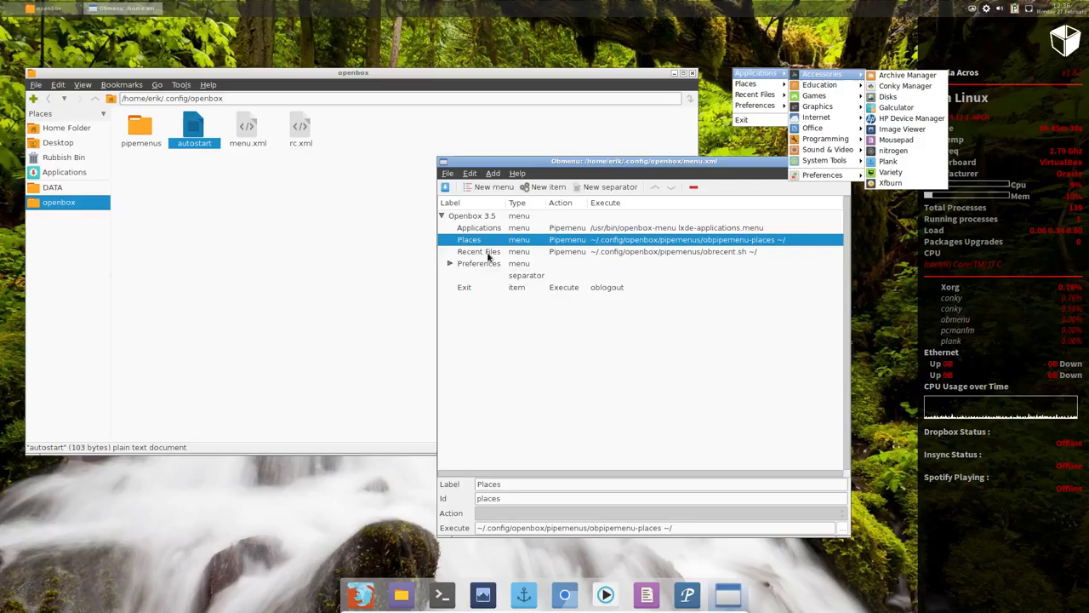
Expand Preferences and Openbox Config to inspect Edit autostart, then close obmenu.
click(449, 262)
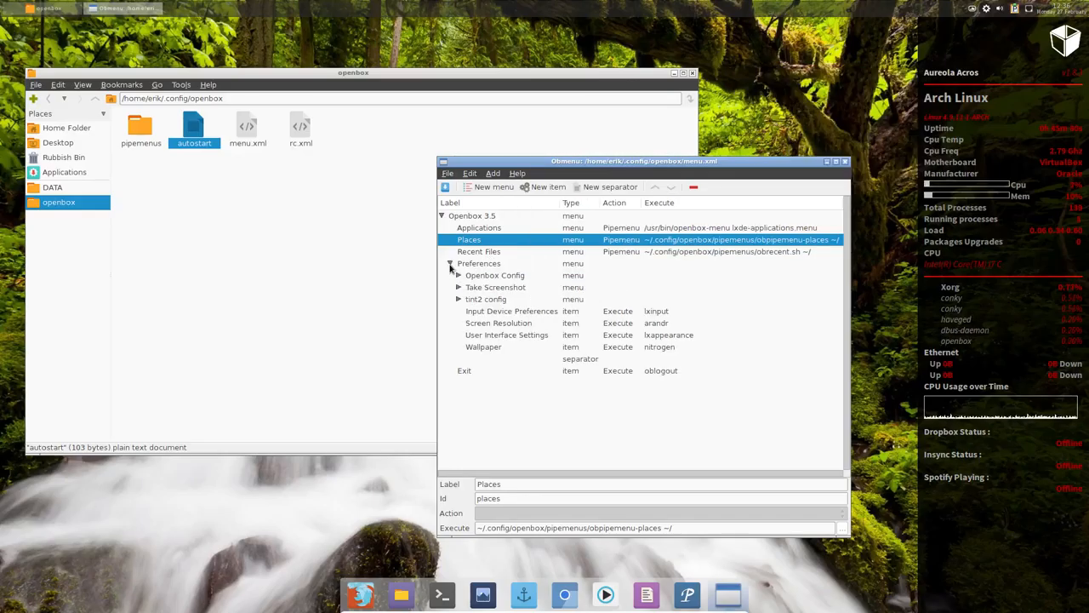
click(460, 275)
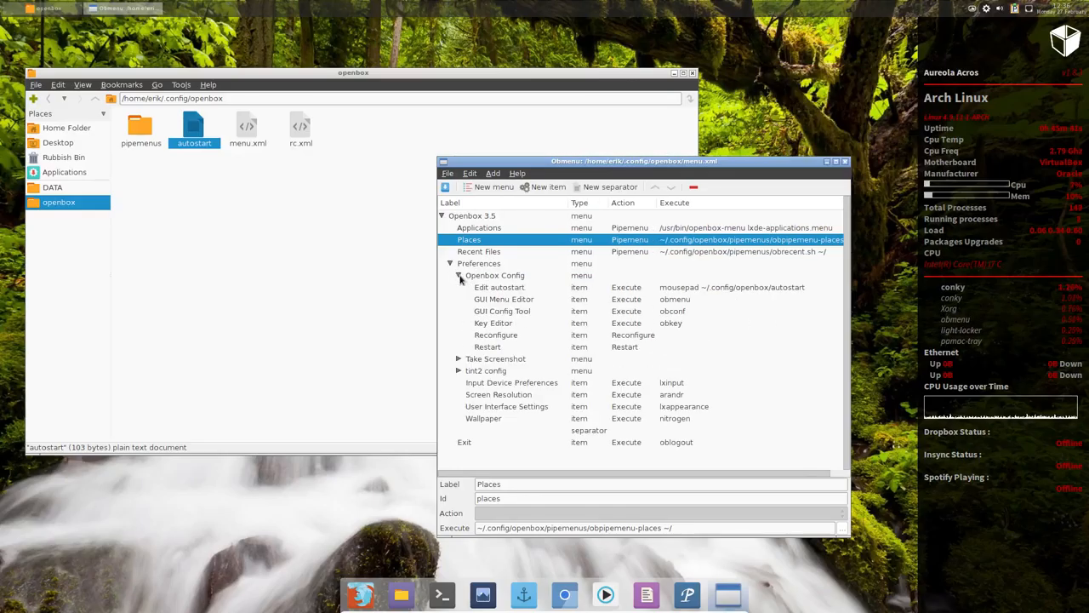
click(500, 286)
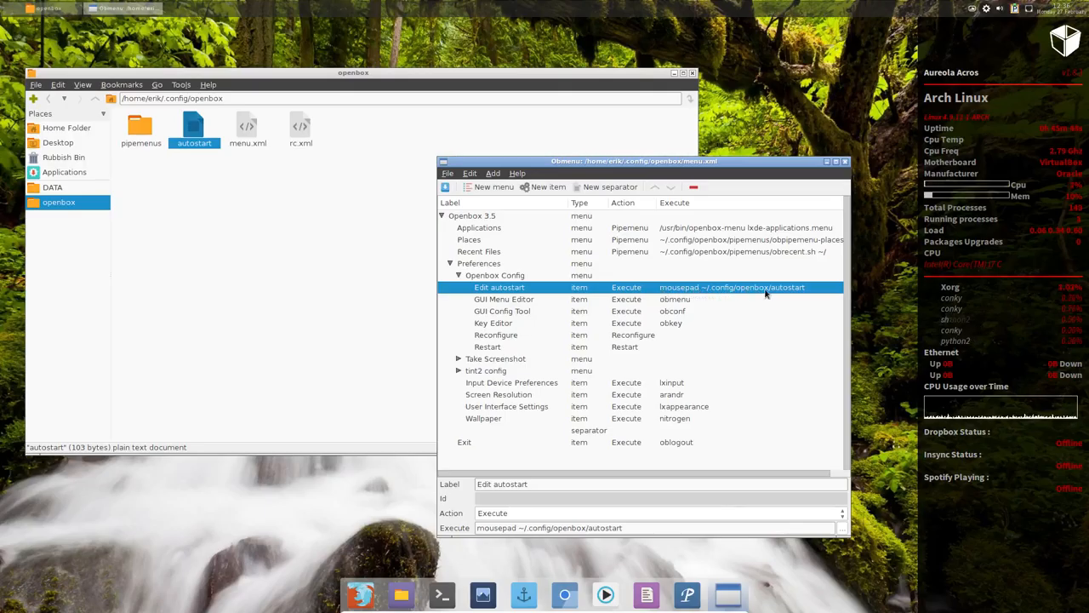
mouse_move(392, 184)
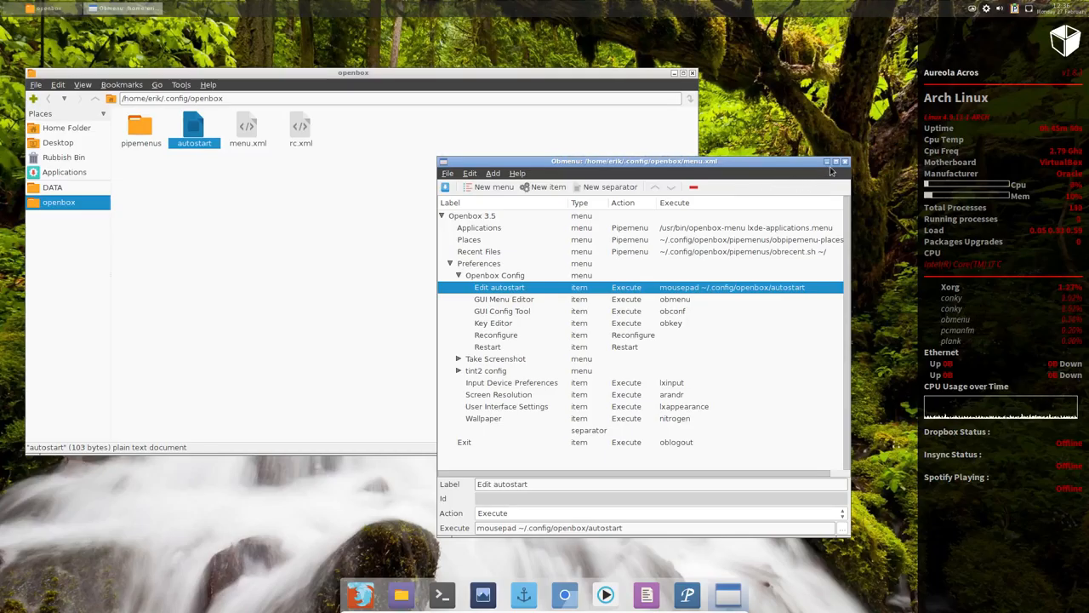
click(845, 160)
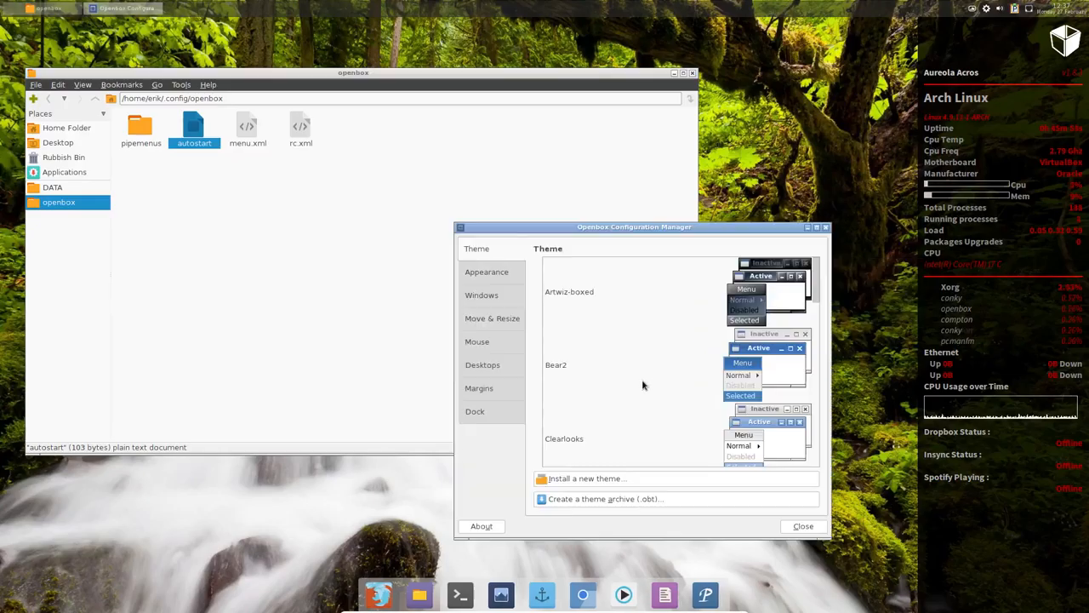
Review obconf's windows, mouse, desktops and margins pages, then close the manager.
drag(633, 226, 563, 149)
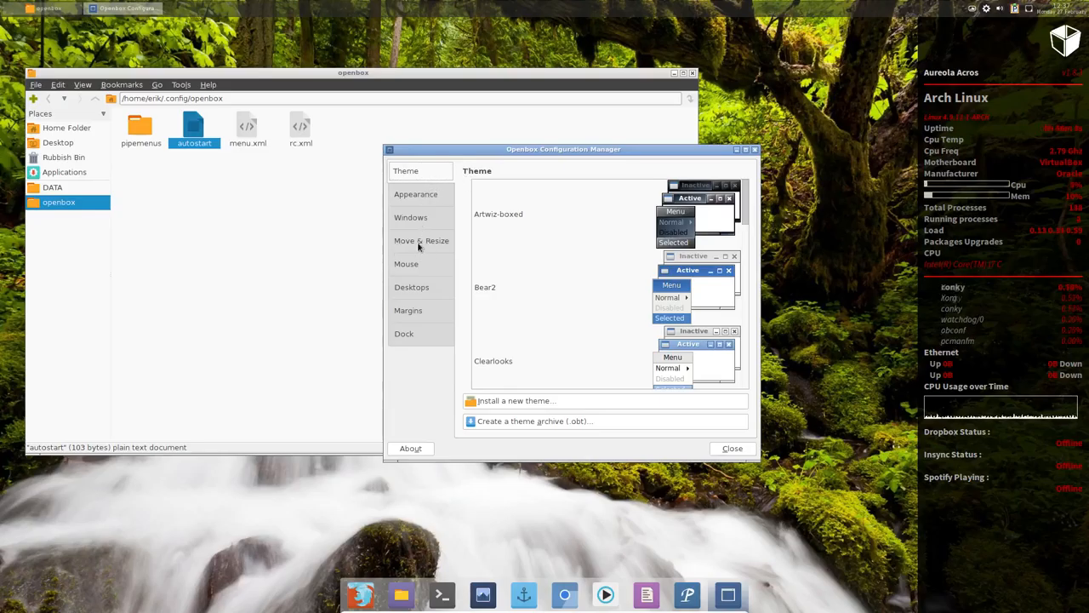
click(408, 217)
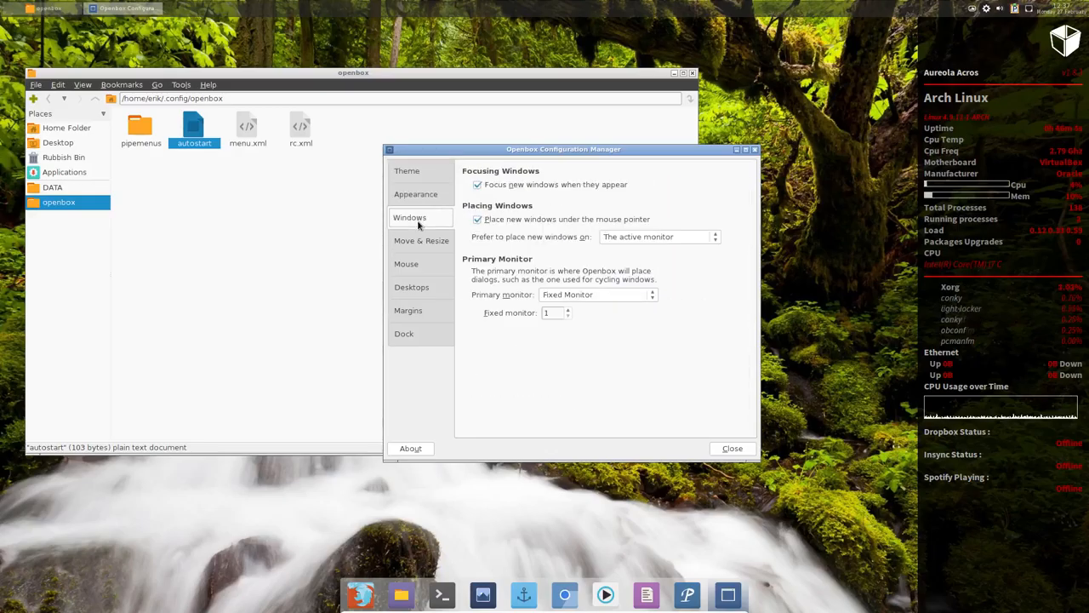
click(405, 262)
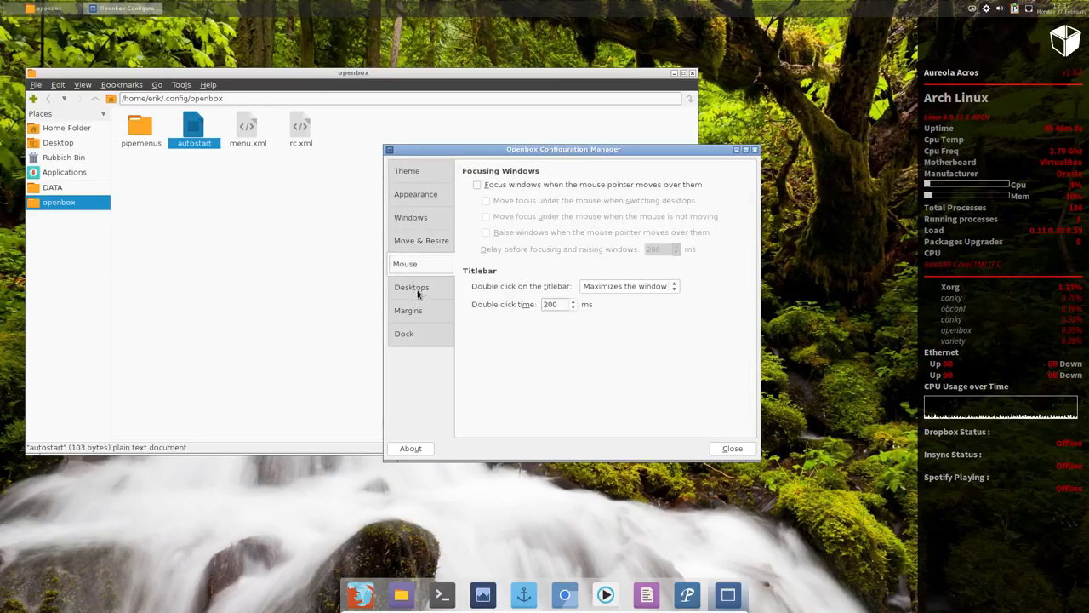
click(412, 286)
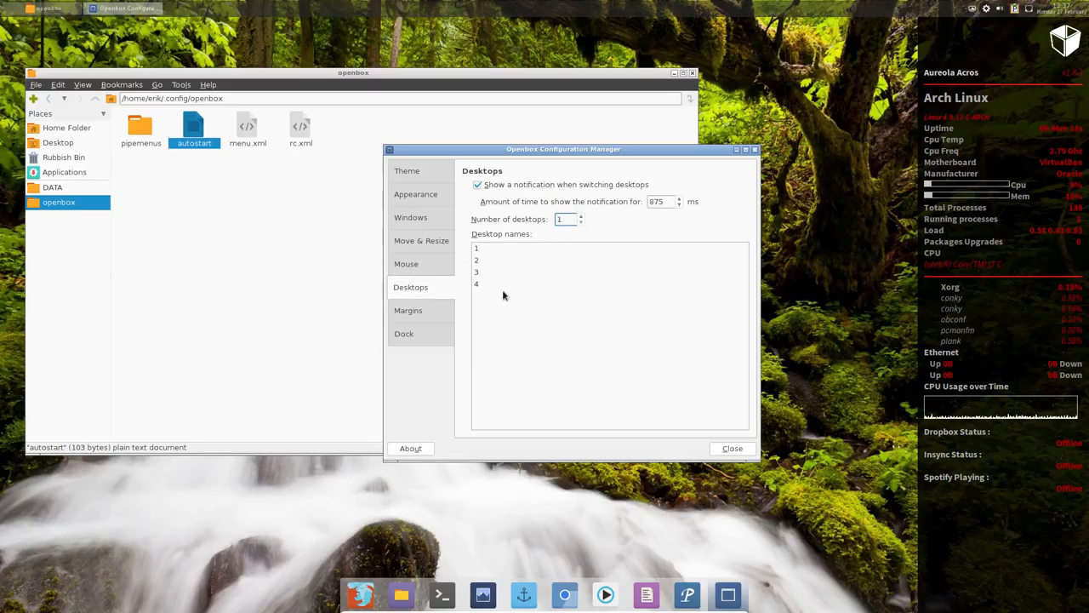
click(409, 310)
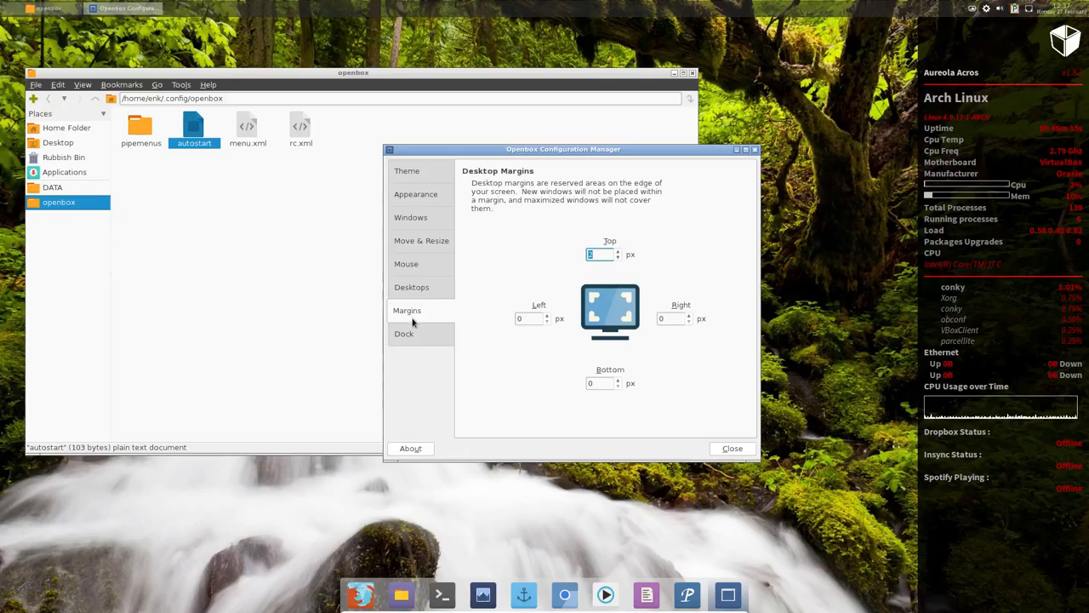
click(403, 332)
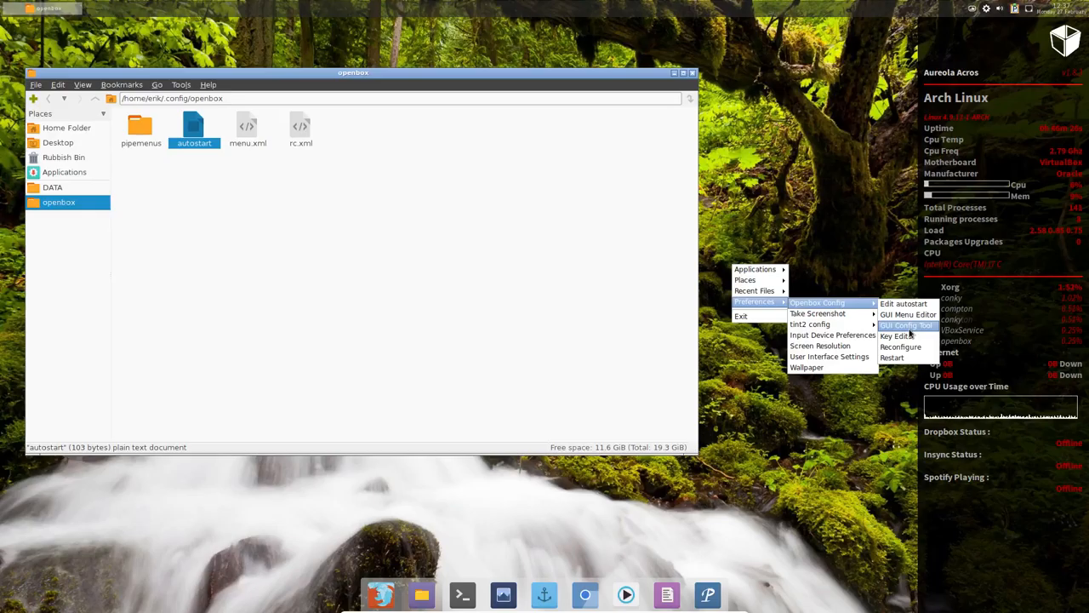
Launch the obkey key editor and scroll through its keybinding list.
click(895, 335)
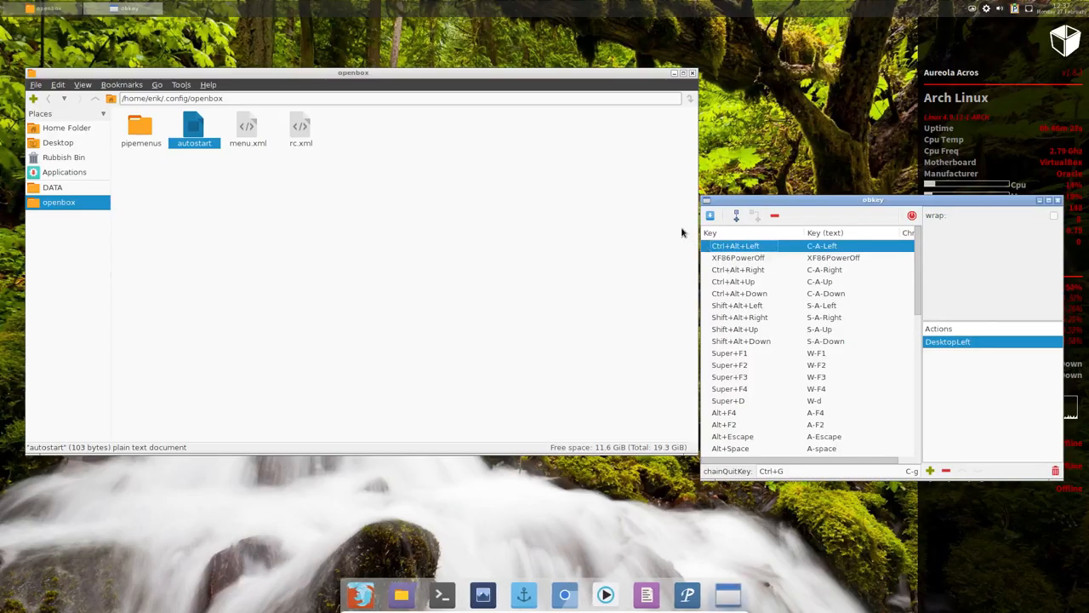
drag(872, 199, 582, 186)
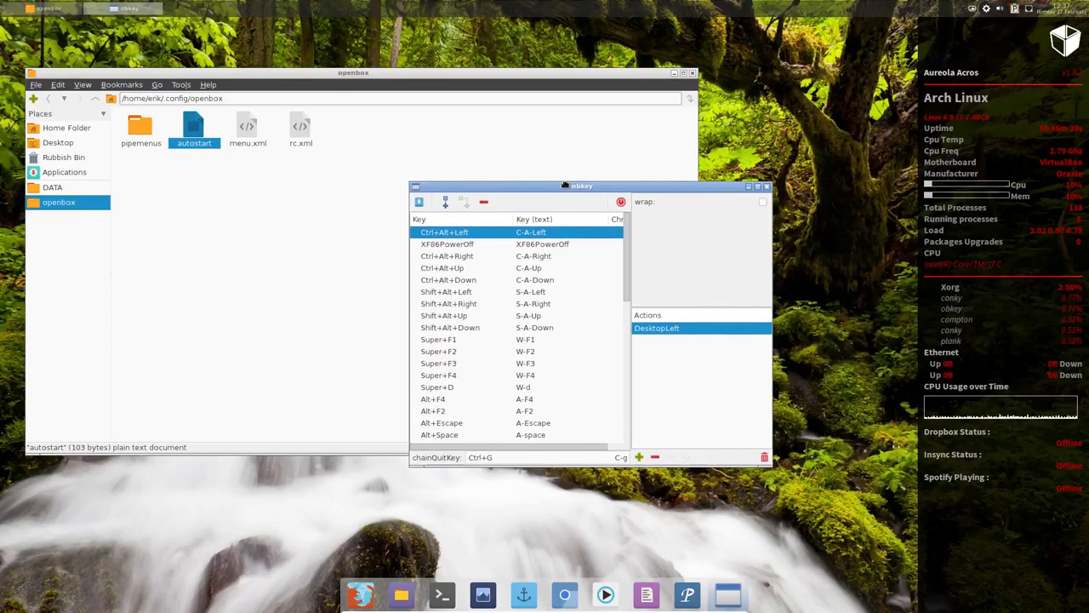
scroll(down, 3)
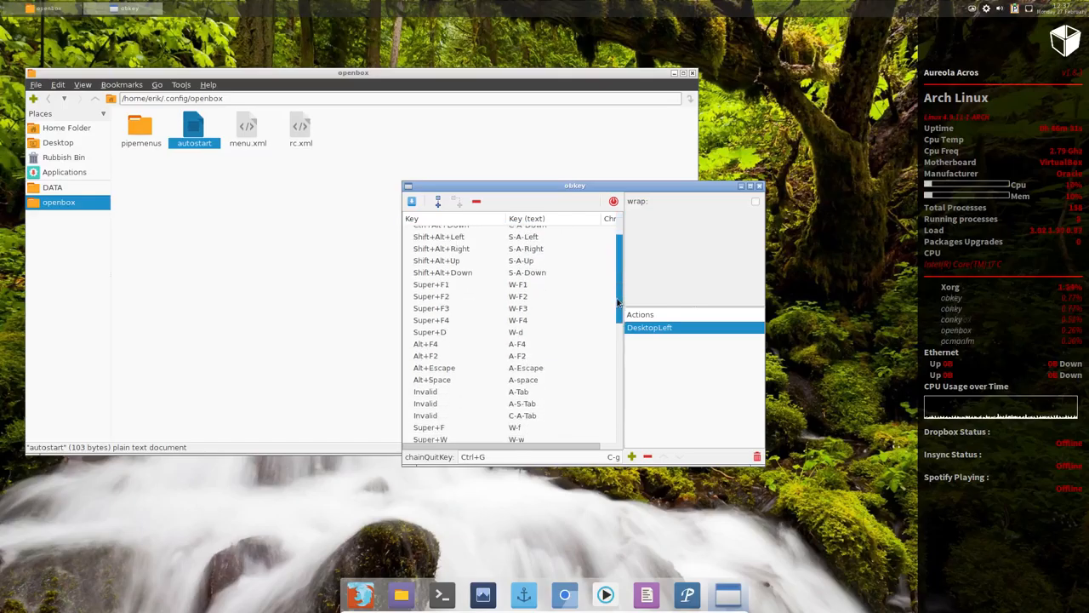
scroll(down, 3)
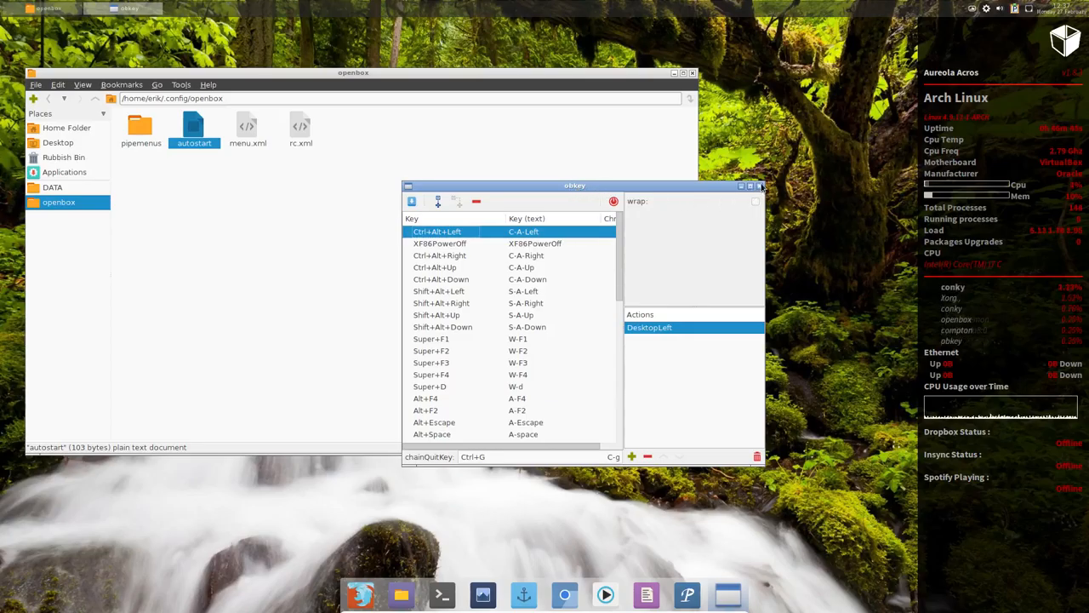
mouse_move(439, 201)
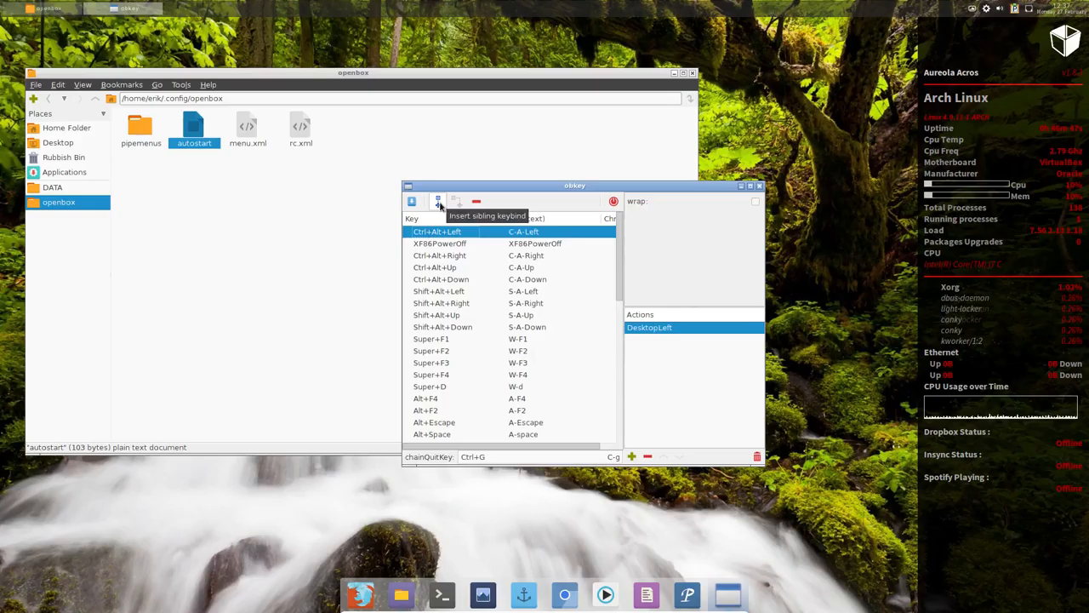
mouse_move(508, 197)
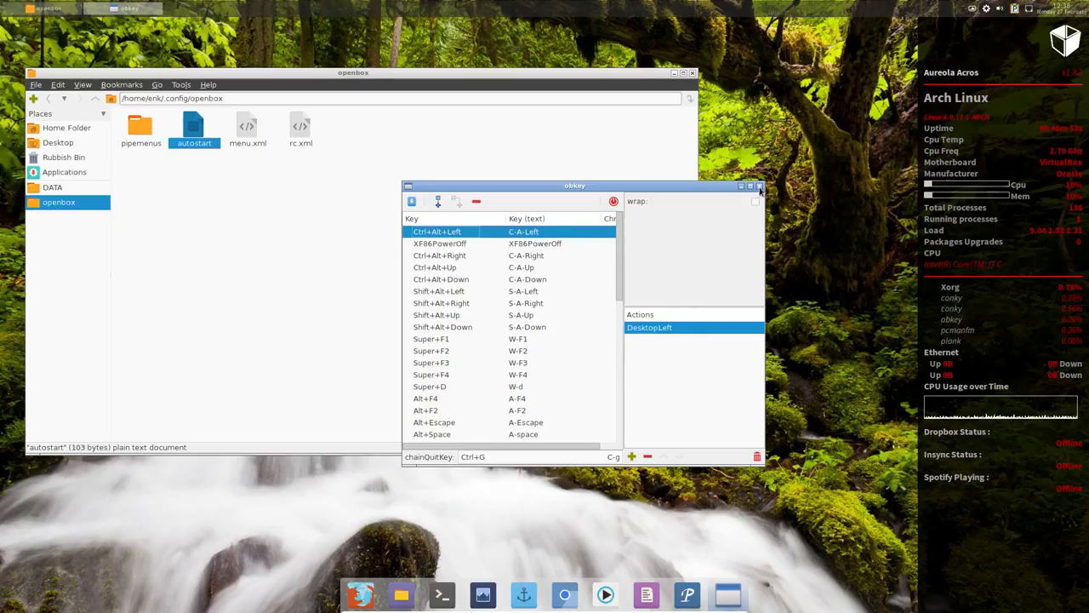
drag(575, 185, 657, 204)
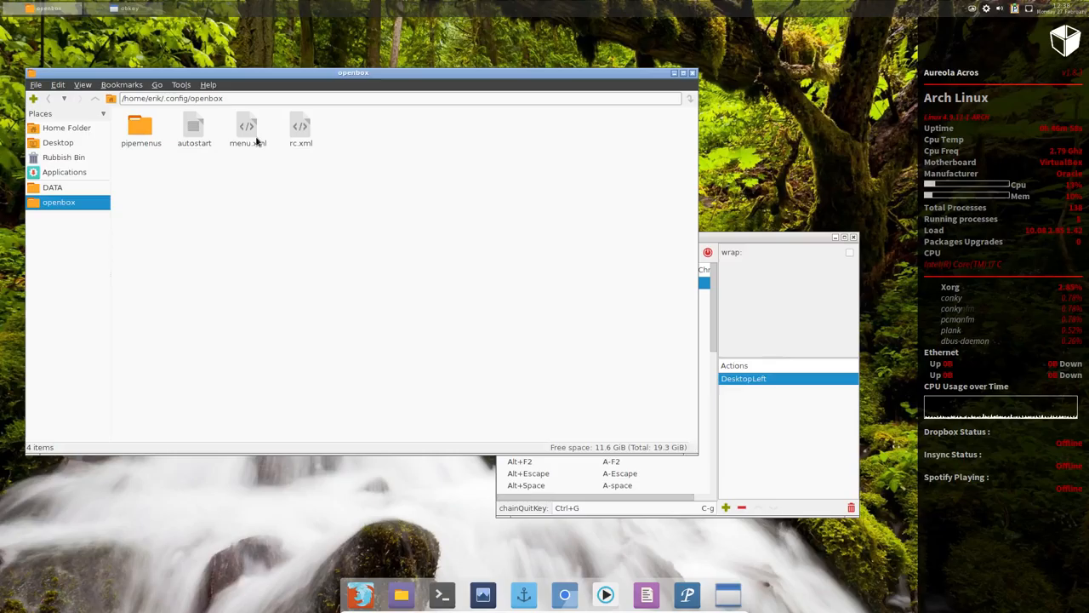
Open rc.xml, then confirm closing Firefox with all three tabs.
click(299, 128)
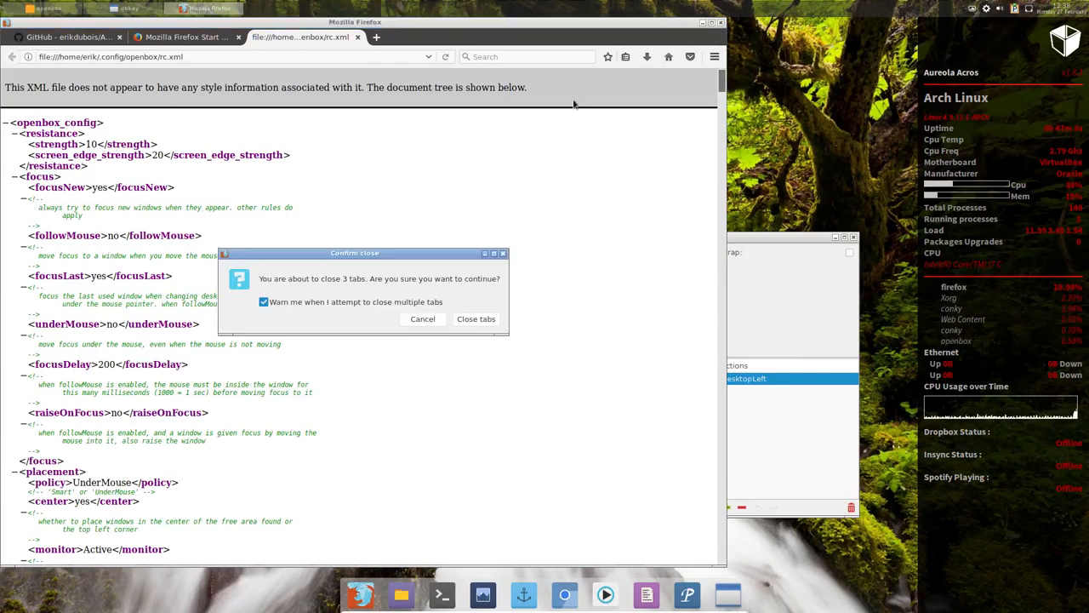
click(476, 318)
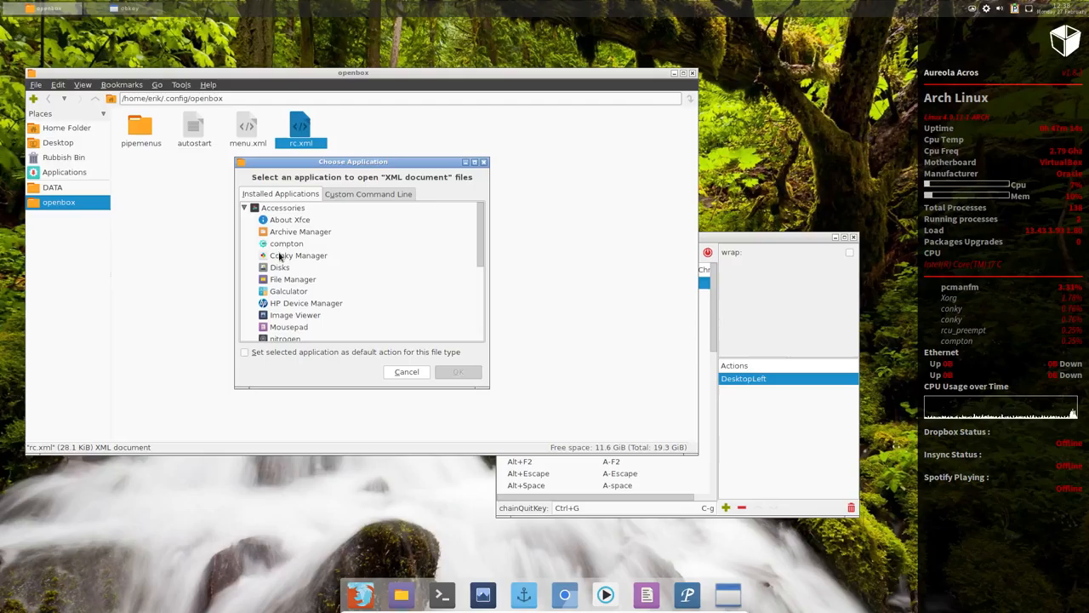
Choose Mousepad under Accessories as the application for rc.xml.
click(245, 208)
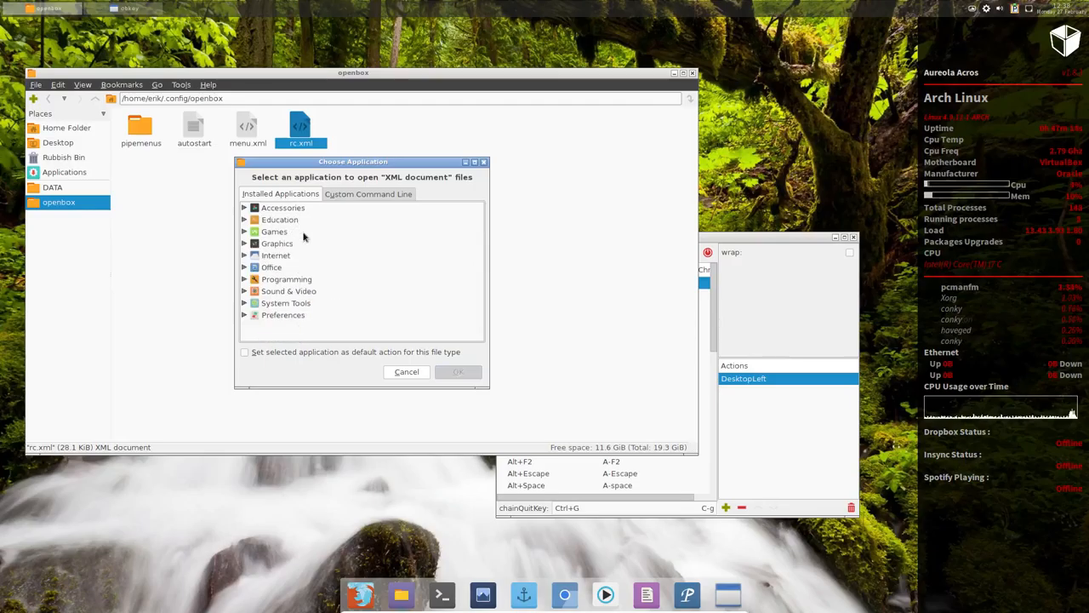
click(246, 207)
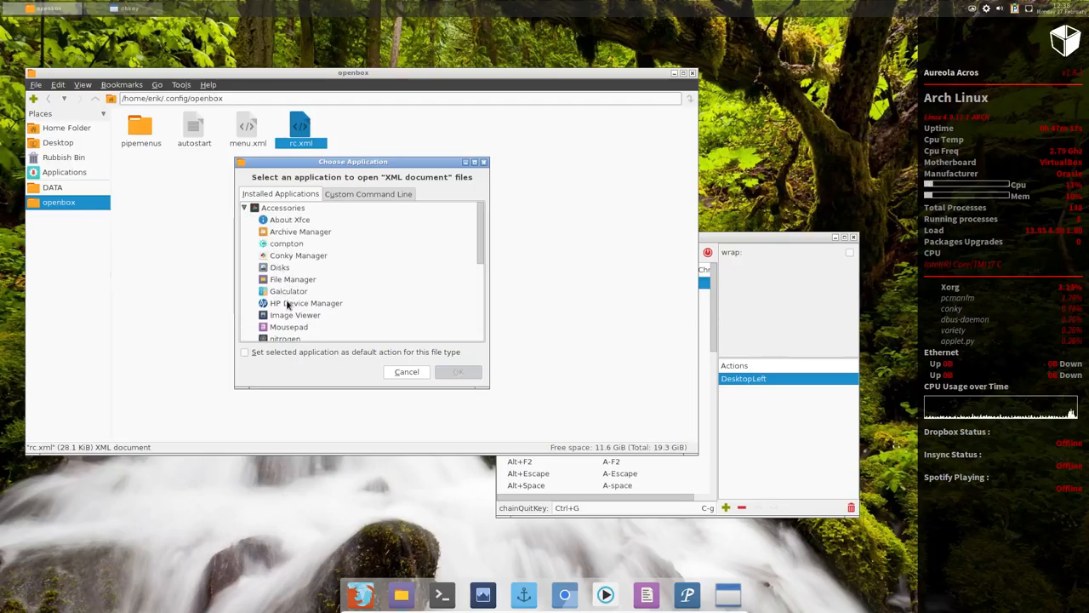
click(458, 371)
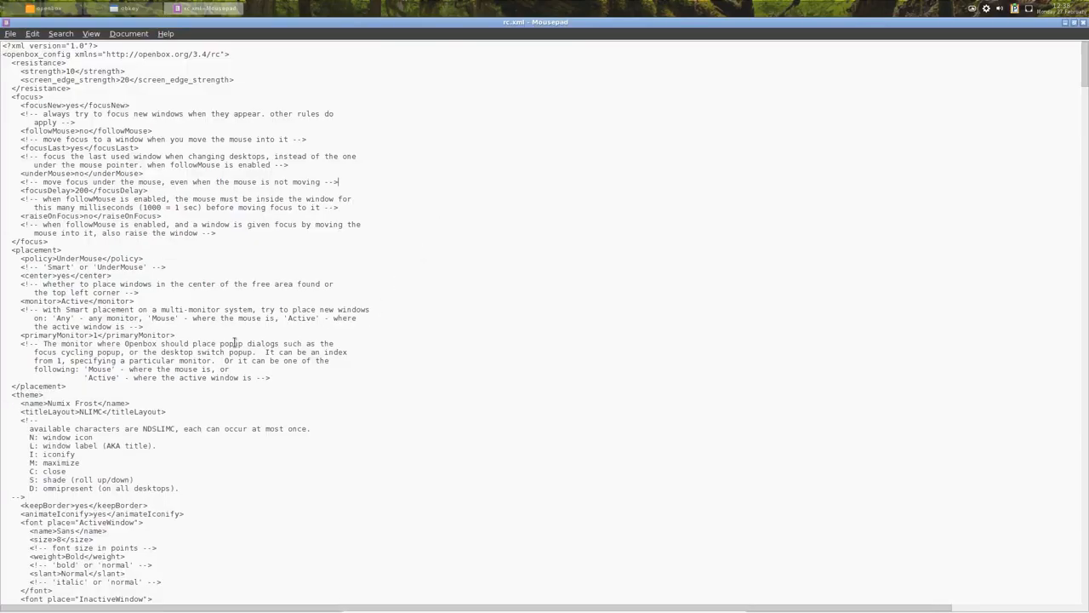
Scroll rc.xml down to its <keybind> definitions.
scroll(down, 3)
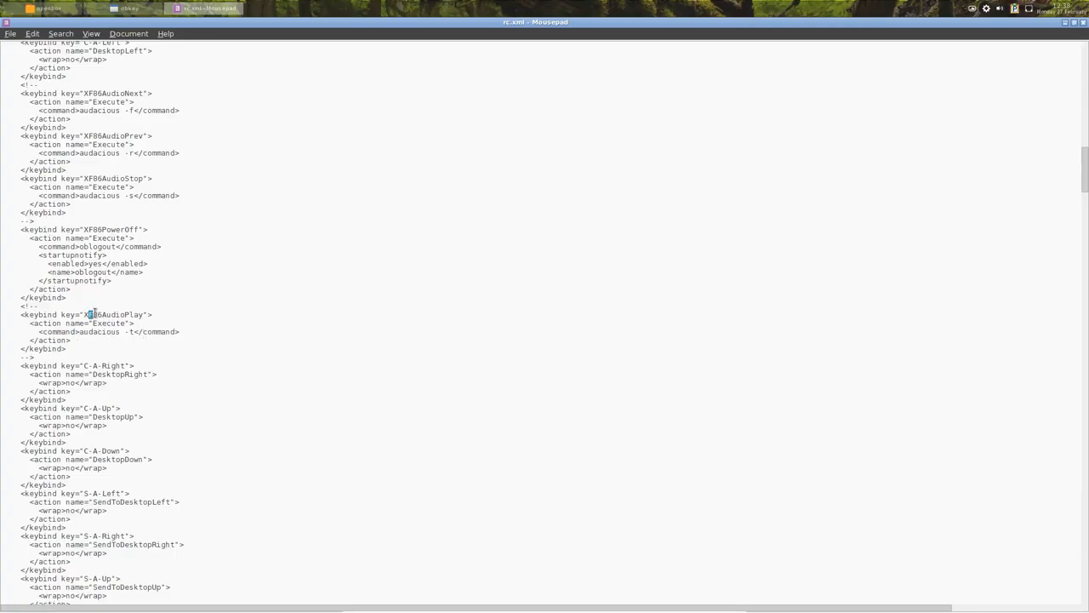
scroll(down, 3)
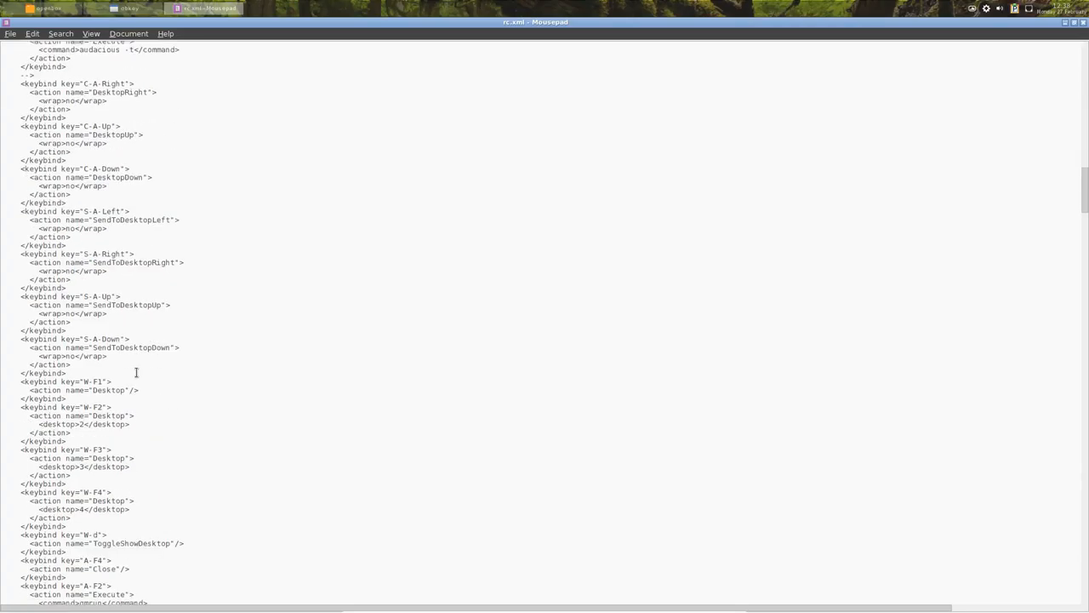
scroll(down, 3)
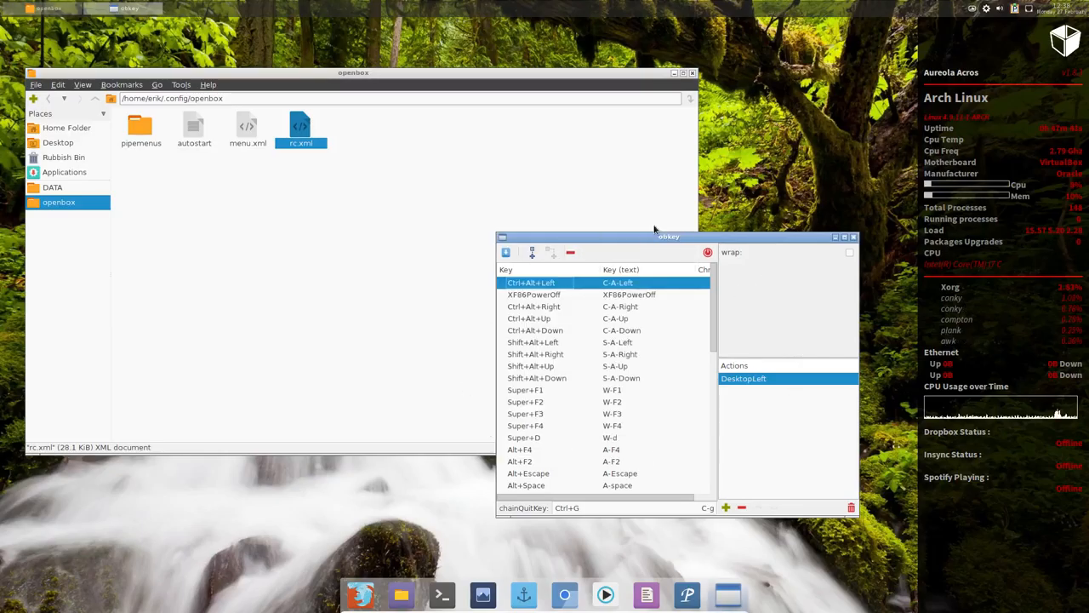
mouse_move(497, 451)
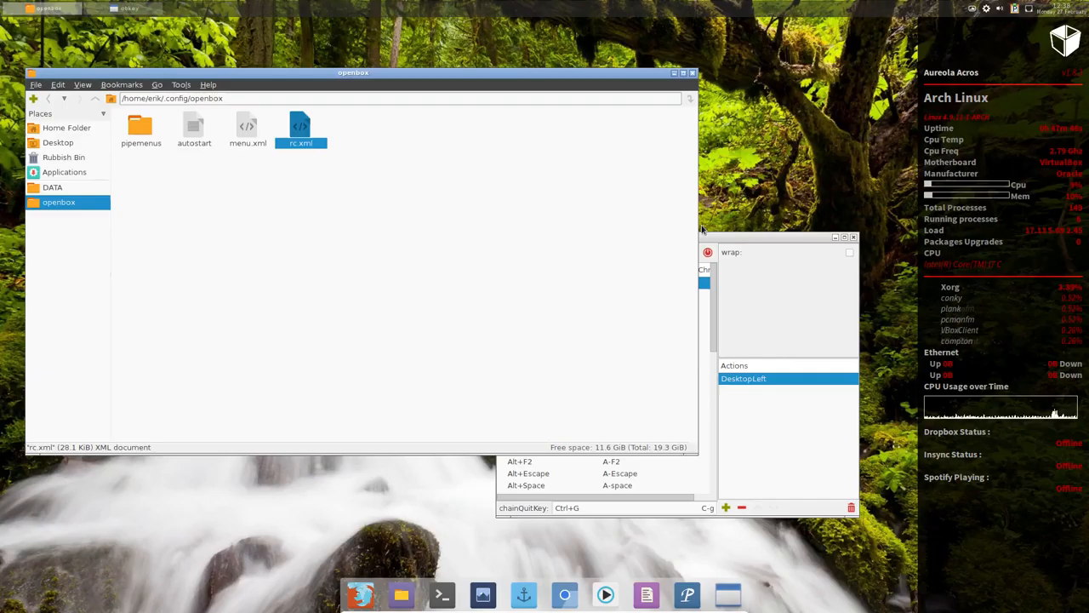
Reposition the PCManFM window, restart Openbox via Openbox Config and reopen the root menu.
click(855, 238)
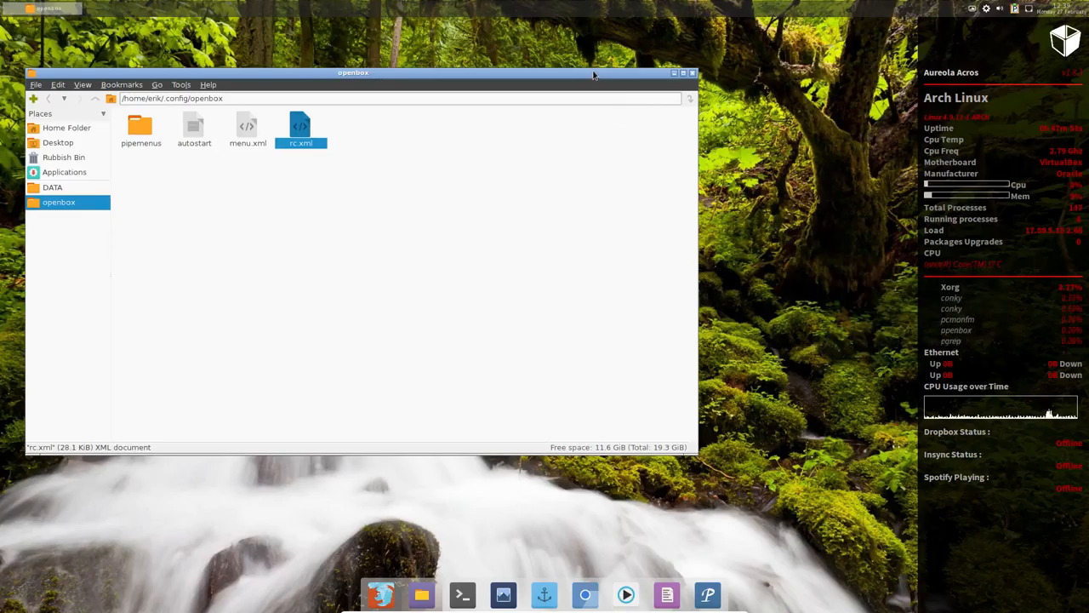
drag(354, 71, 374, 97)
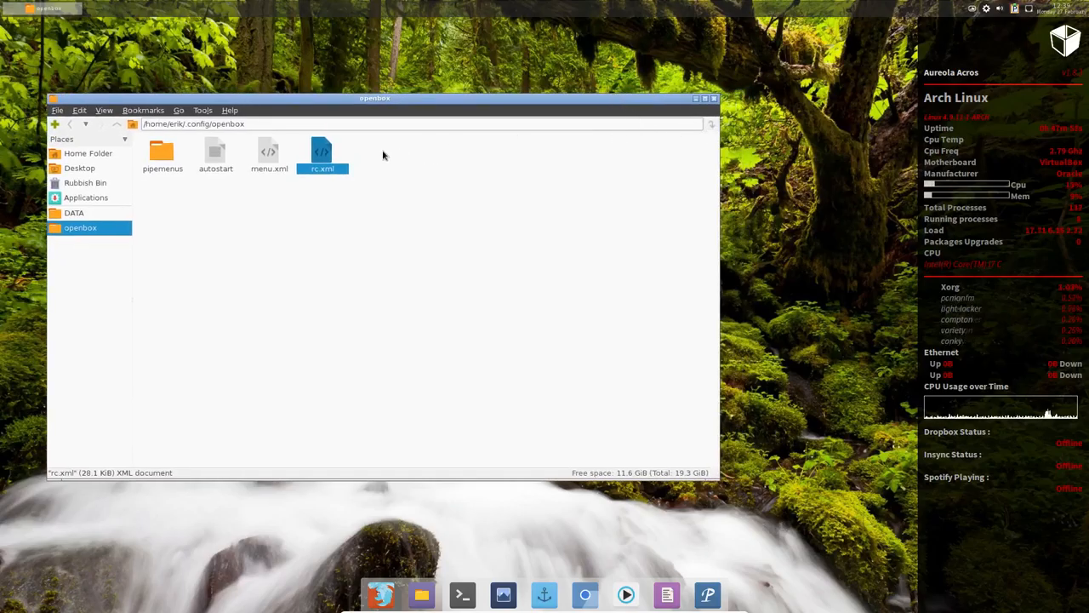
double_click(214, 151)
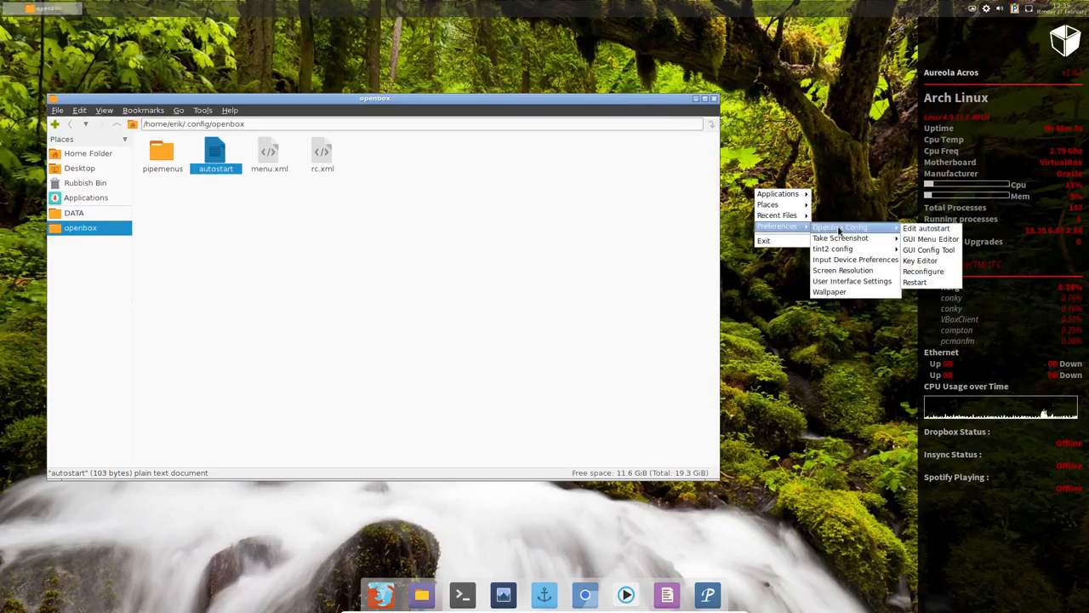
mouse_move(923, 283)
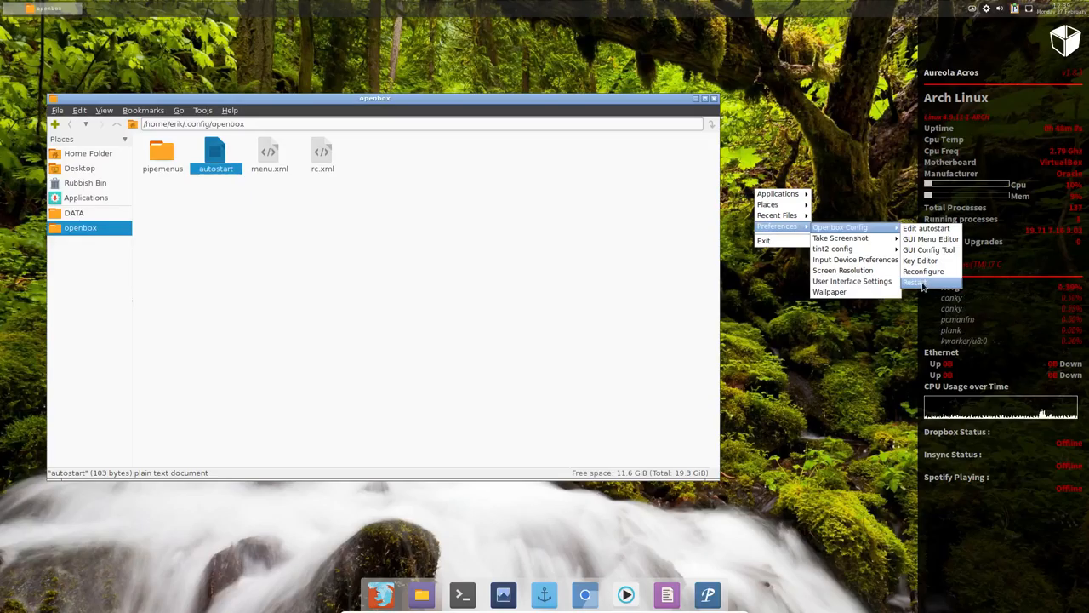
click(920, 282)
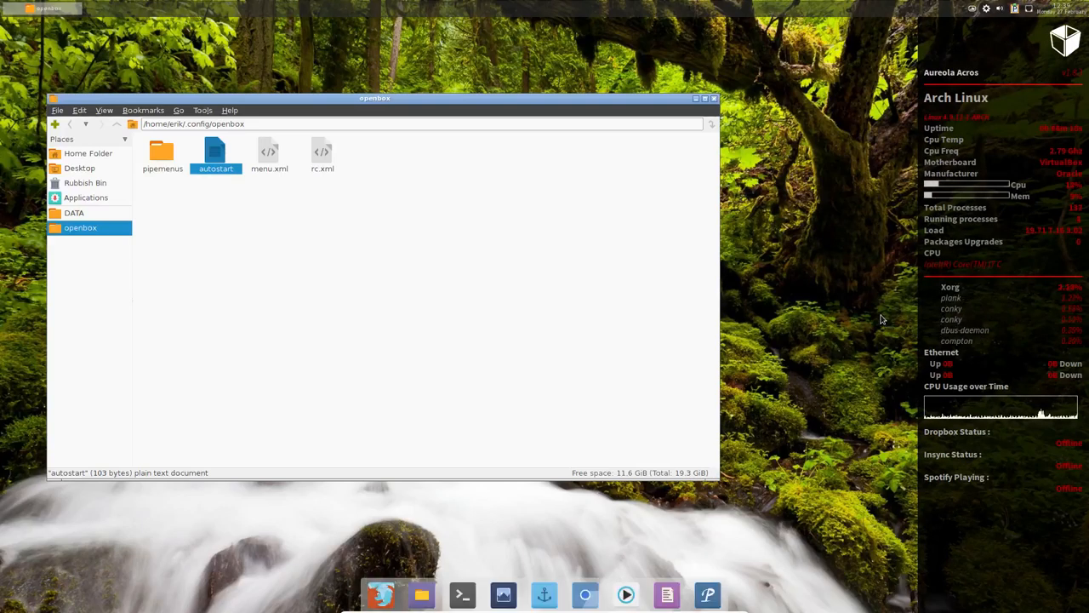
mouse_move(684, 177)
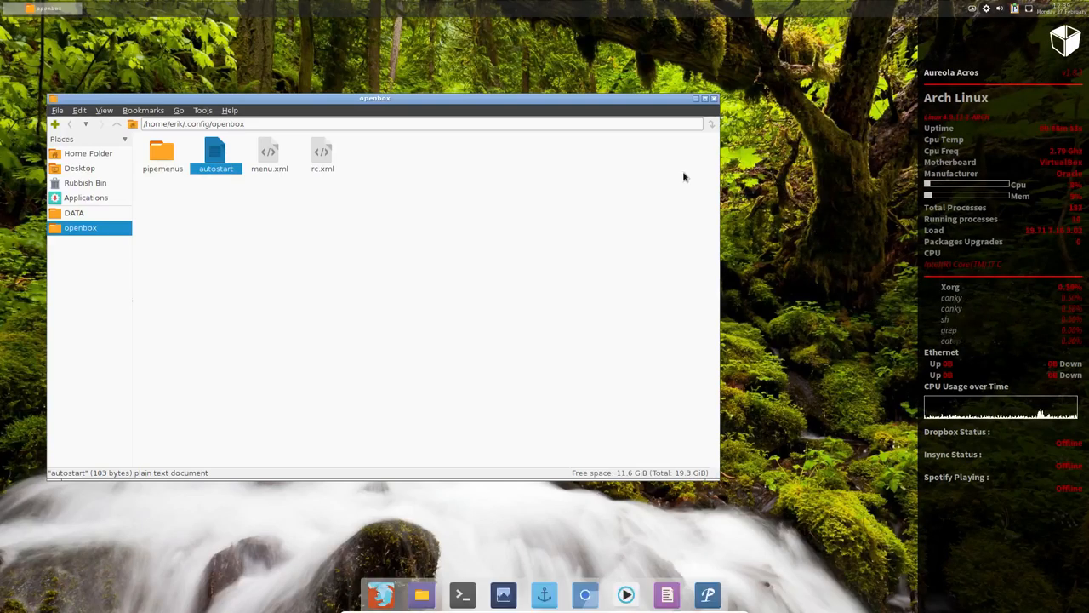
mouse_move(343, 252)
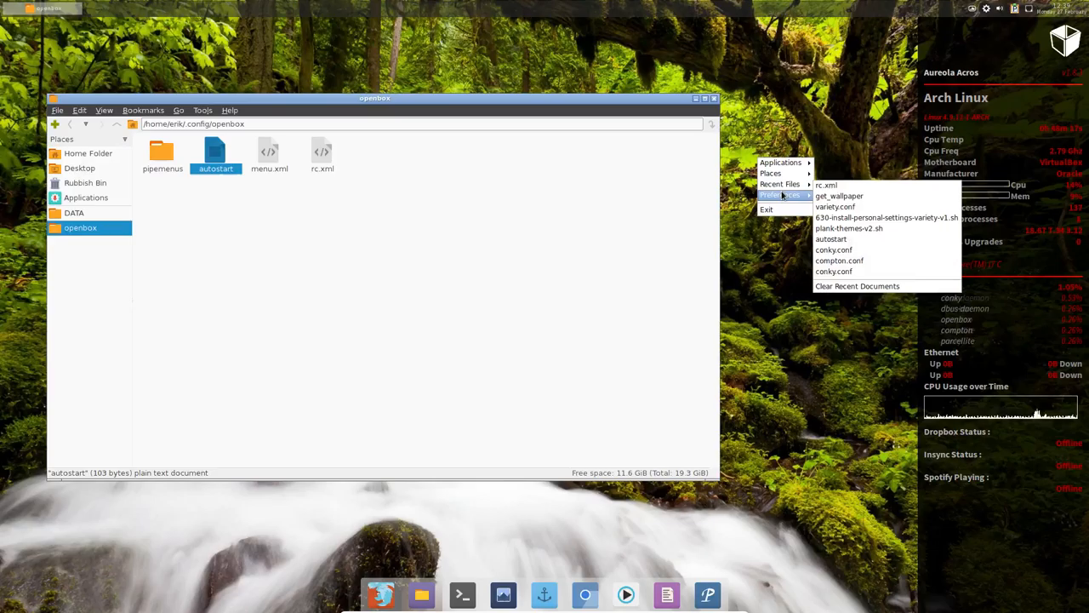
click(781, 194)
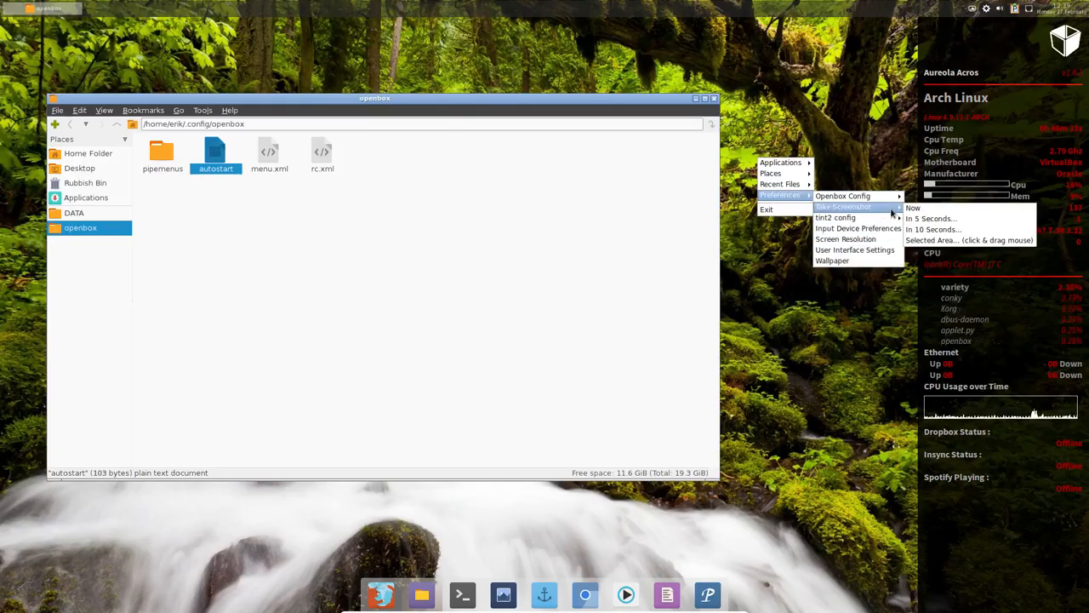
Capture a screenshot of the desktop and preview it.
click(913, 207)
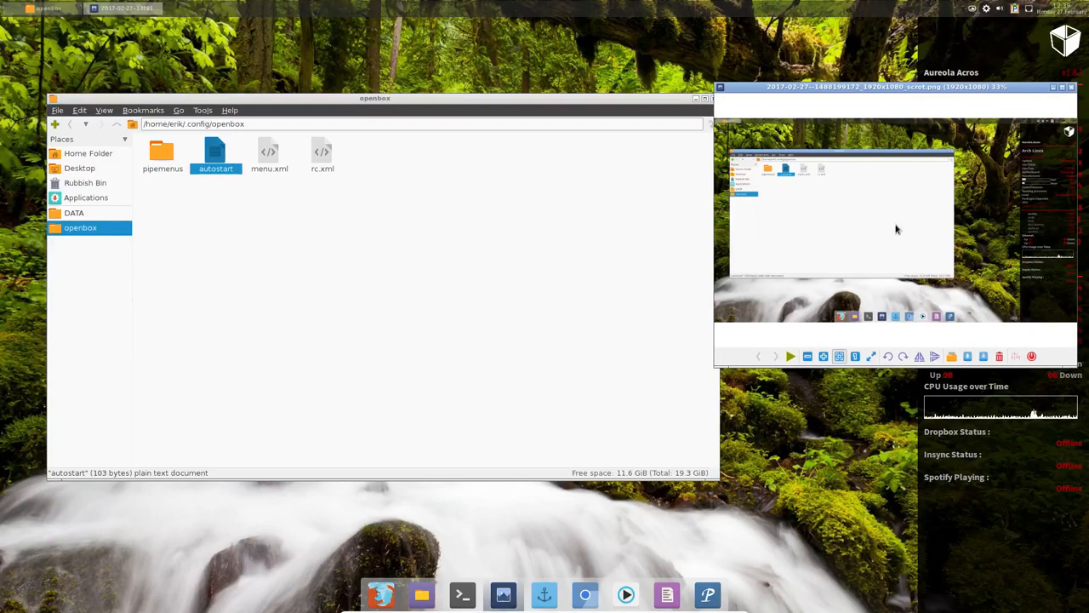
click(1071, 85)
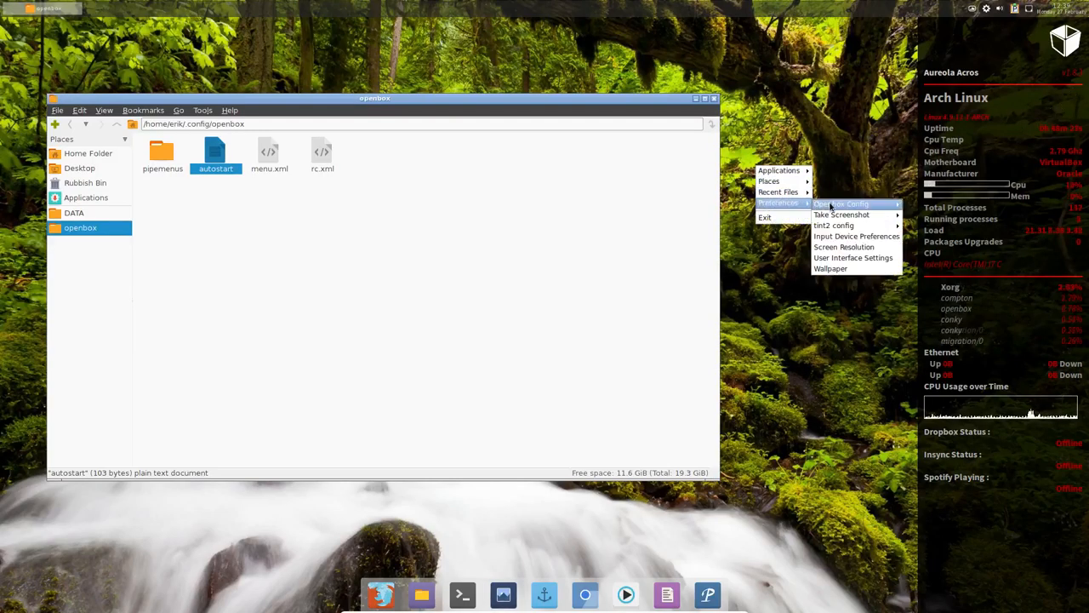
mouse_move(834, 225)
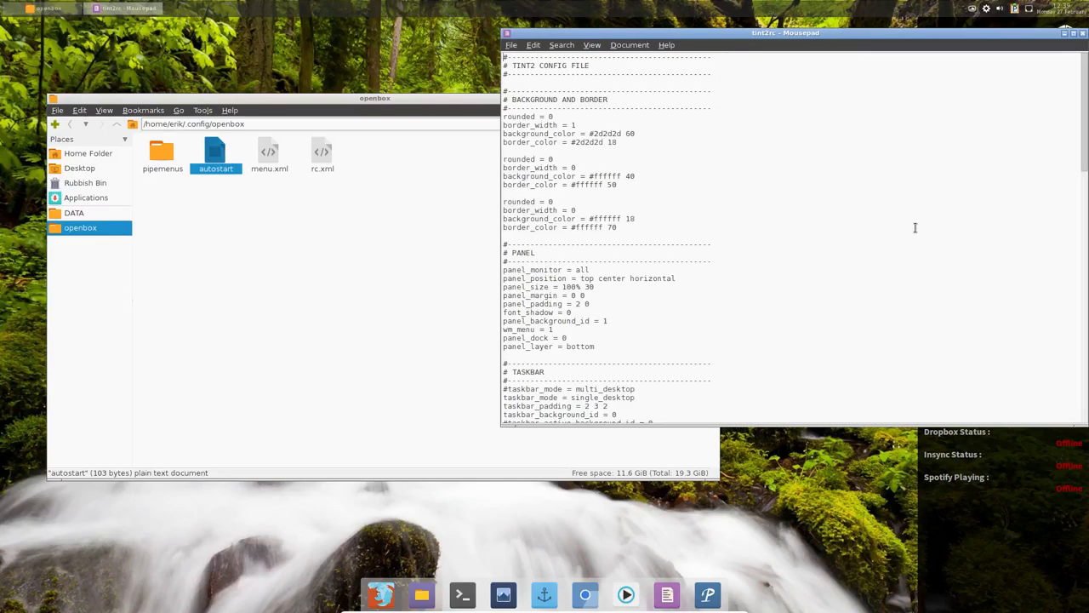
Move the editor aside, browse the file manager to ~/.config/tint2, then close the tint2rc file.
drag(783, 33, 689, 180)
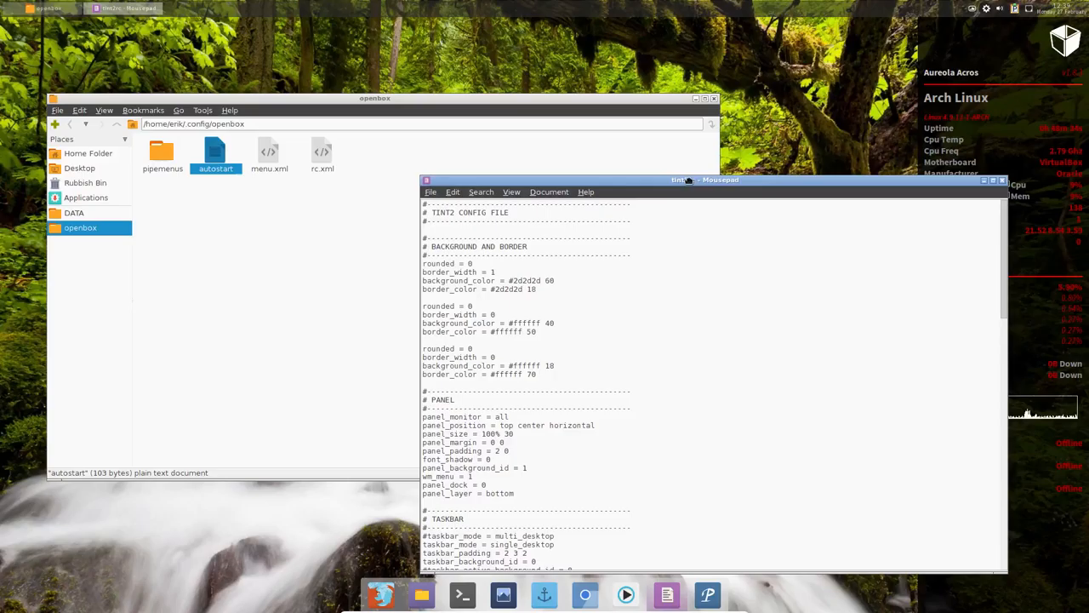
click(374, 97)
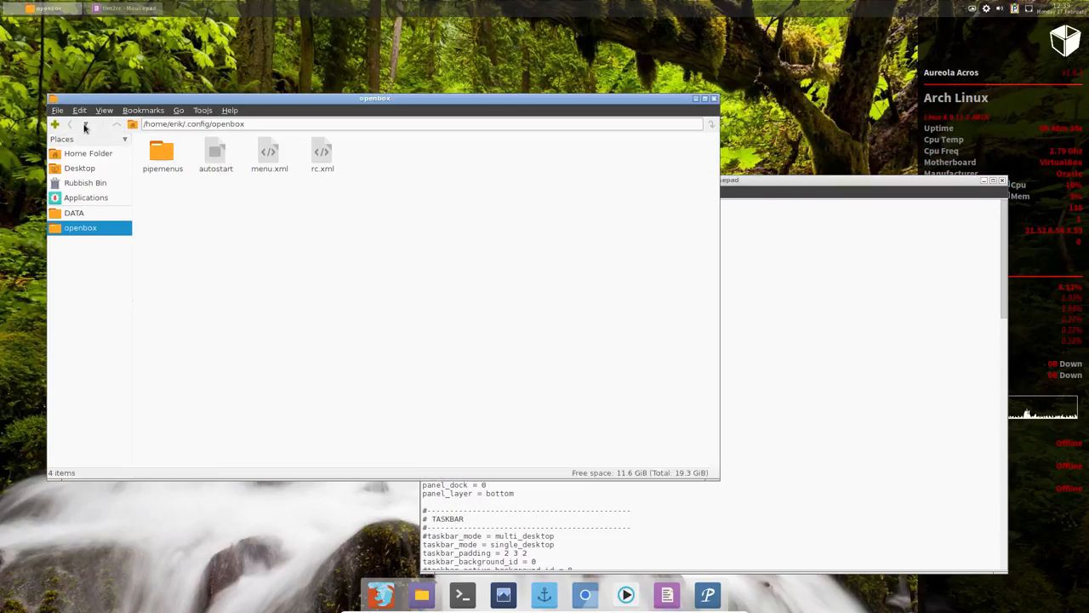
click(68, 124)
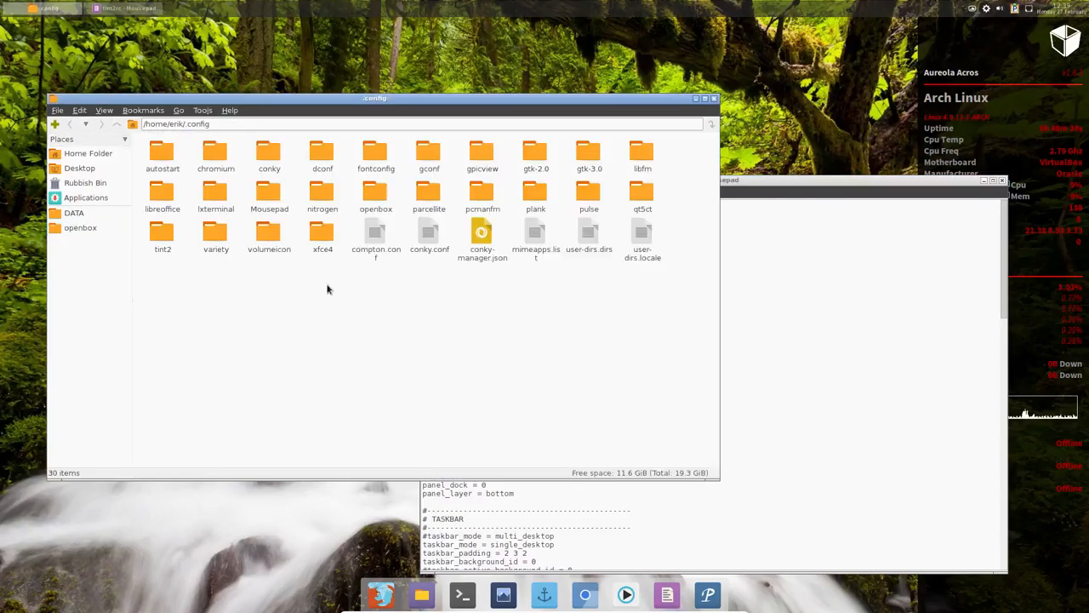
click(163, 235)
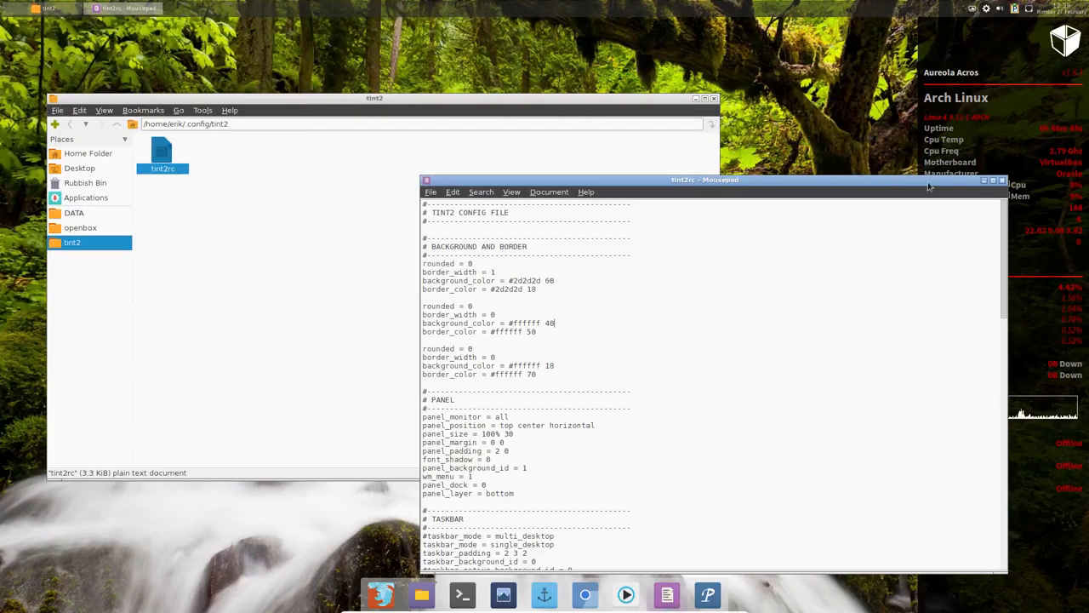
click(1001, 181)
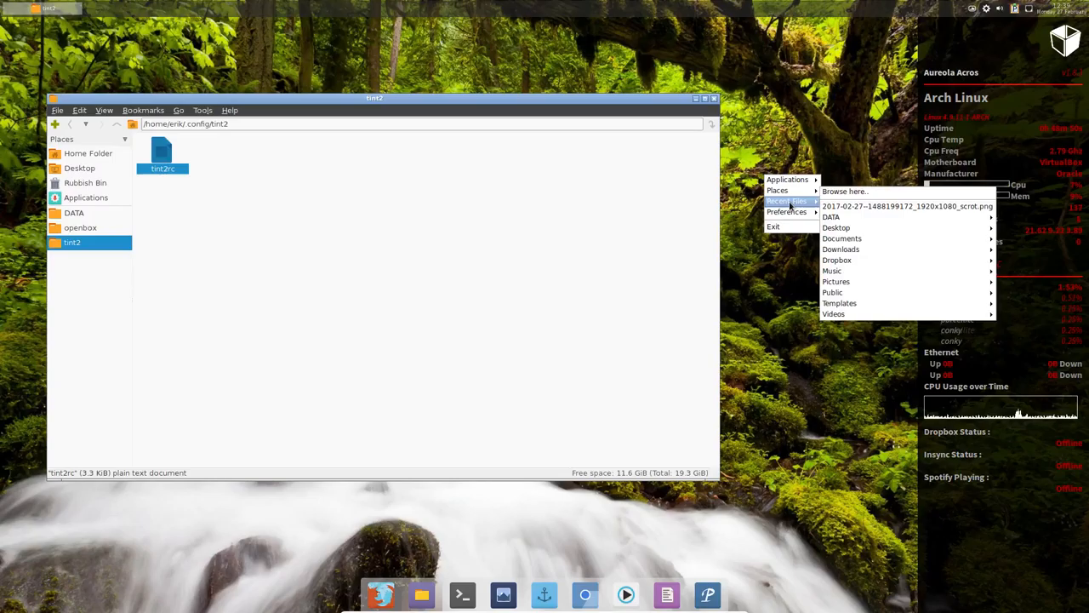
Launch the tint2 wizard, dismiss the missing tintwizard.py error, and start a terminal.
click(786, 211)
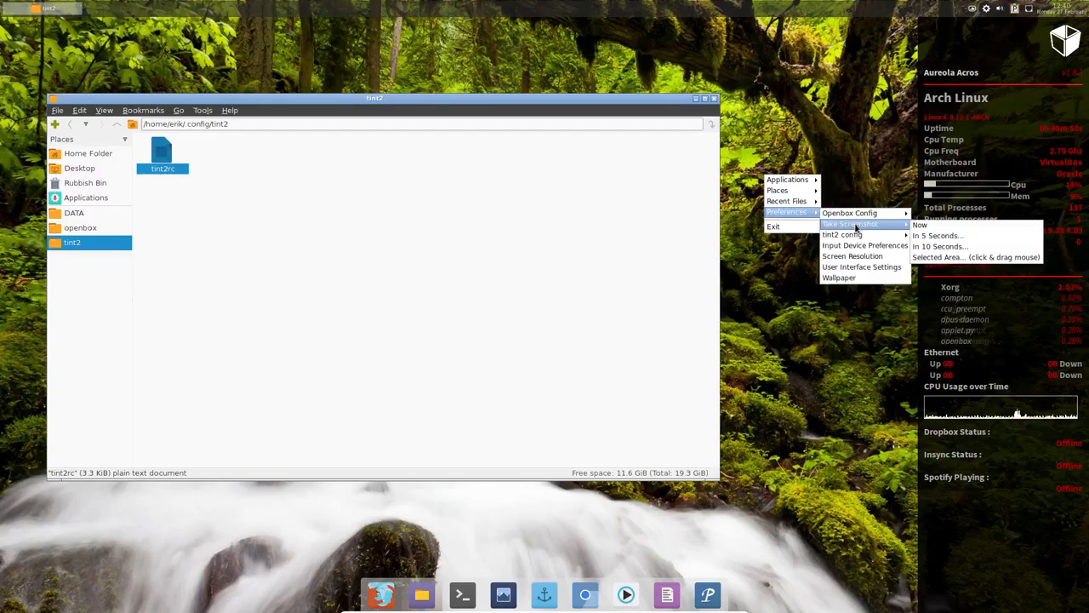
mouse_move(843, 235)
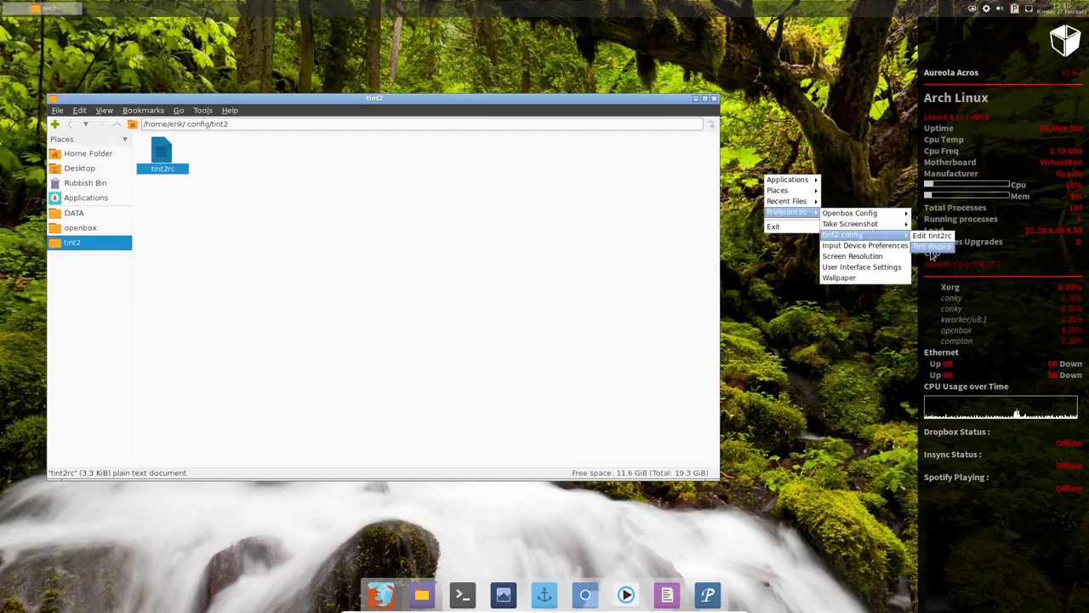
click(933, 245)
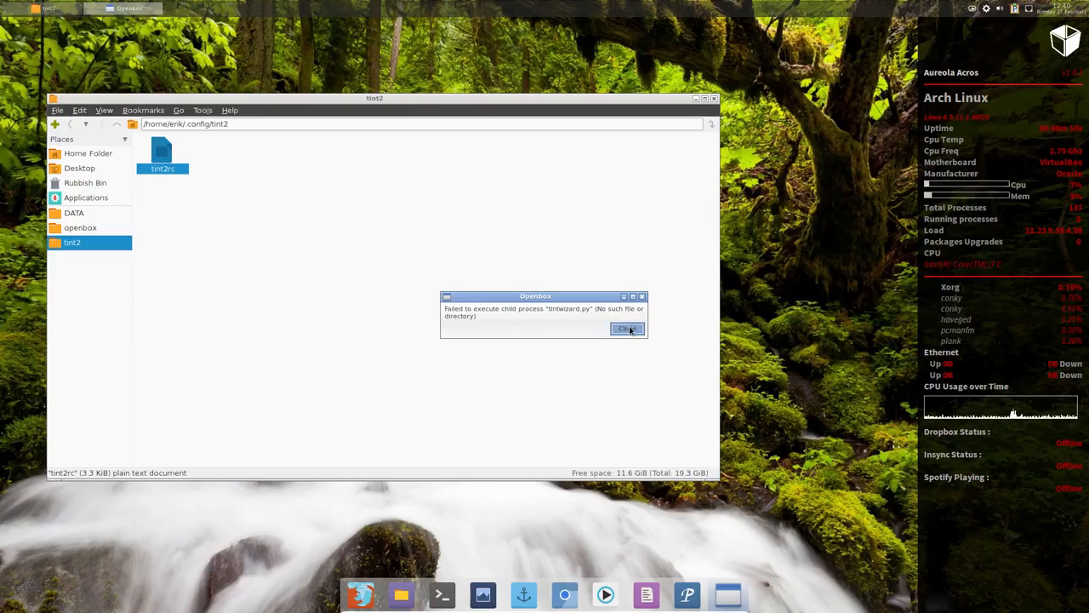
click(628, 330)
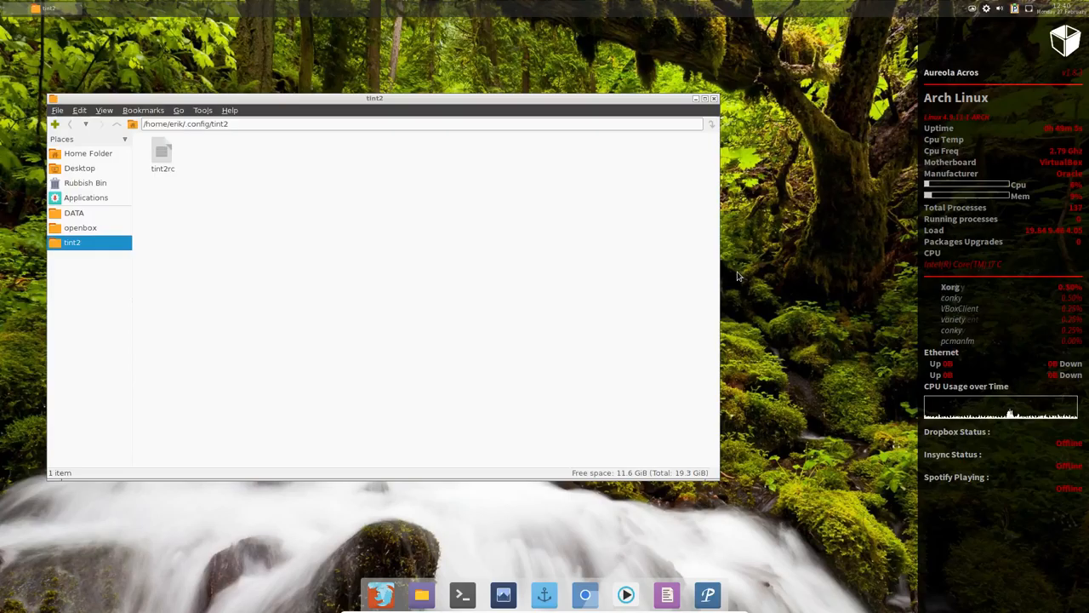
click(463, 594)
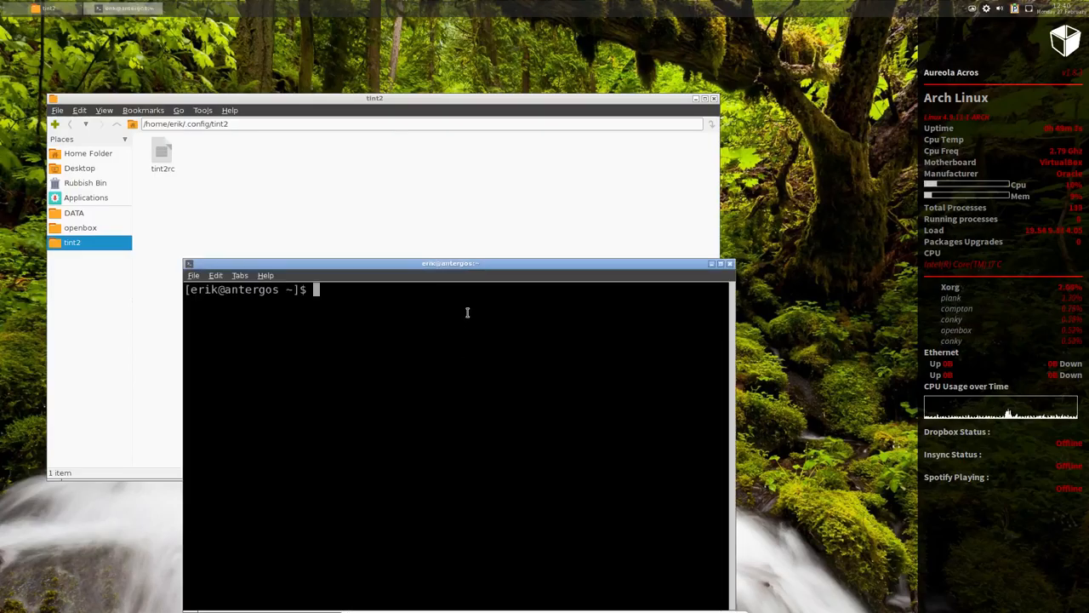
Run 'sudo pacman -S tint2', give the sudo password and answer Y to proceed.
text(sudo pac)
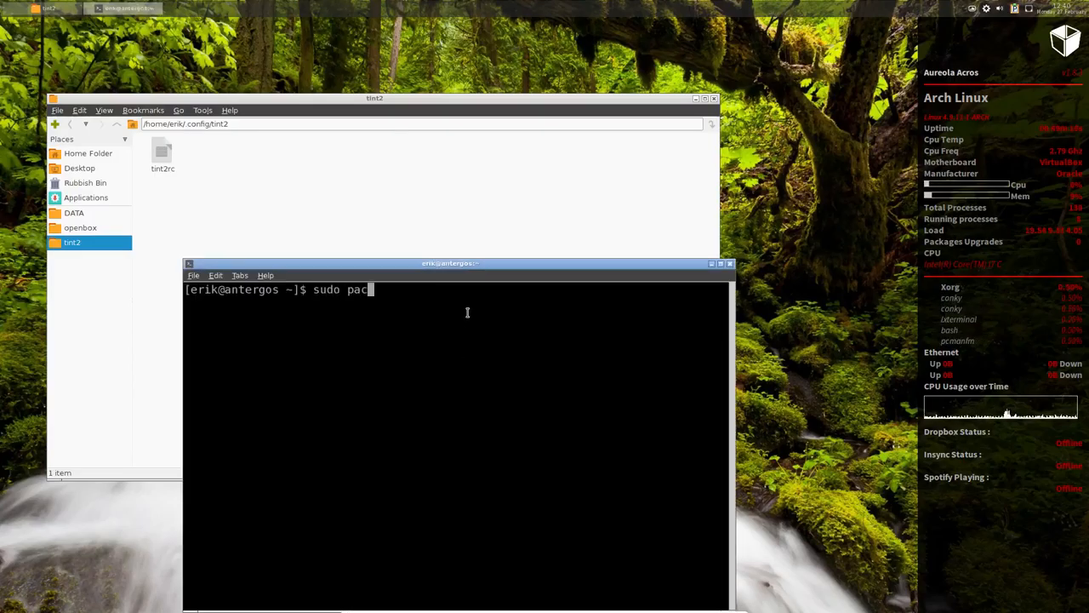
text(man -S)
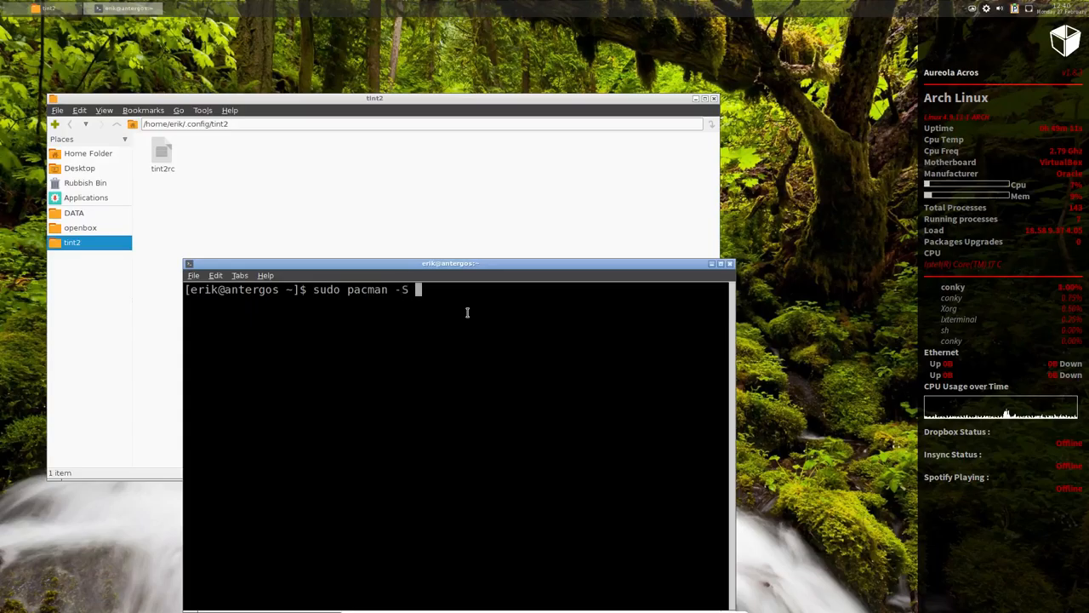
text(tin)
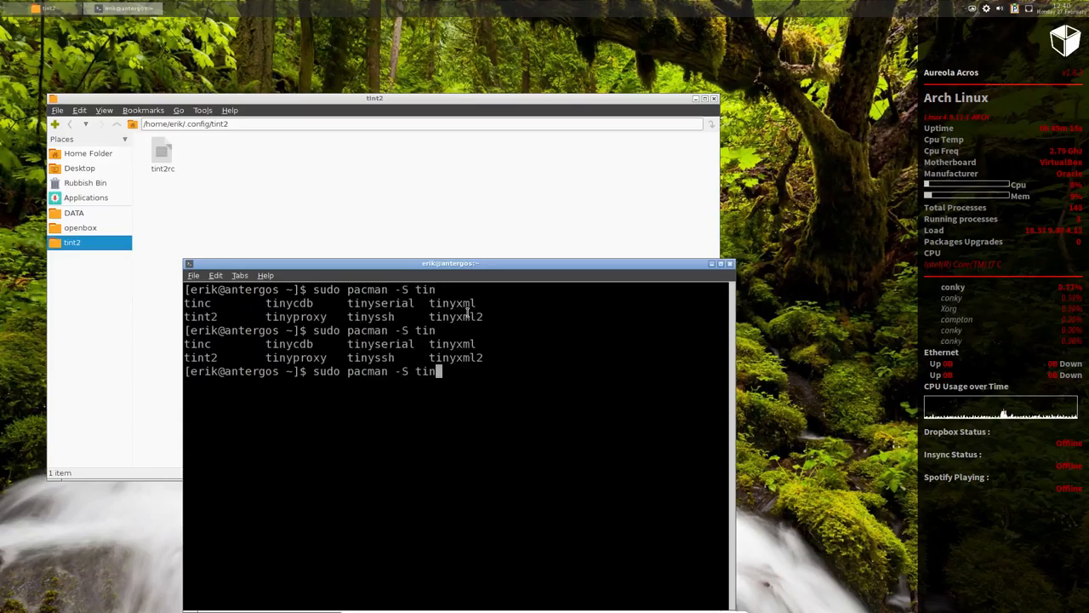
text(t)
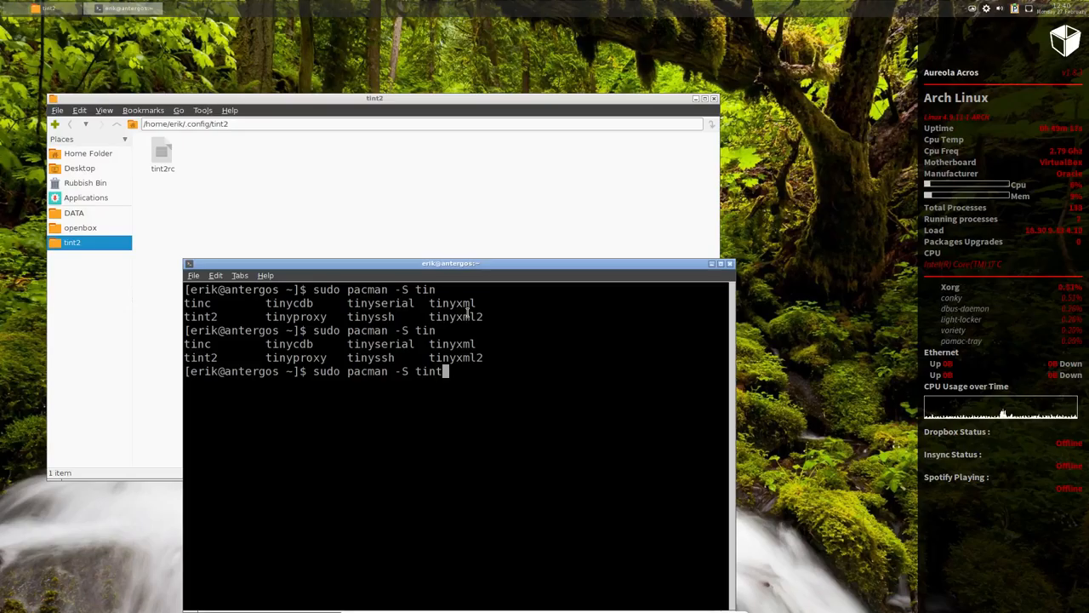
text(2)
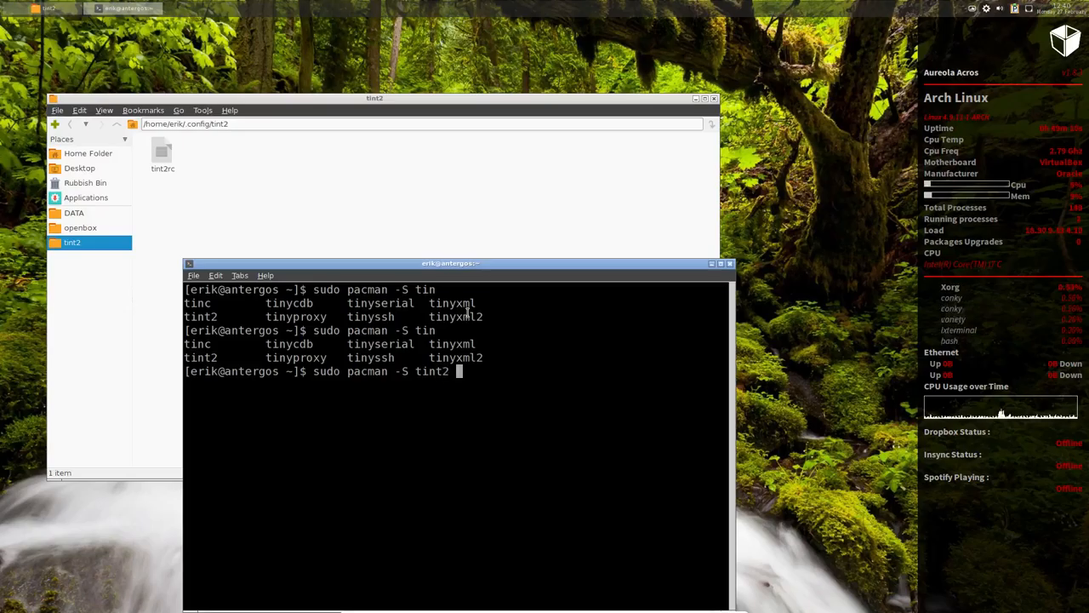
key(Return)
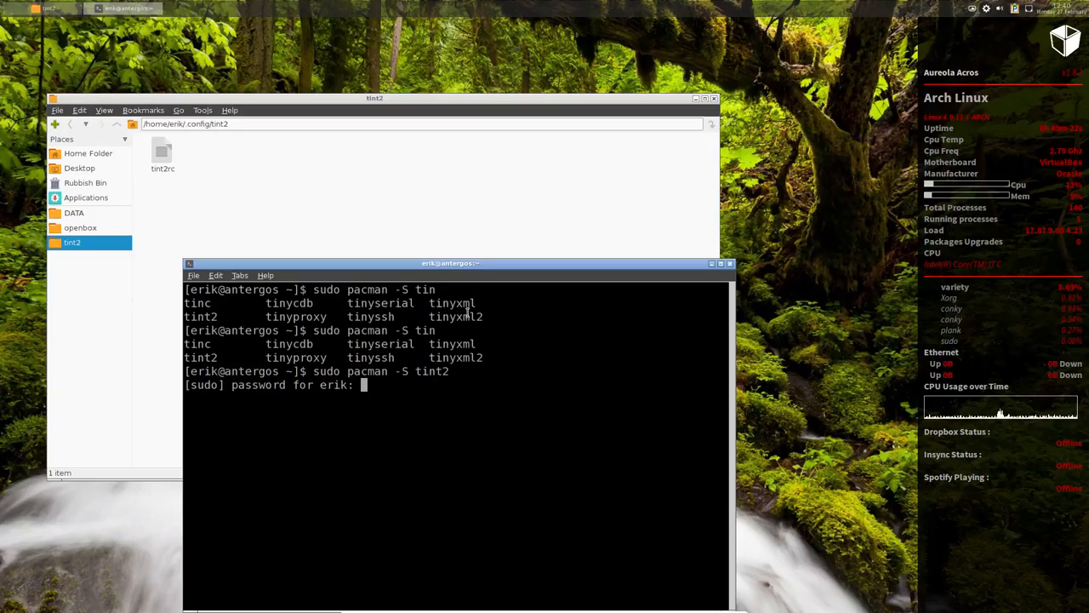
key(Return)
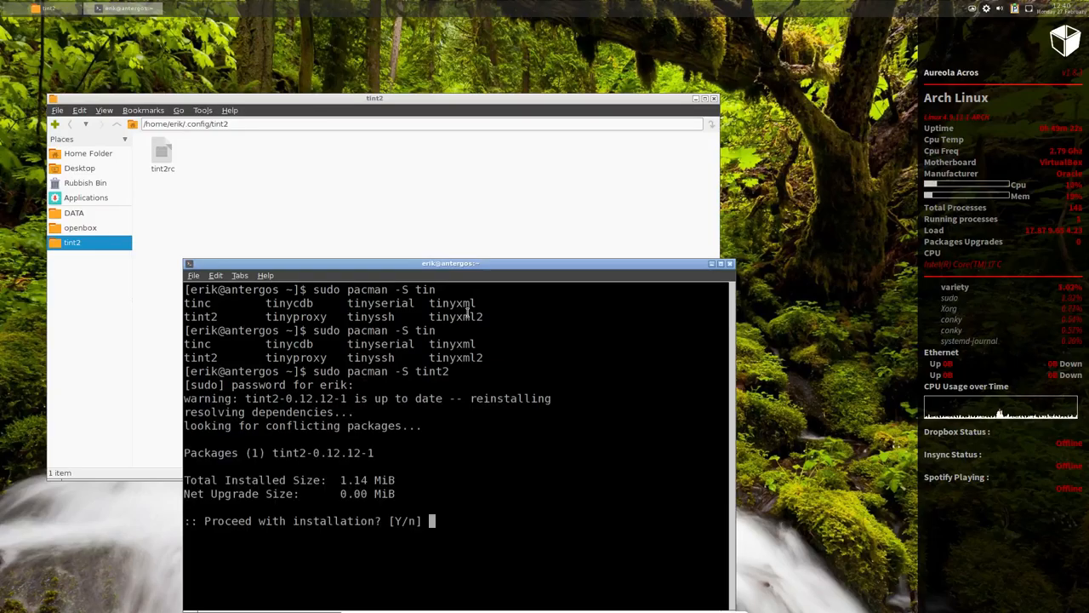
text(Y)
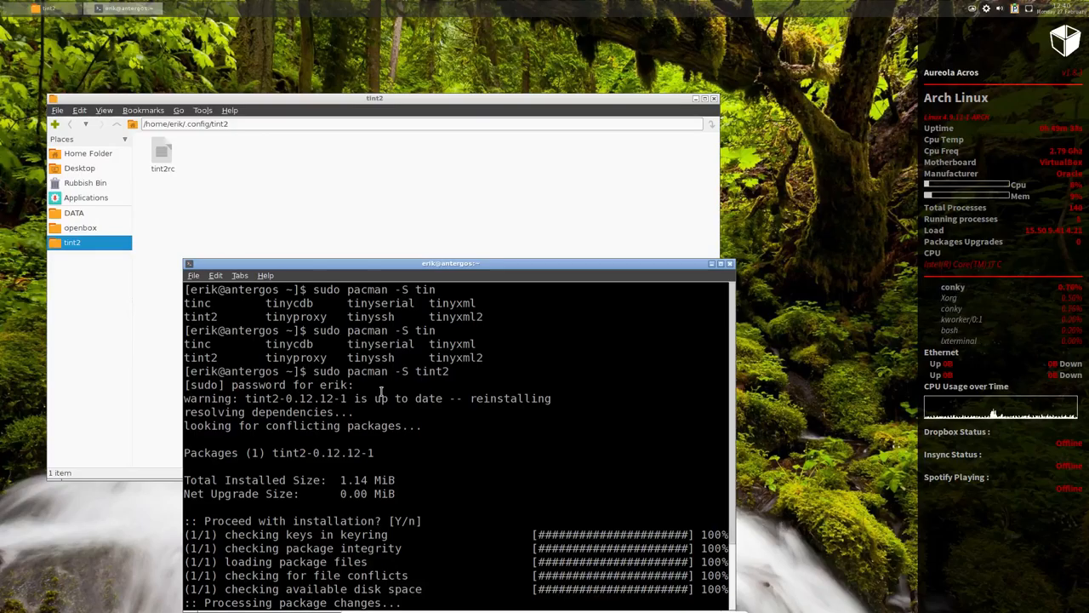
mouse_move(405, 514)
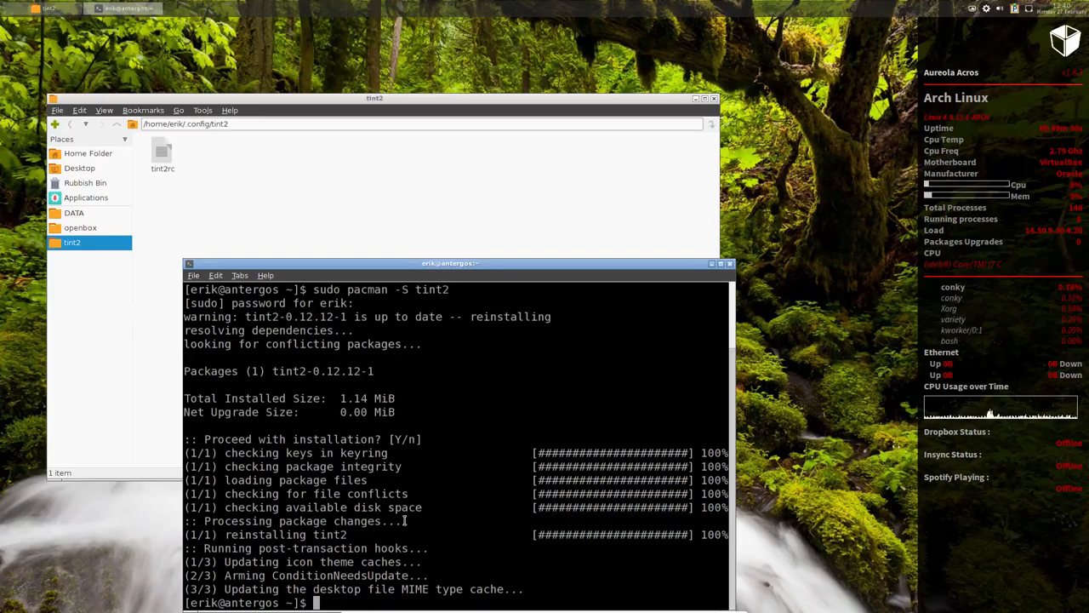
Try 'packer tint' and 'packer tint2', which fail with command not found.
text(packer)
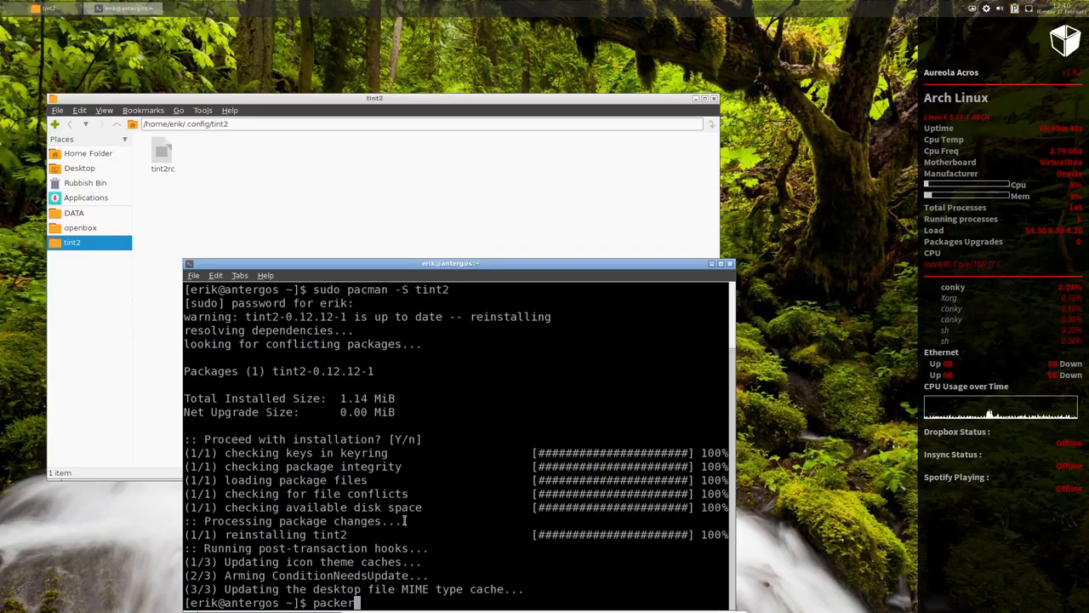
text(tint)
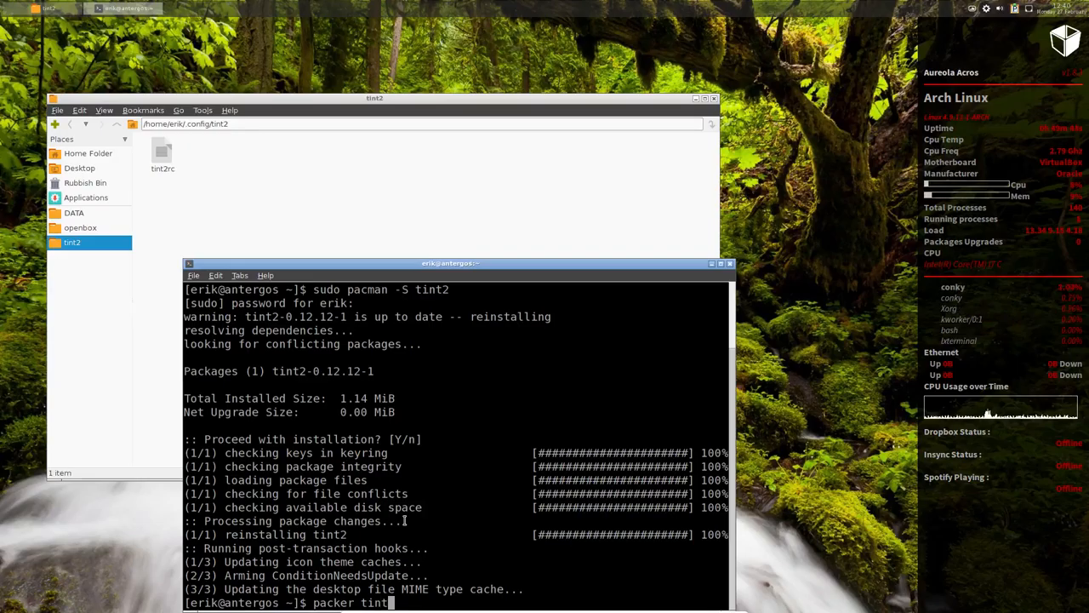
key(Return)
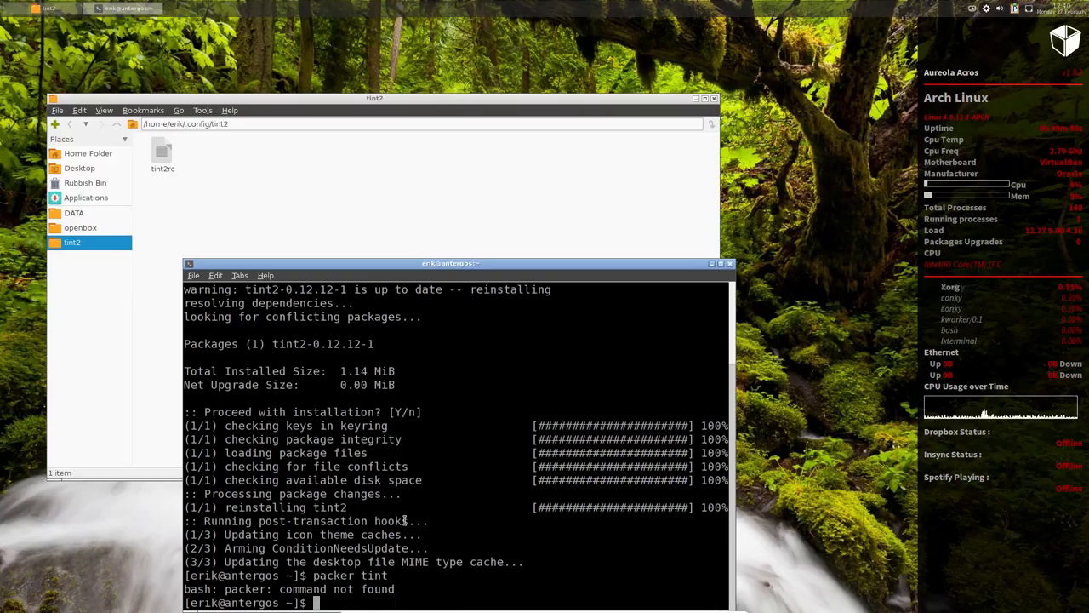
text(packer tint)
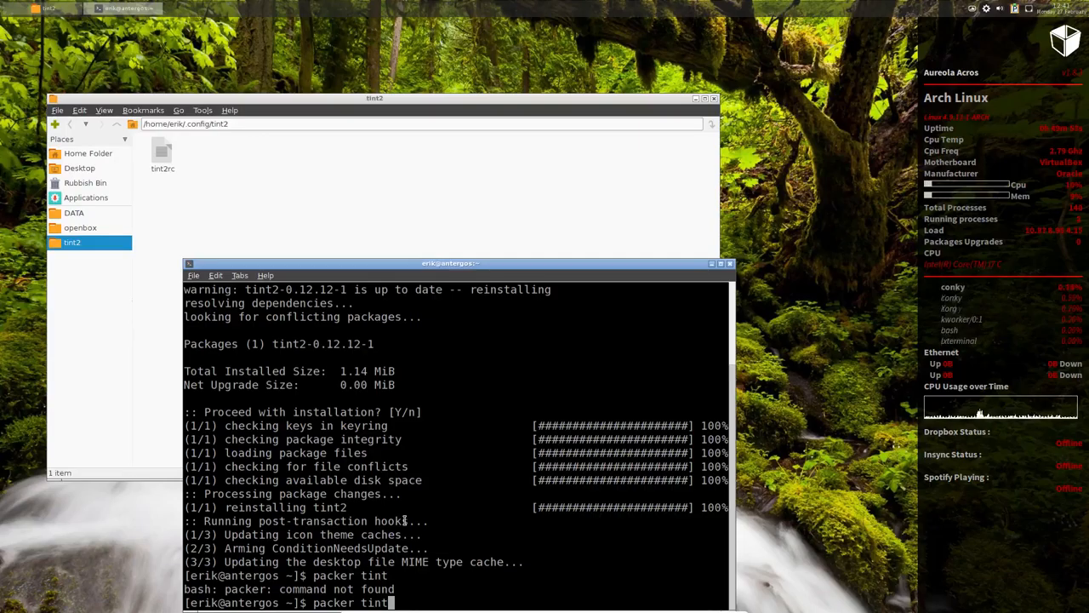
text(2)
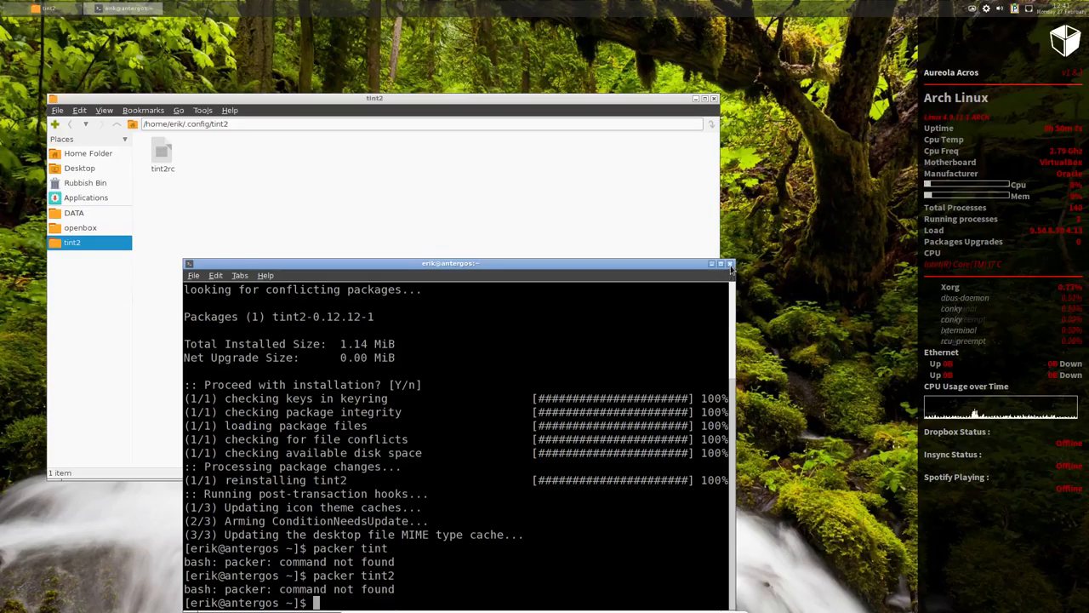
Search 'yaourt tint2' and scroll through the listed AUR tint2 variants.
text(yaourt tint2)
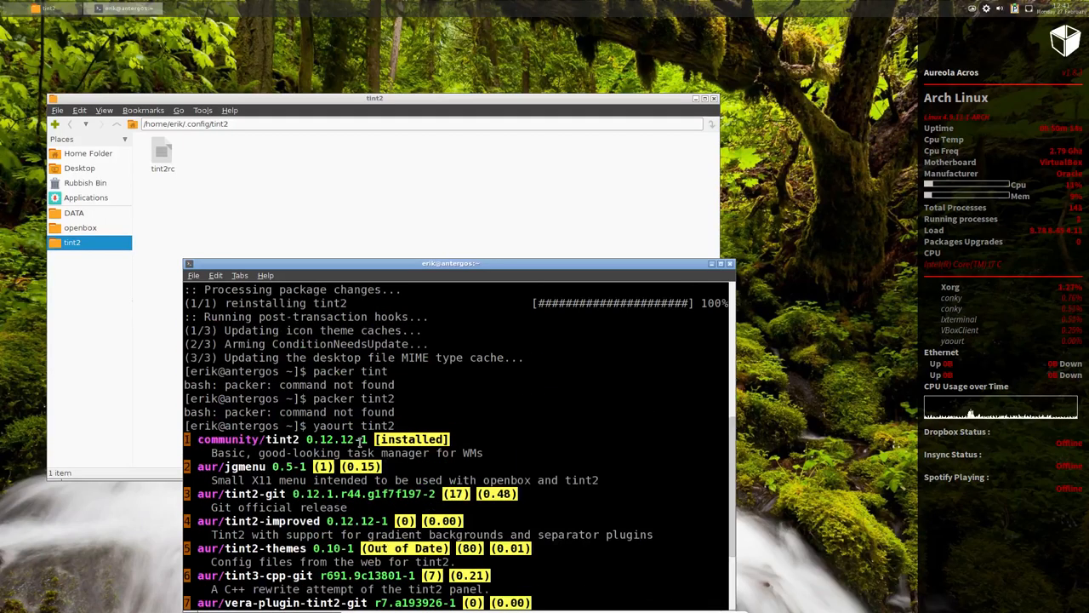
scroll(down, 3)
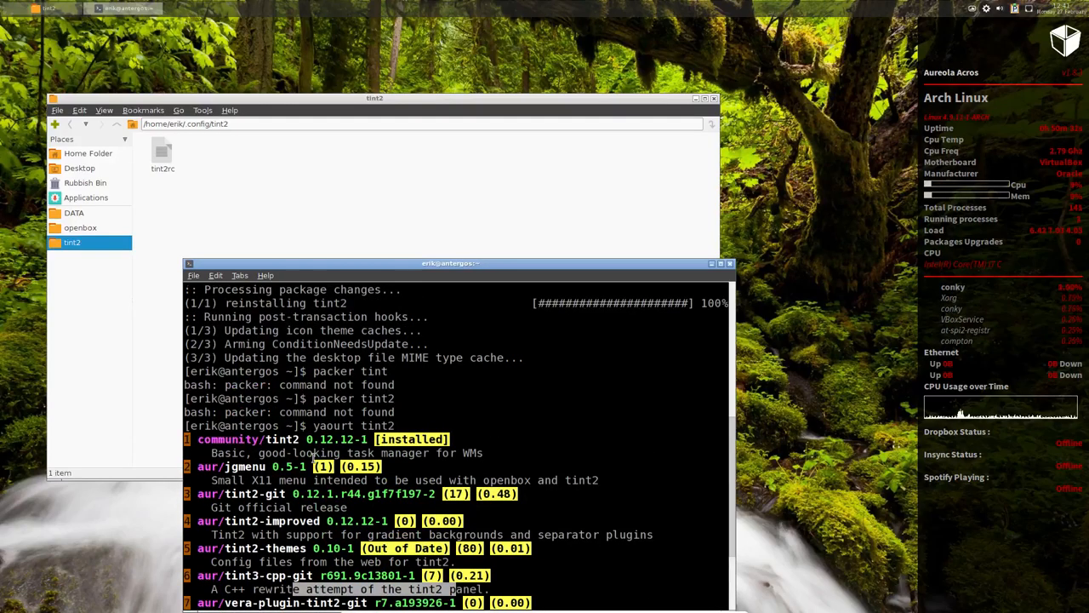
click(729, 262)
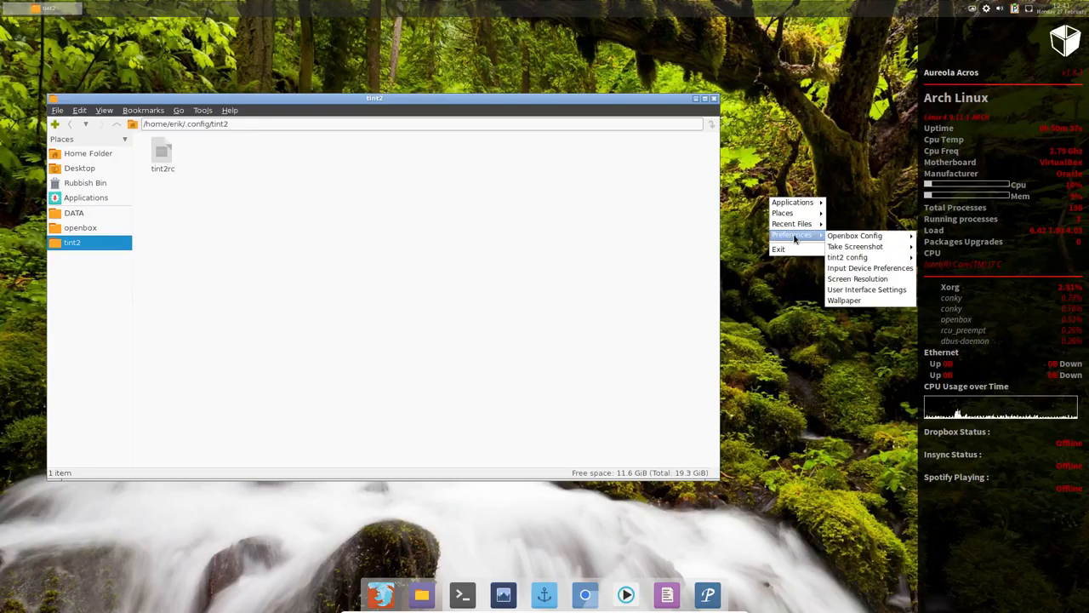
mouse_move(854, 235)
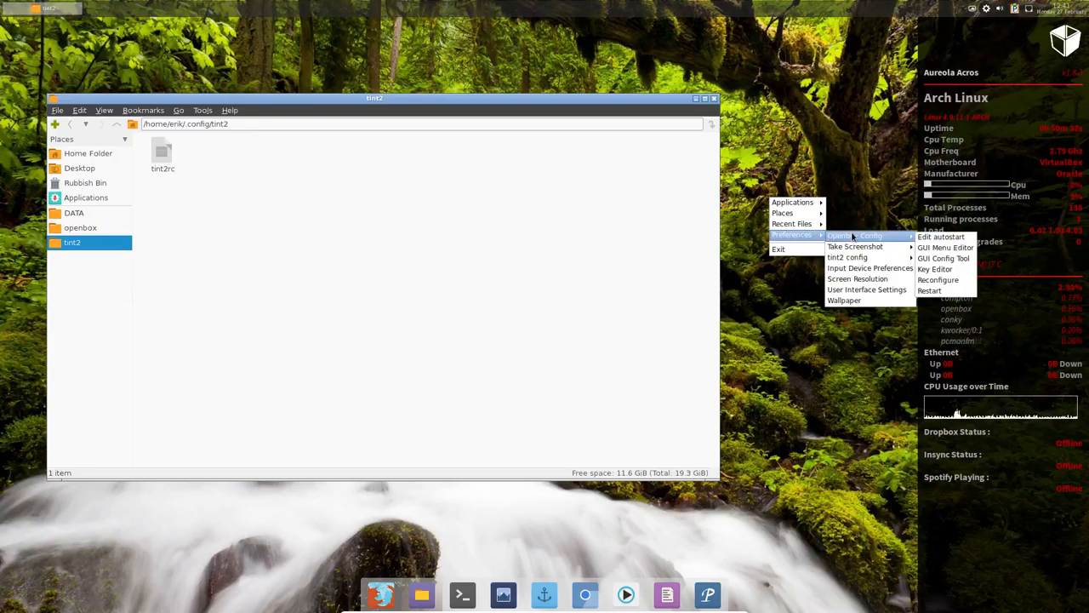
mouse_move(848, 257)
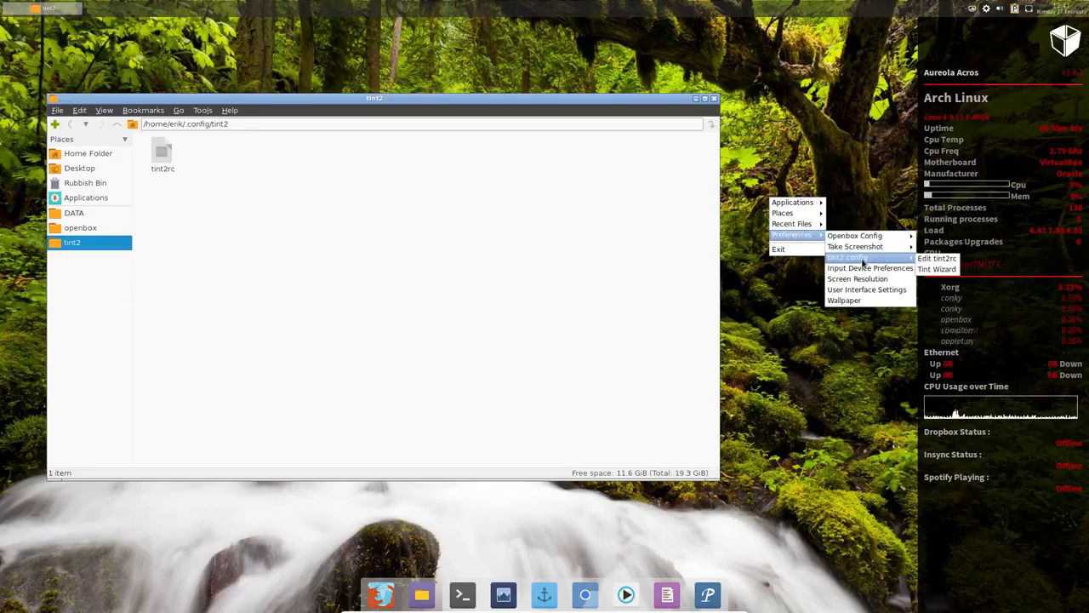
mouse_move(937, 269)
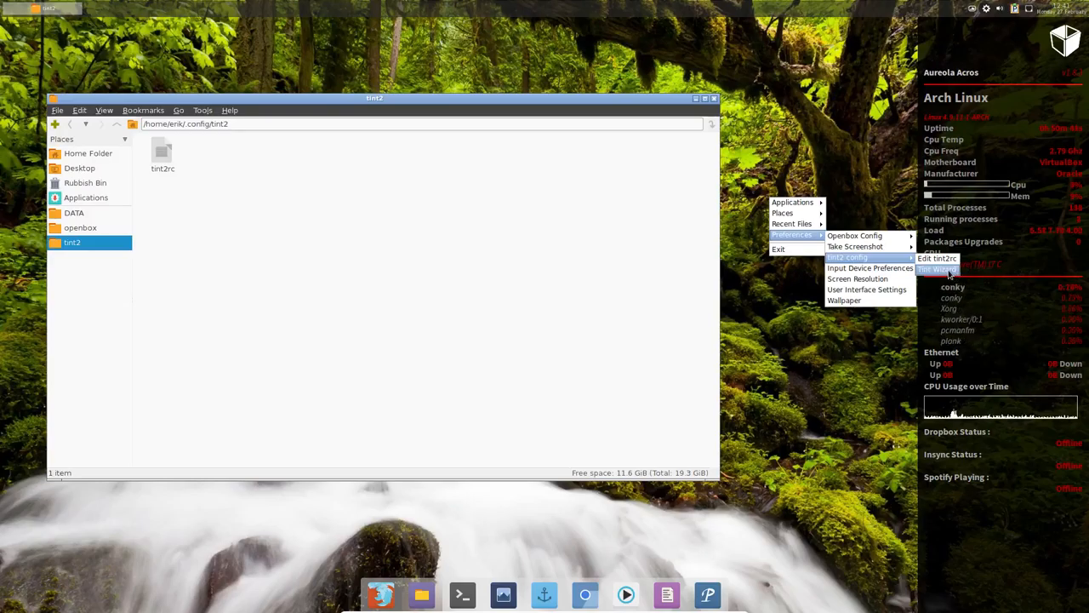
mouse_move(871, 267)
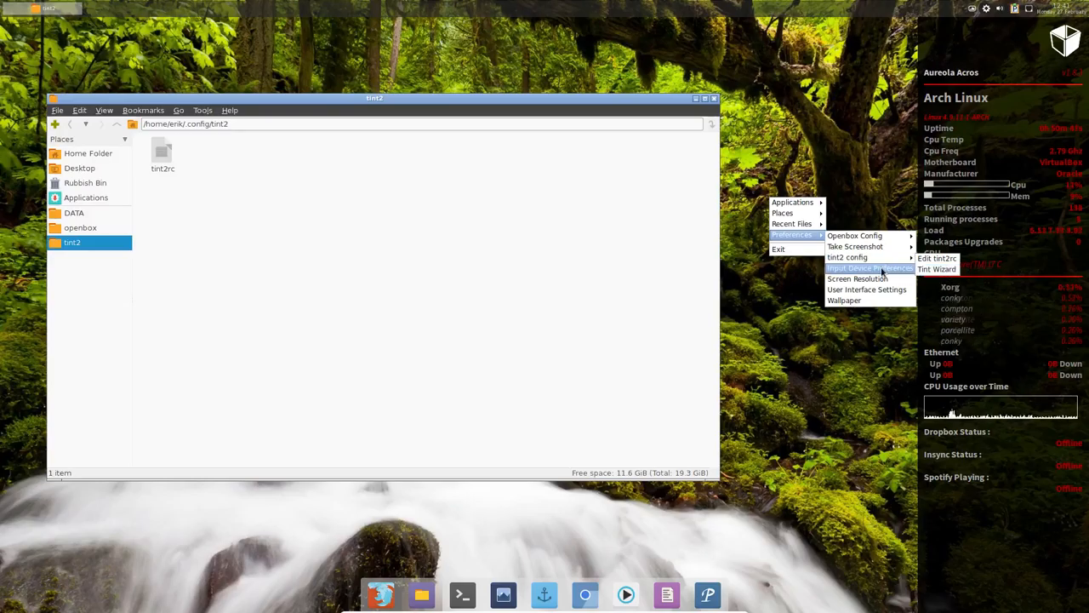
click(869, 269)
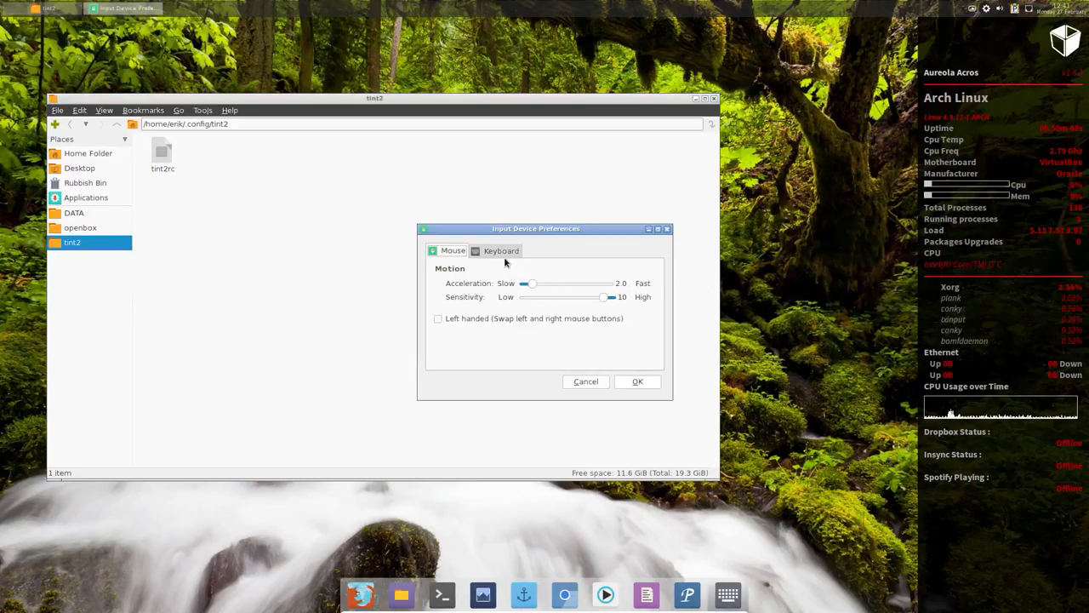
click(501, 250)
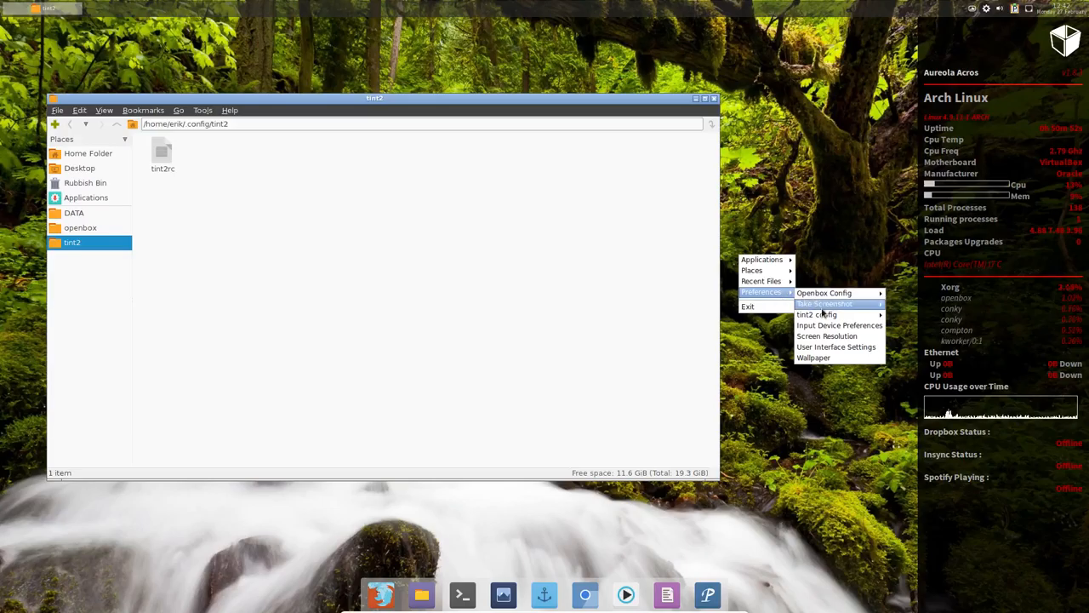
click(827, 335)
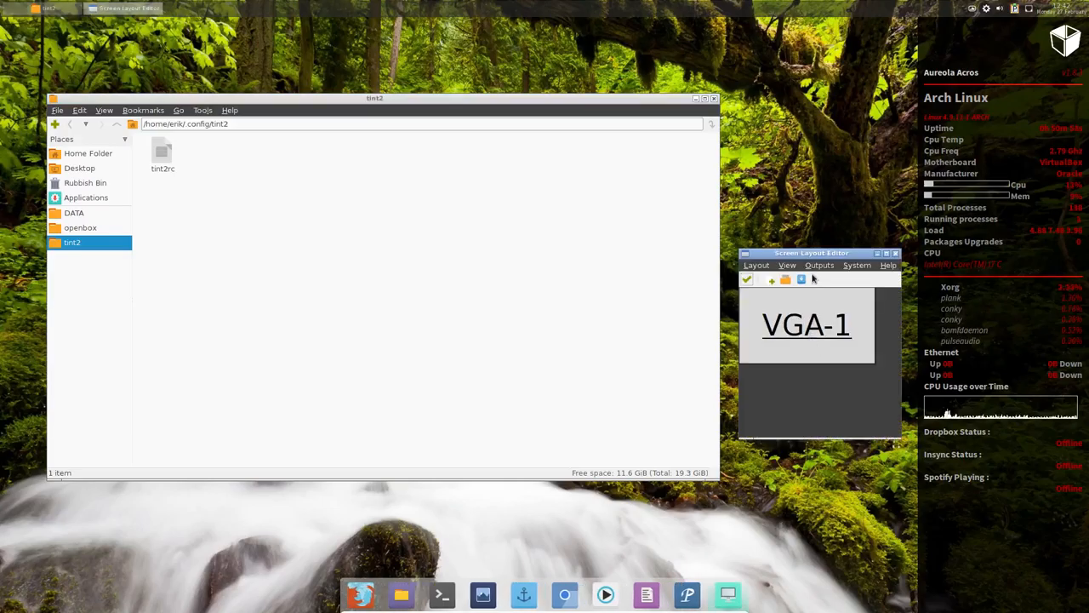
click(756, 265)
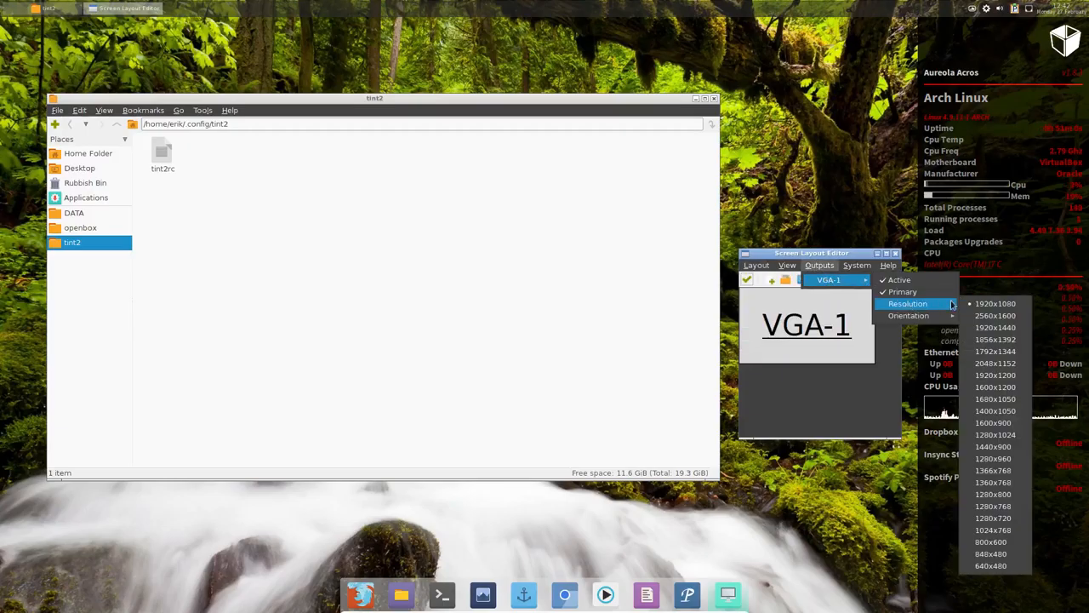
mouse_move(909, 315)
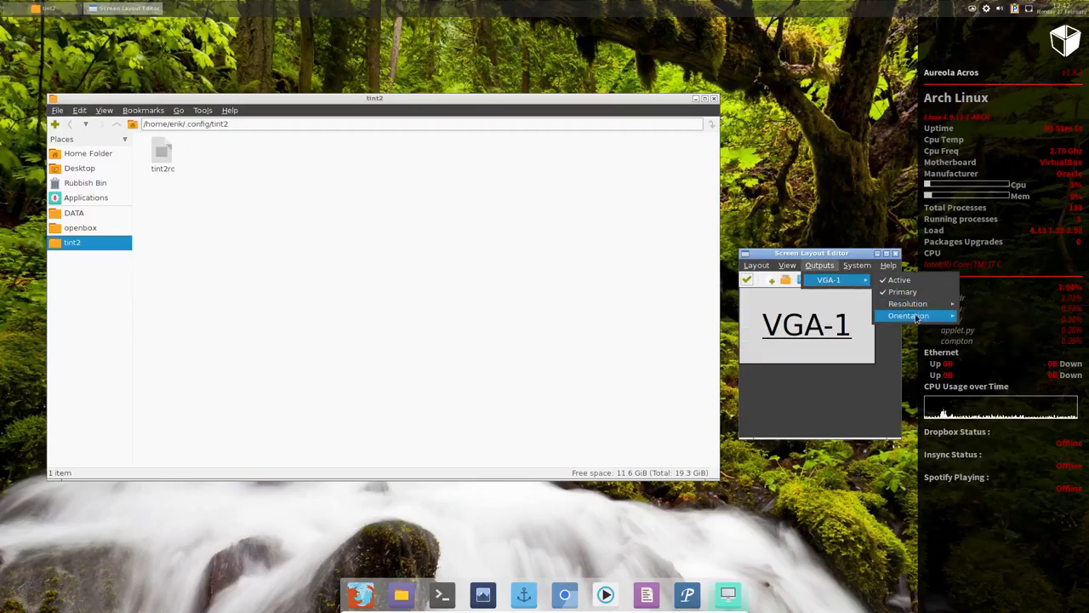
click(858, 265)
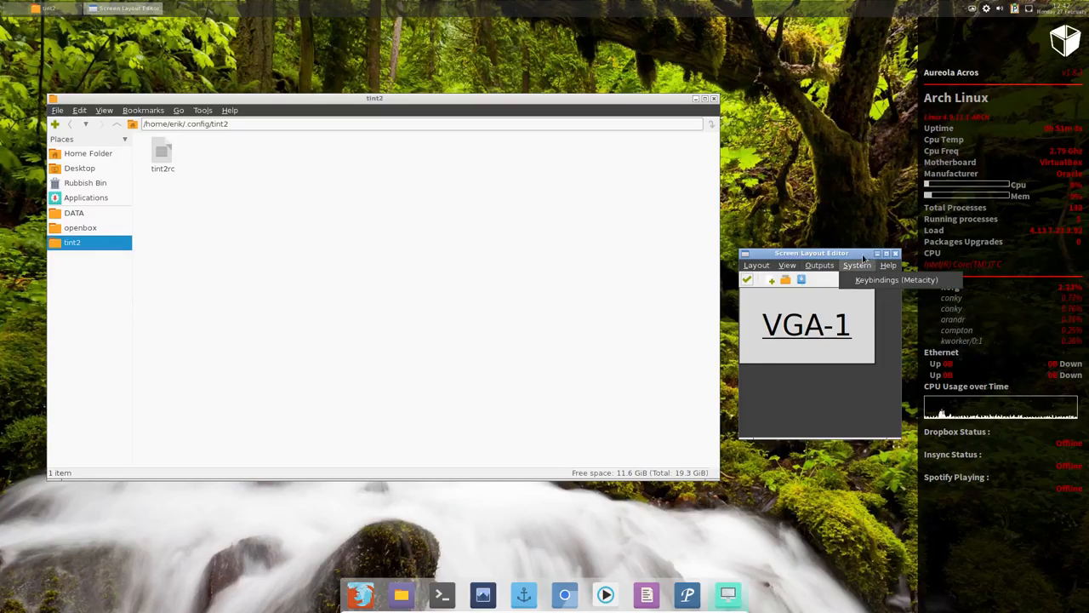
click(889, 266)
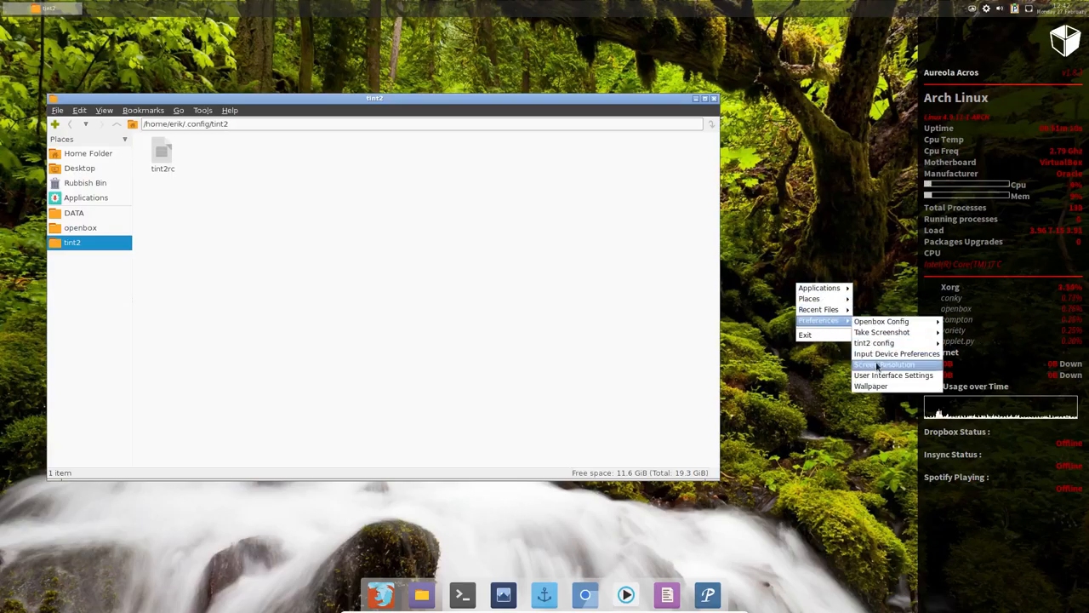
In LXAppearance's Icon Theme list, preview Numix and Adwaita and apply the Adwaita icon theme.
click(892, 375)
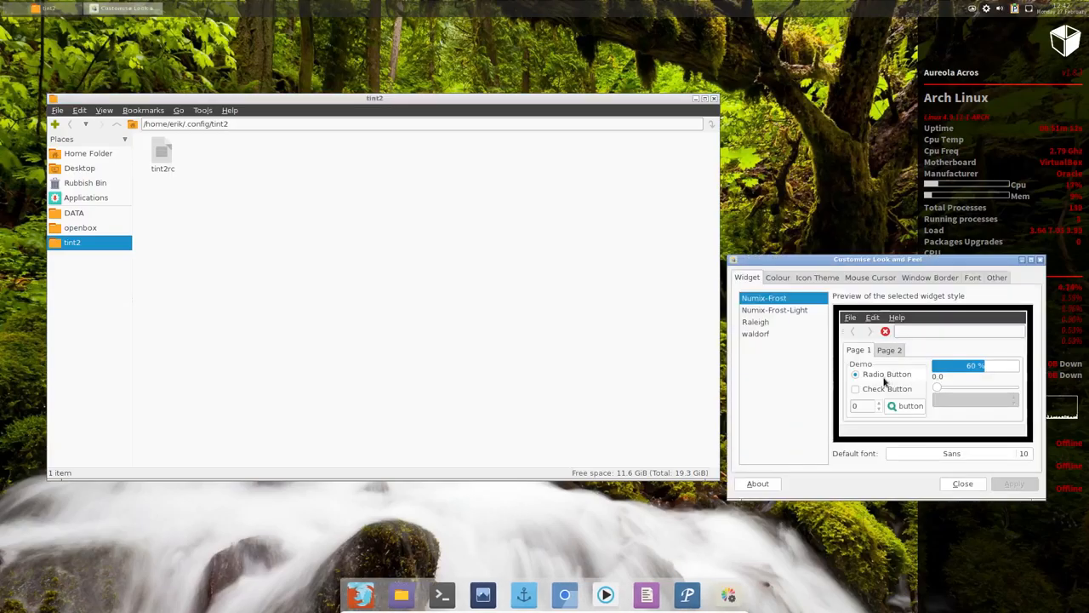
drag(878, 259, 677, 242)
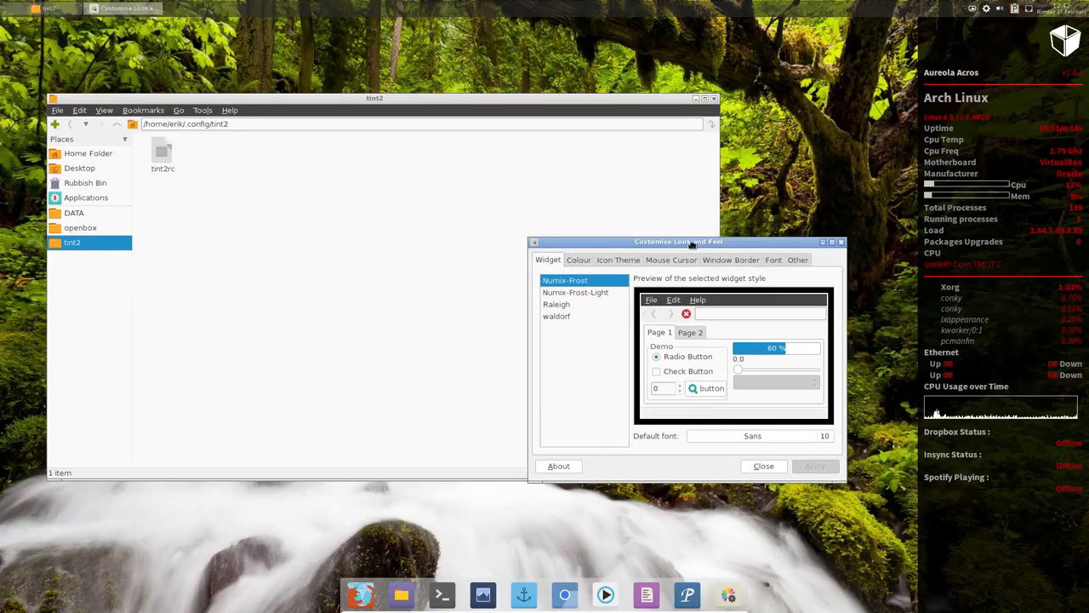
drag(678, 242, 650, 255)
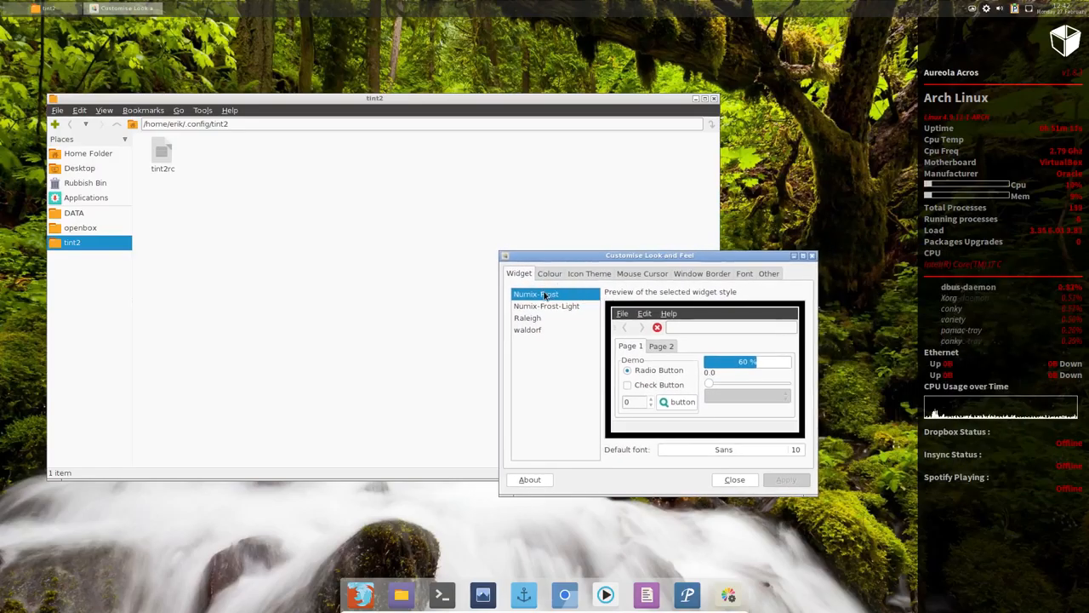
click(589, 272)
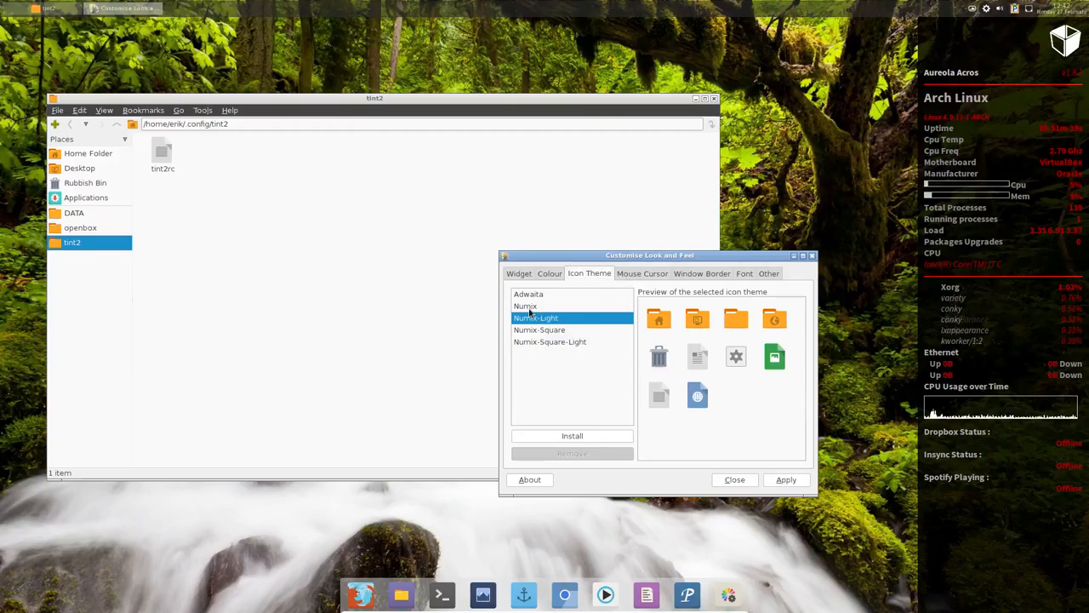
click(524, 307)
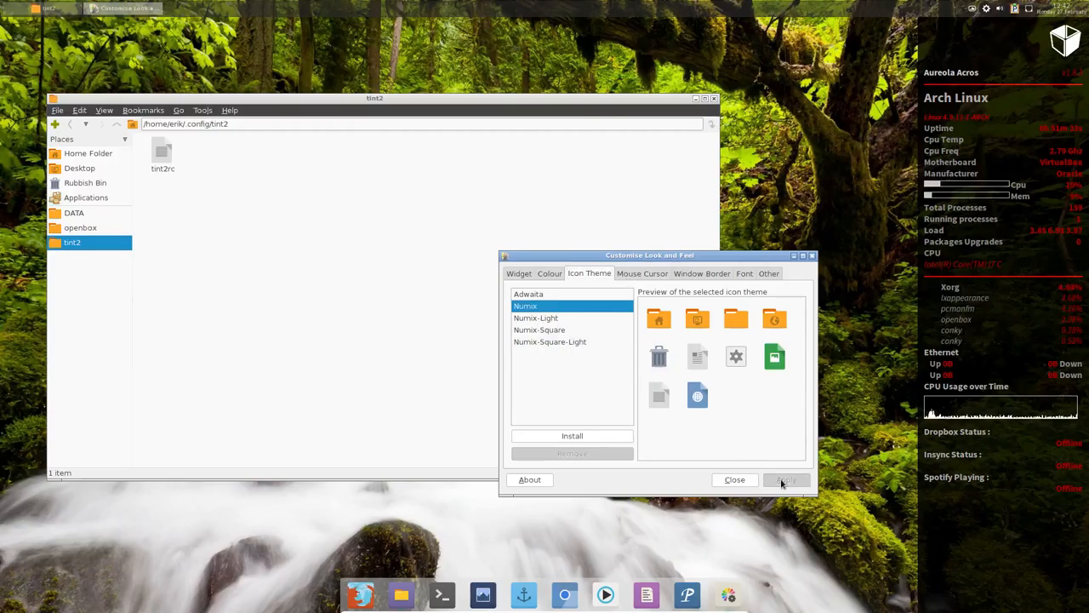
click(528, 293)
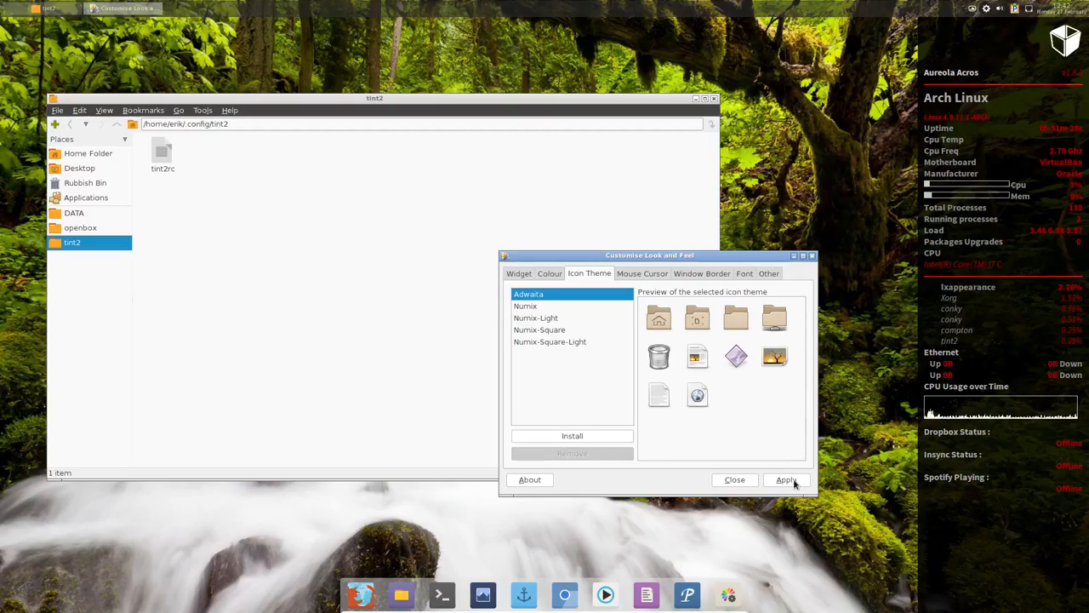
click(785, 480)
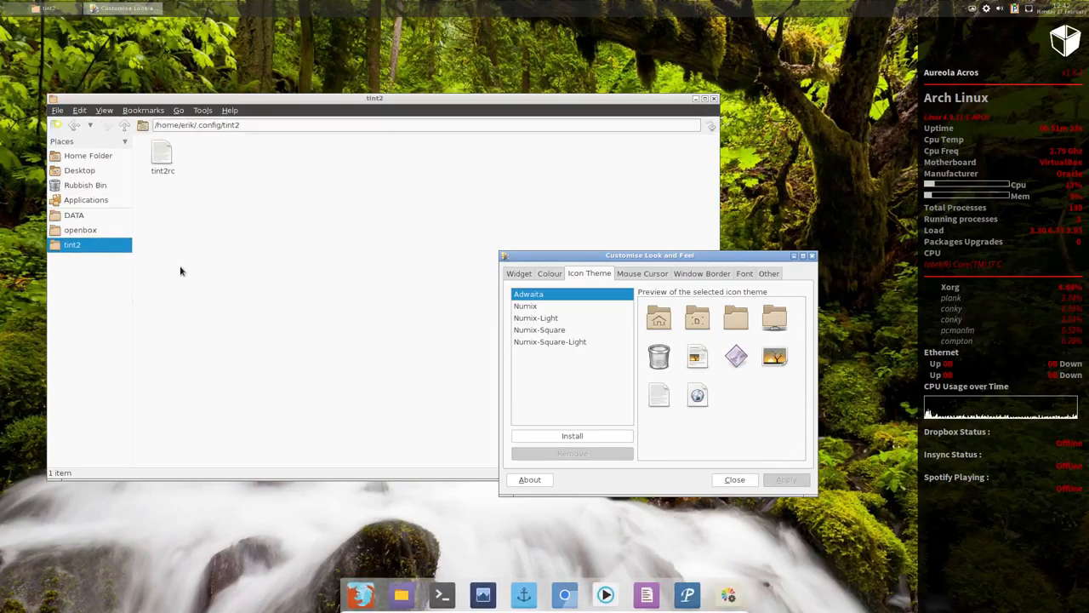
mouse_move(133, 172)
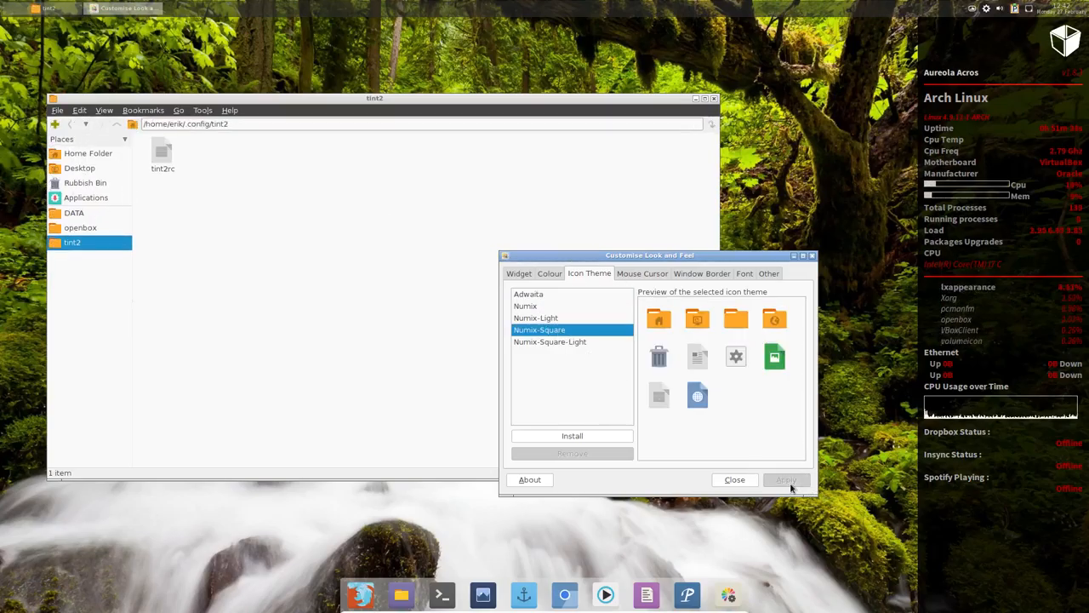
Review the mouse cursor, window border and other option tabs, then close LXAppearance.
click(644, 273)
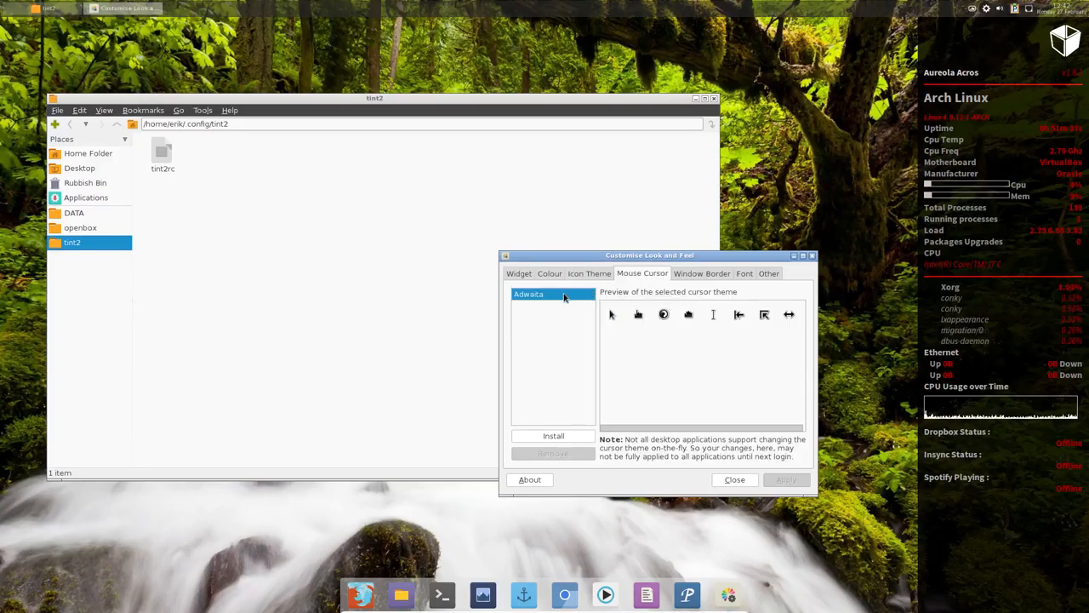
mouse_move(655, 348)
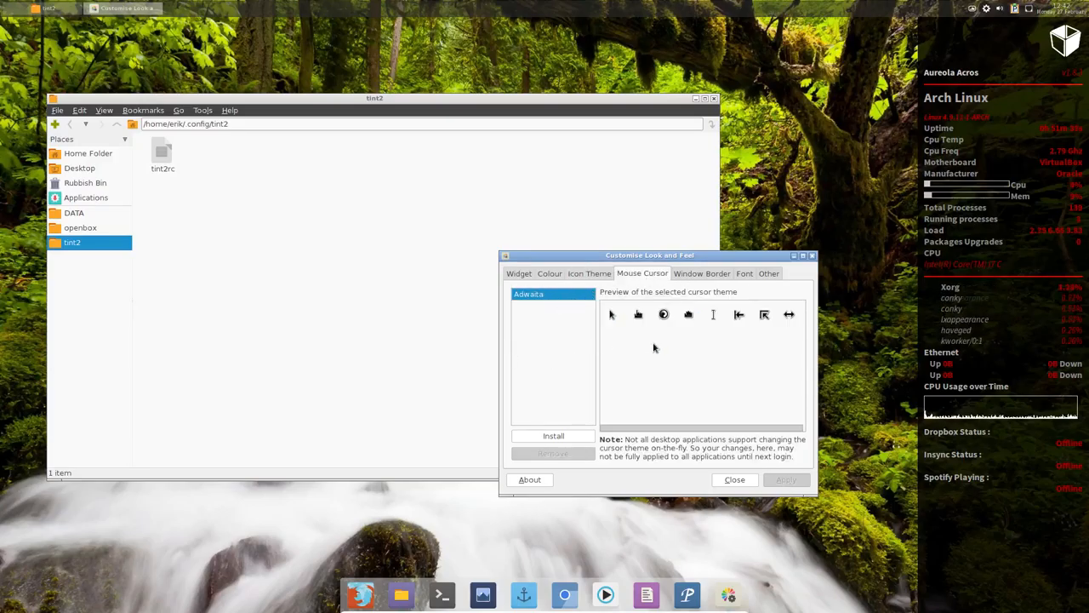
click(702, 272)
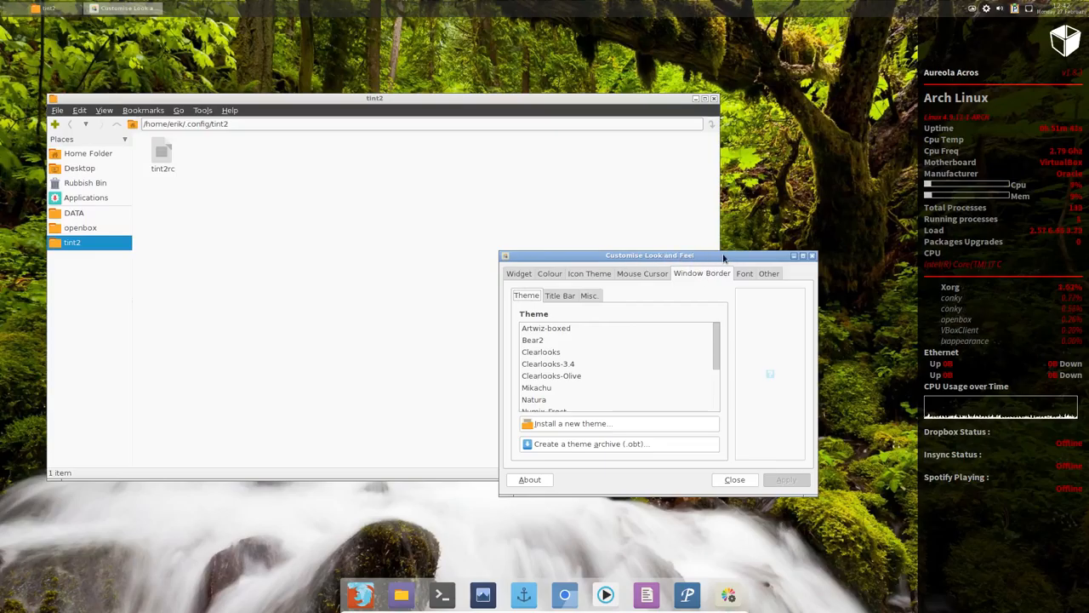
mouse_move(713, 356)
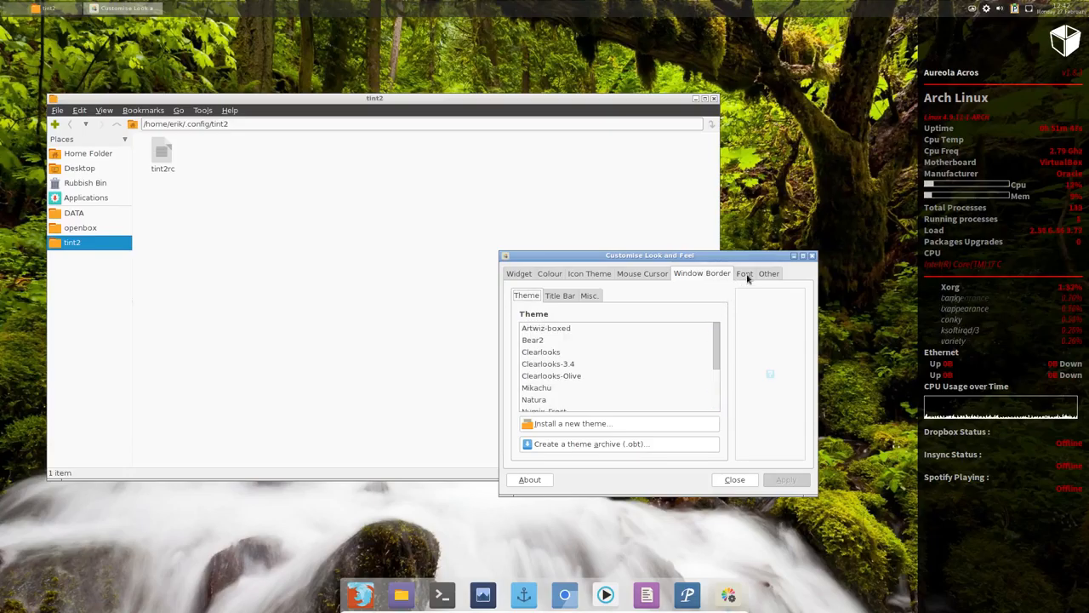
click(769, 273)
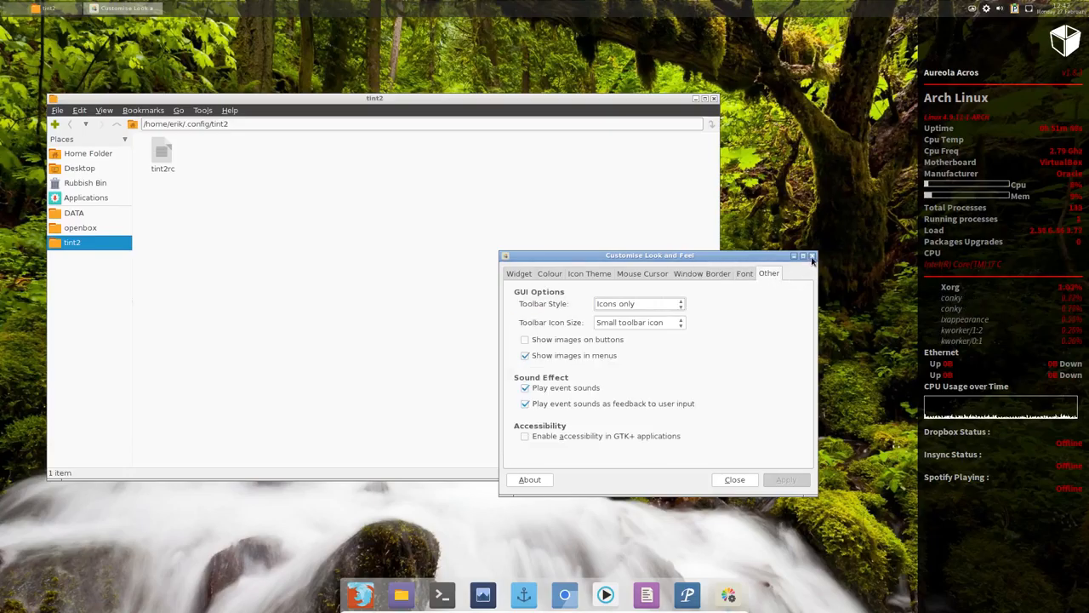
click(810, 255)
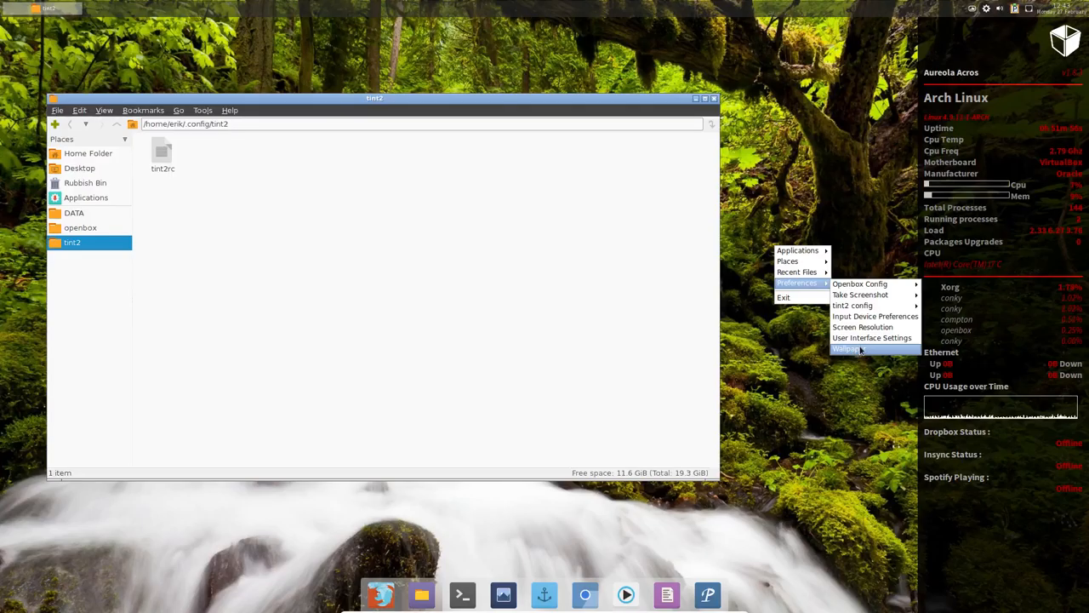
In Nitrogen, select the butterfly photo, apply it as wallpaper and close the picker.
click(846, 347)
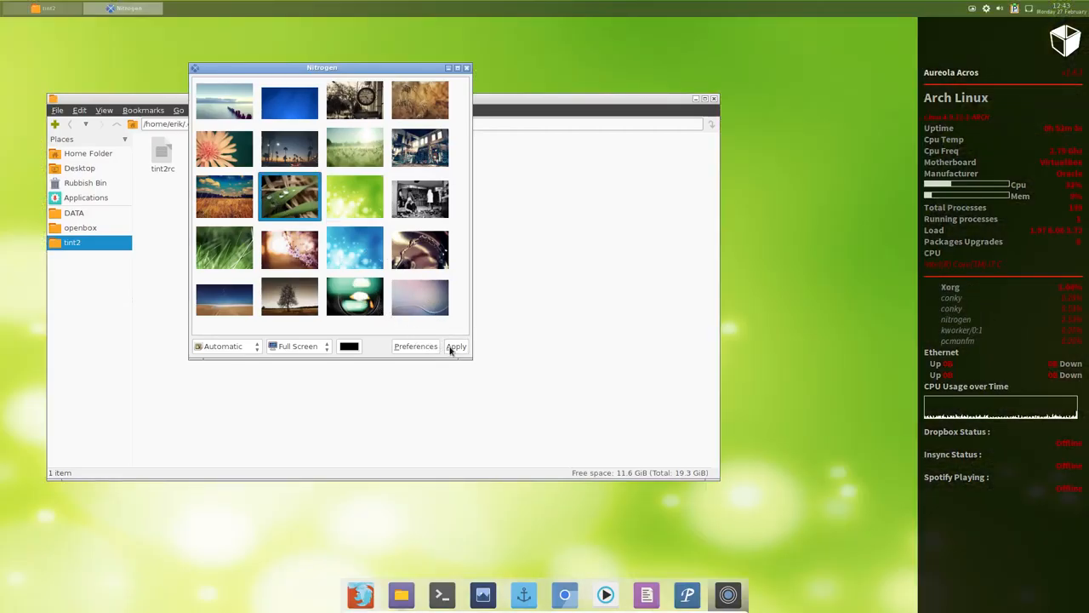
click(456, 345)
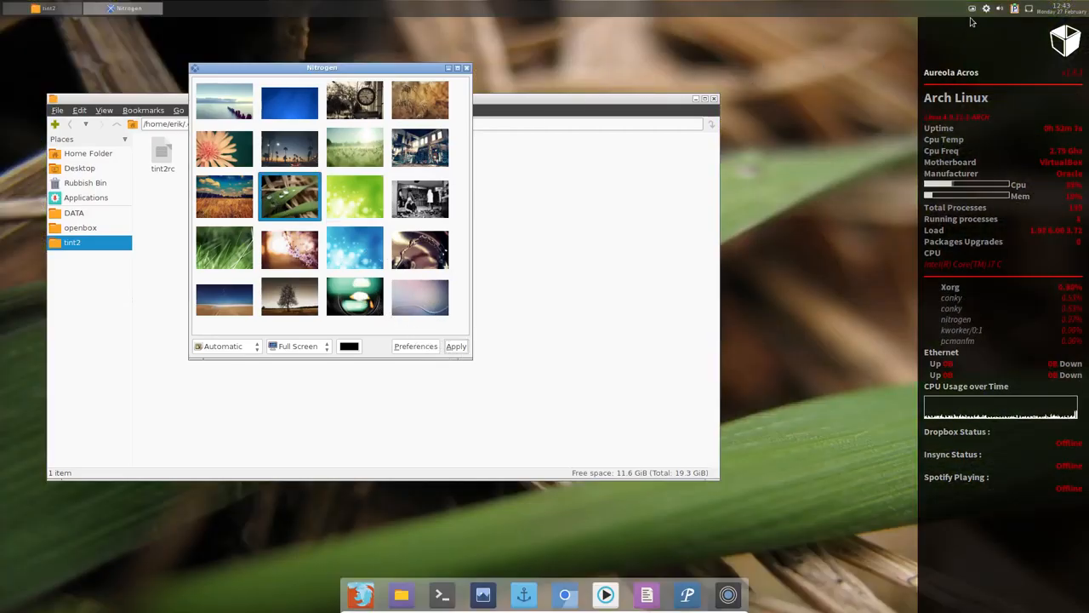
click(456, 347)
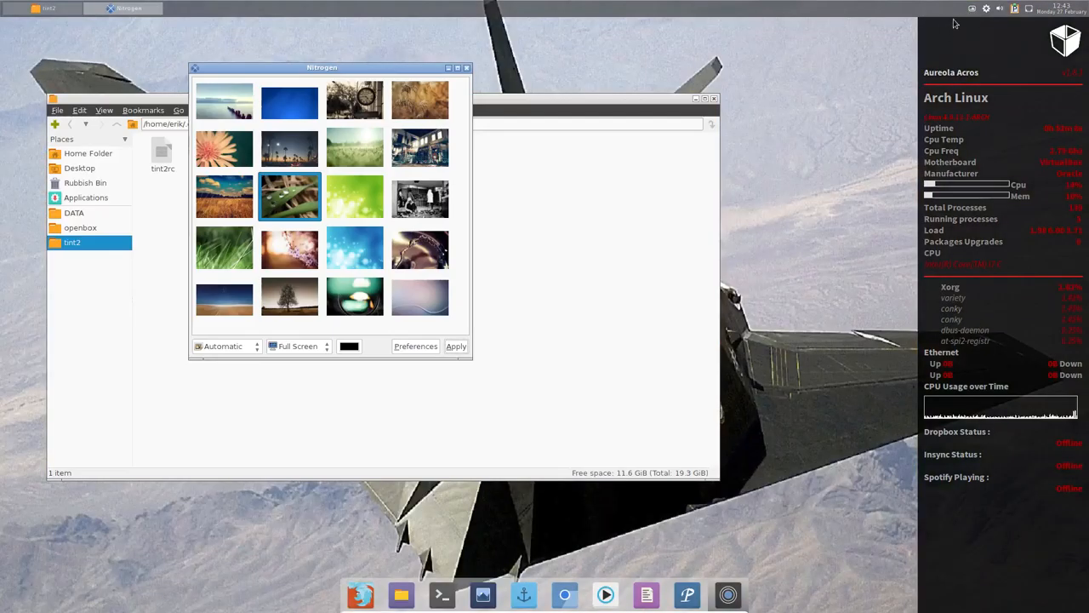
click(456, 346)
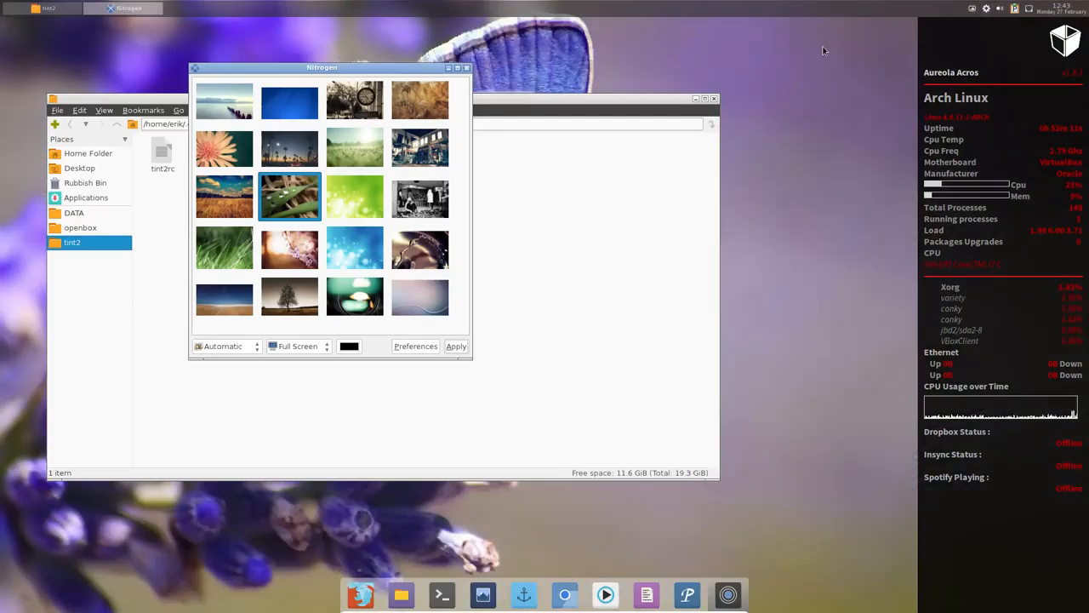
click(456, 345)
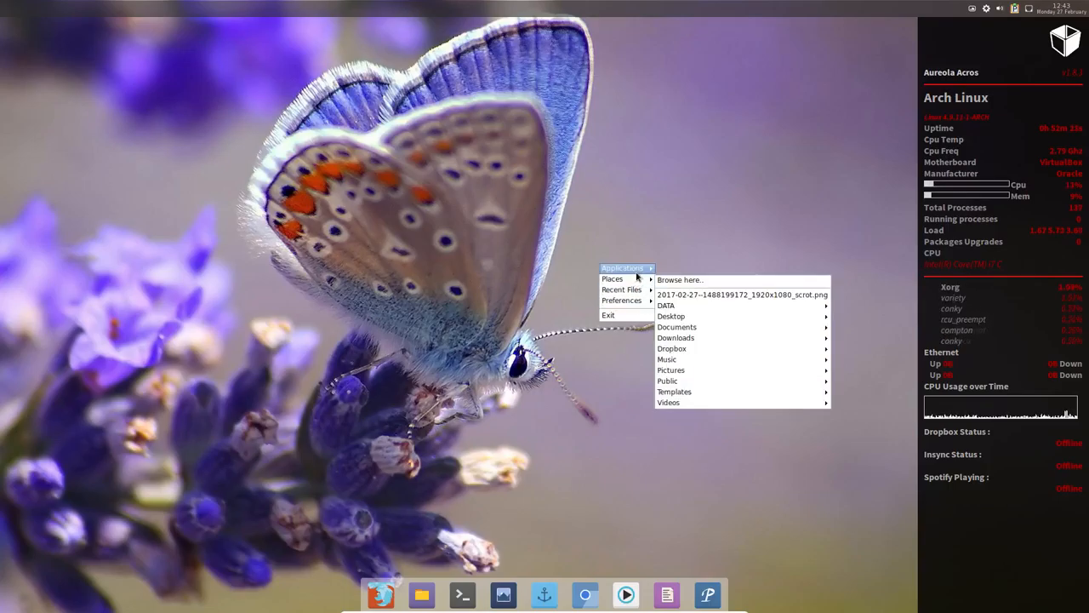
Browse the Applications menu's Preferences and System Tools categories, then return to Preferences.
click(623, 268)
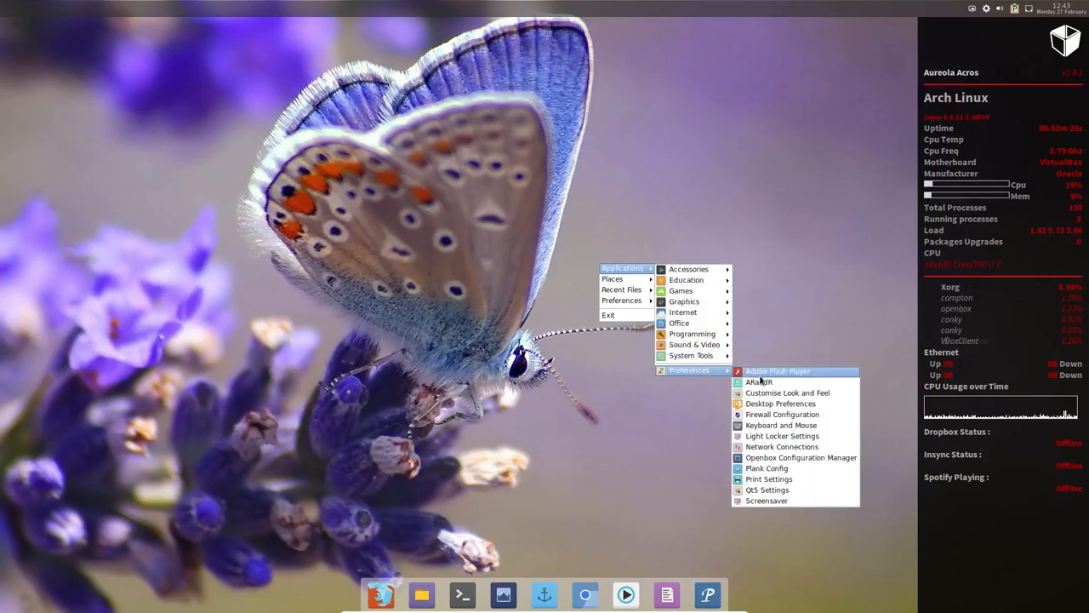
click(757, 381)
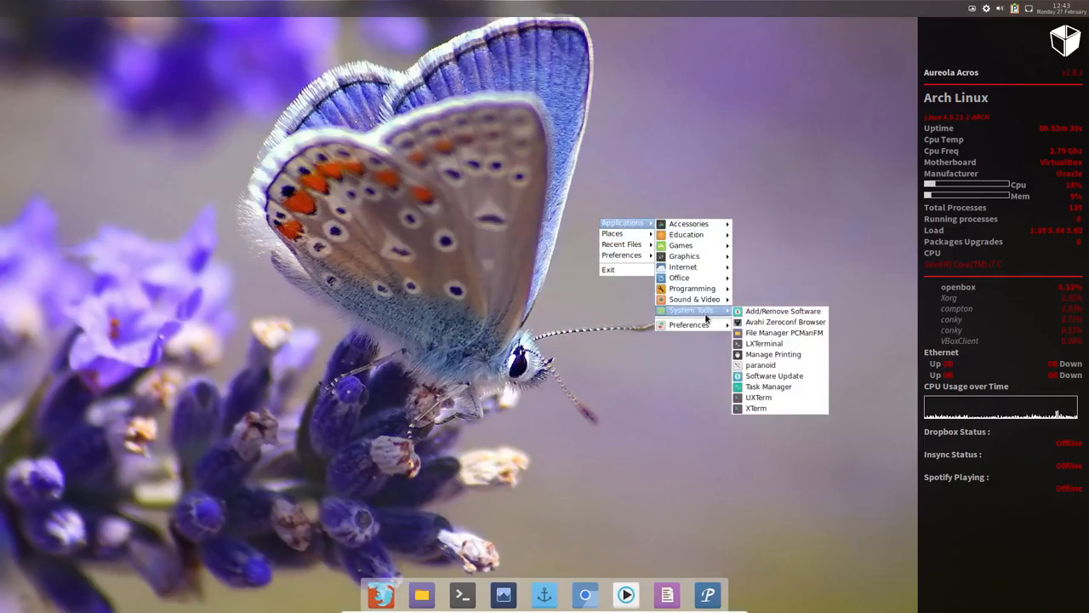
mouse_move(769, 386)
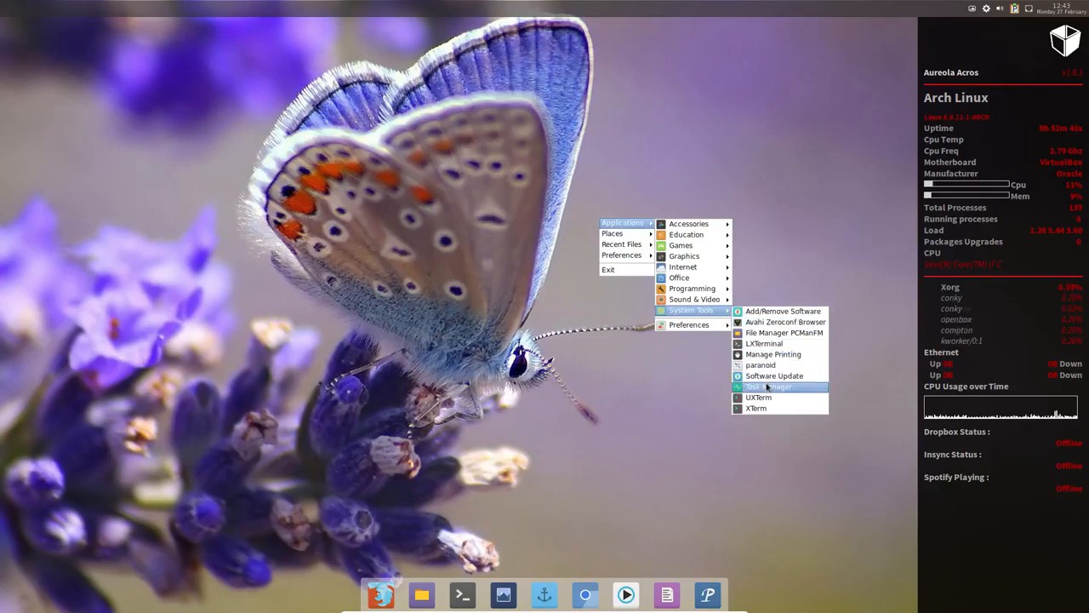
click(769, 384)
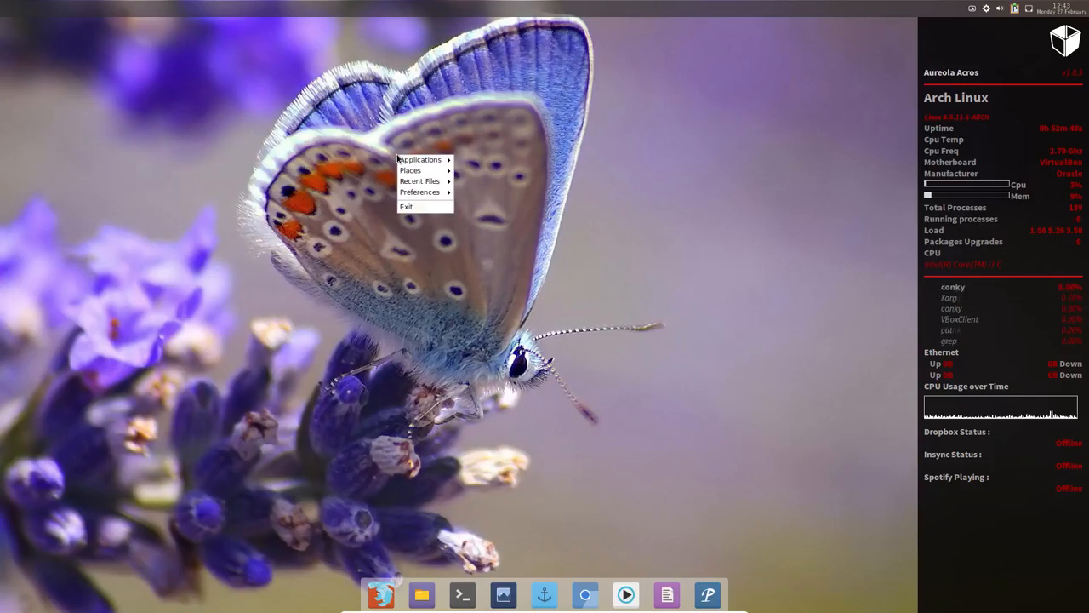
click(421, 160)
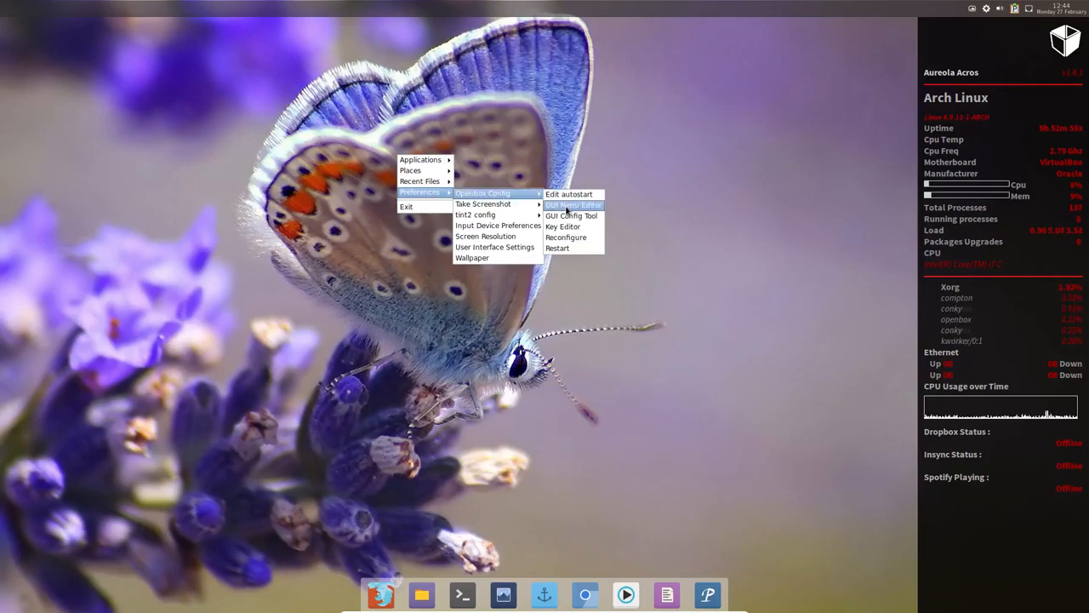
In Obmenu, expand the Openbox 3.5 tree and its Preferences entries, then close the editor.
click(574, 204)
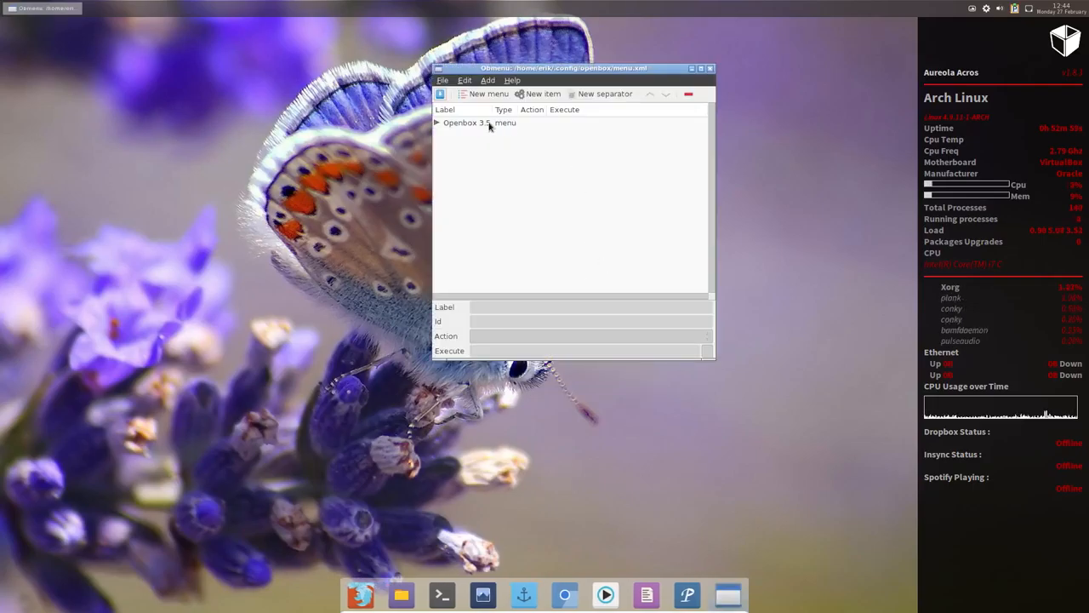
click(436, 122)
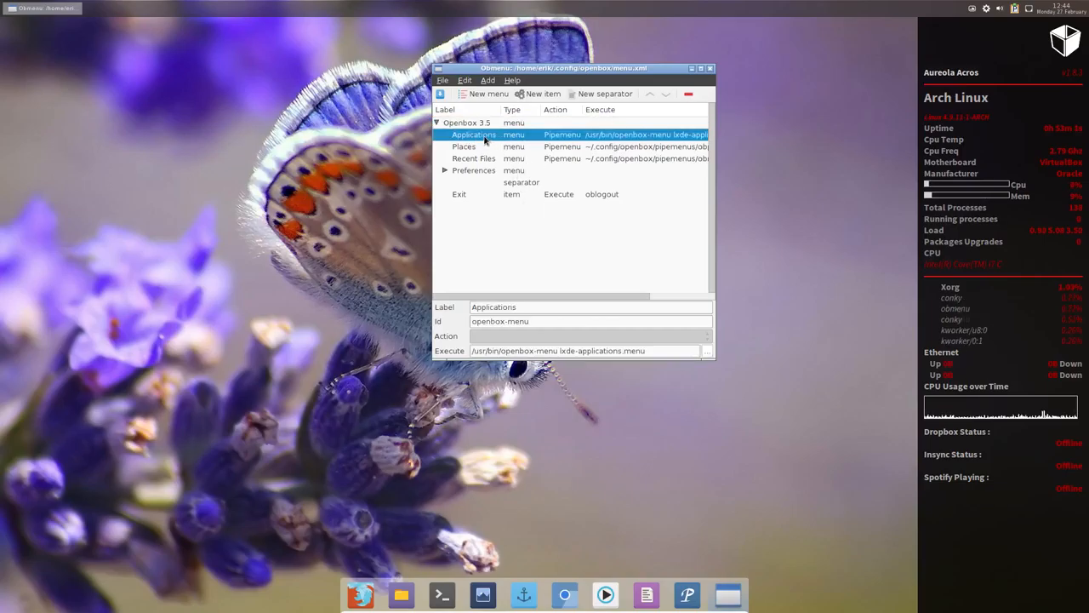
mouse_move(648, 143)
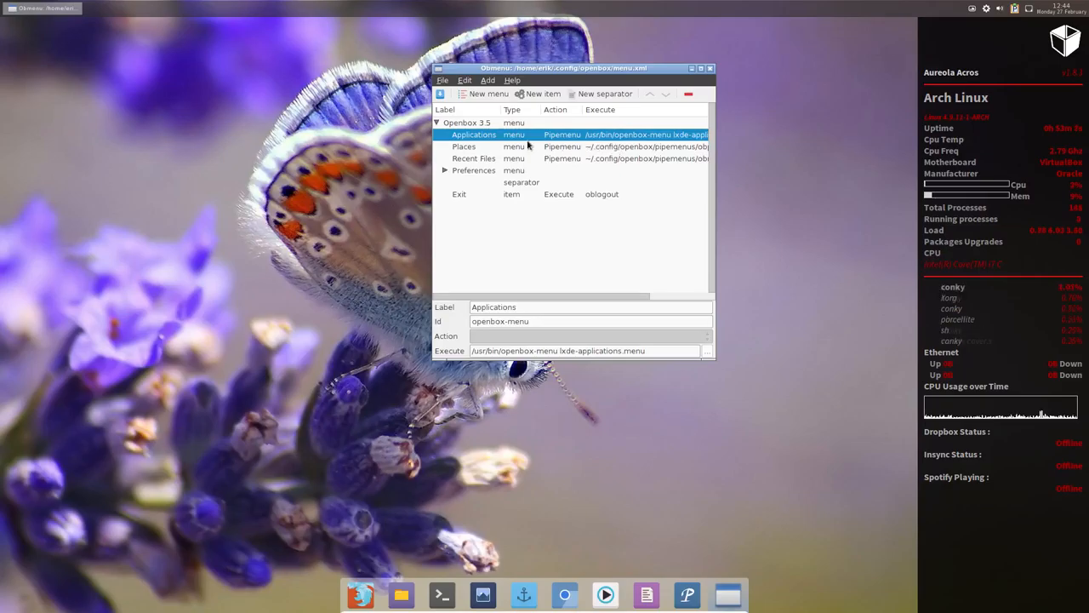
click(444, 170)
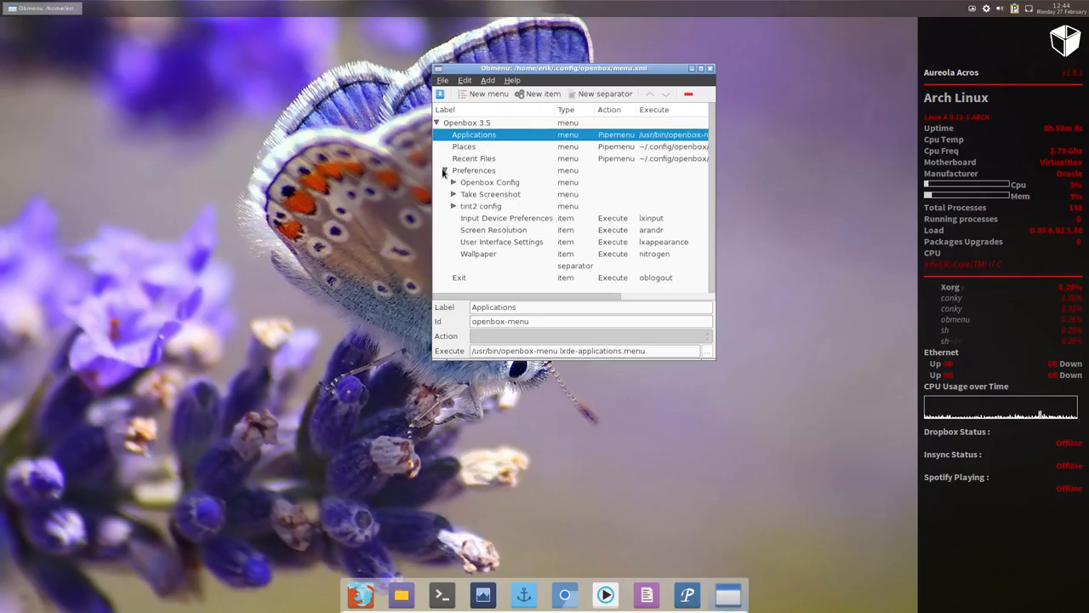
click(443, 170)
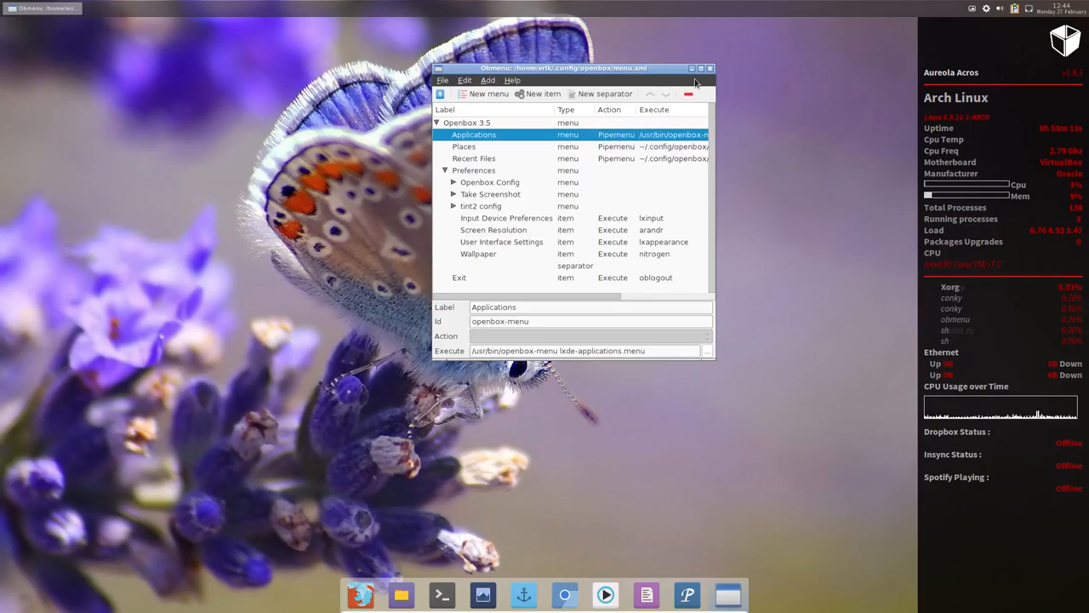
click(710, 69)
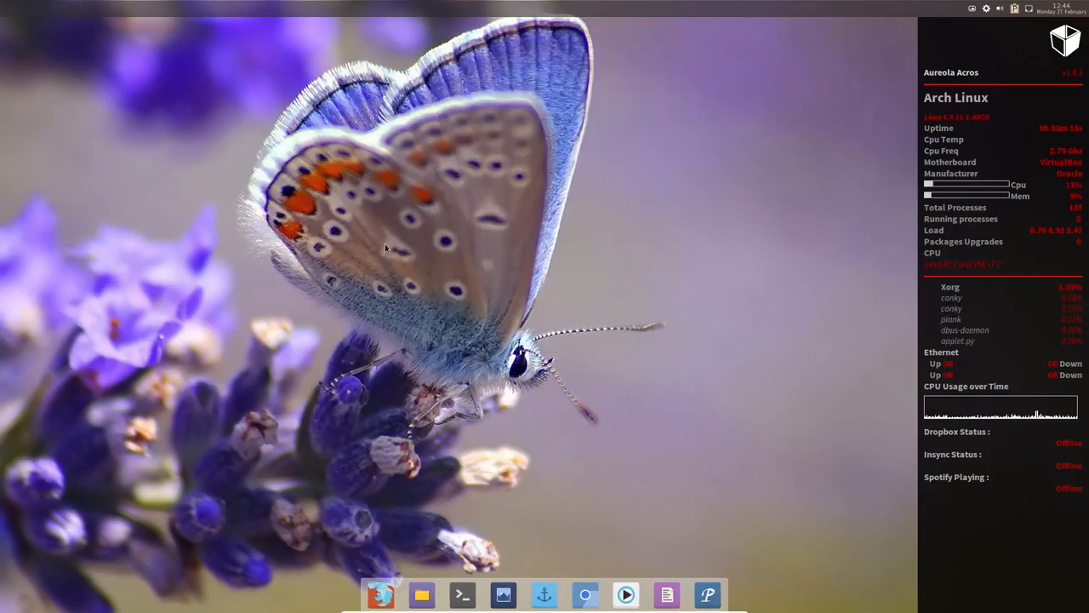
In a new LXTerminal, run the paranoid.py script.
click(463, 594)
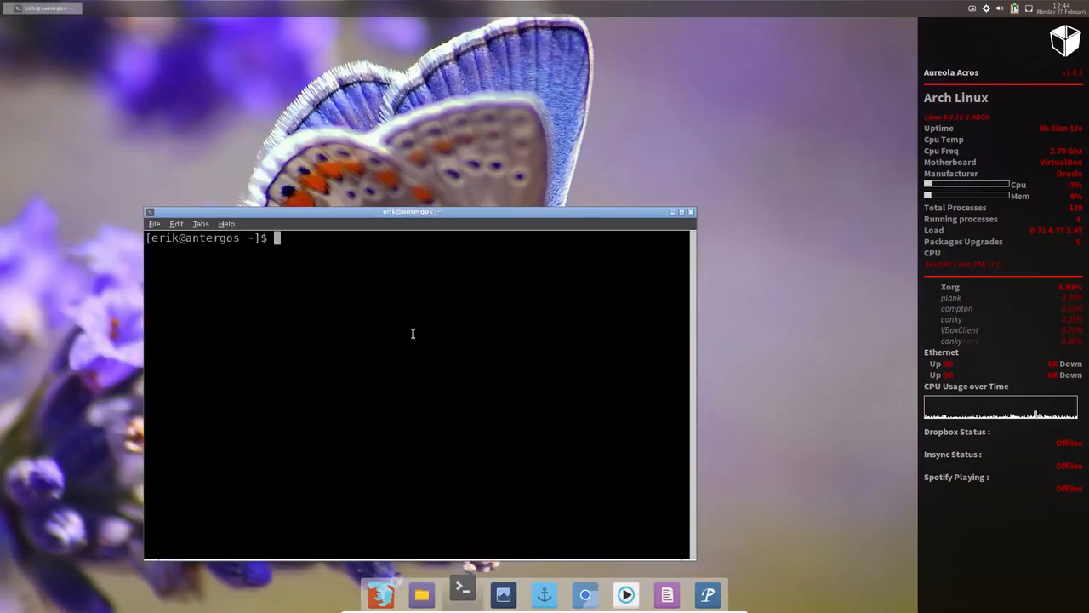
text(parn)
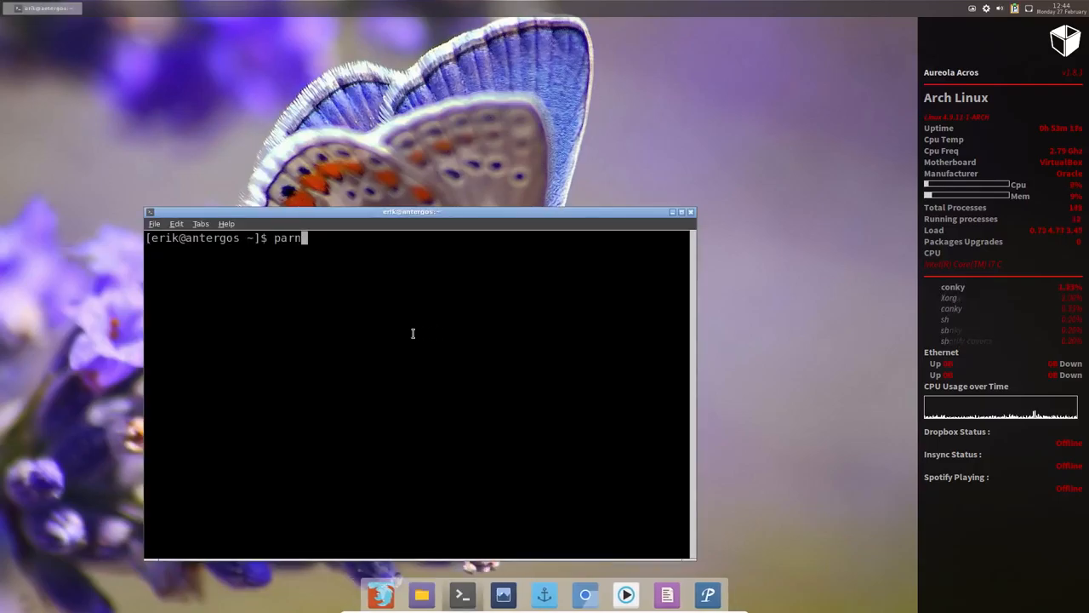
text(anoid.py)
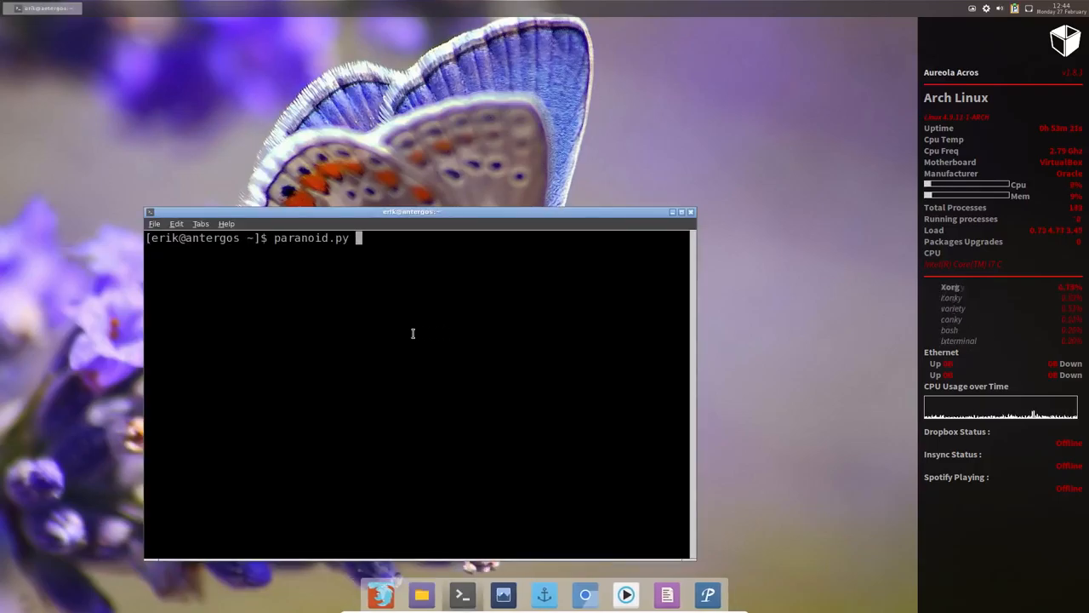
key(Return)
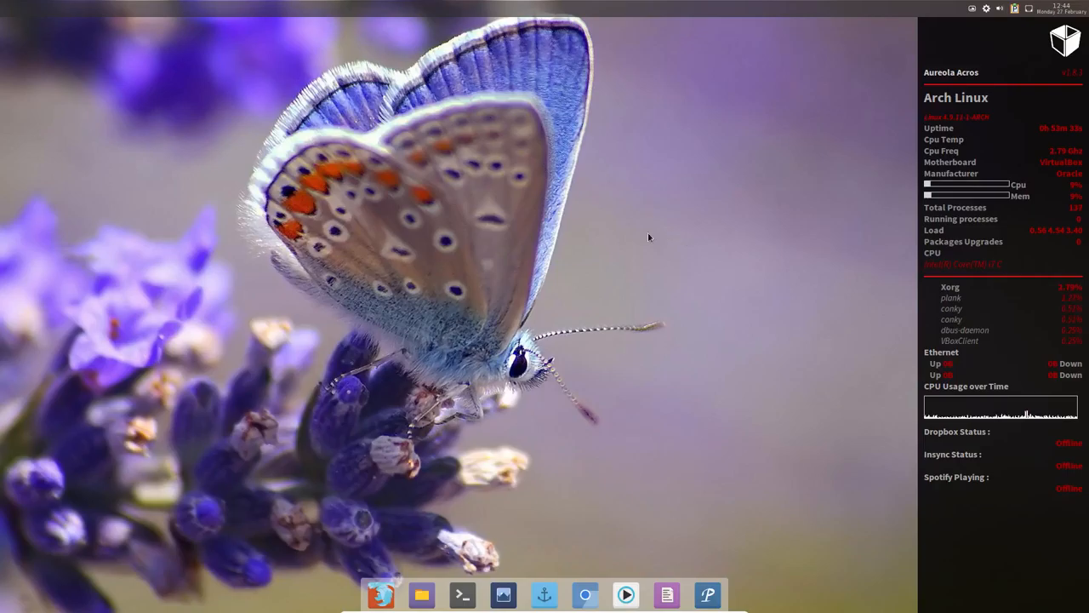
Reopen the root menu to reach Preferences > tint2 config and the Recent Files list.
right_click(650, 239)
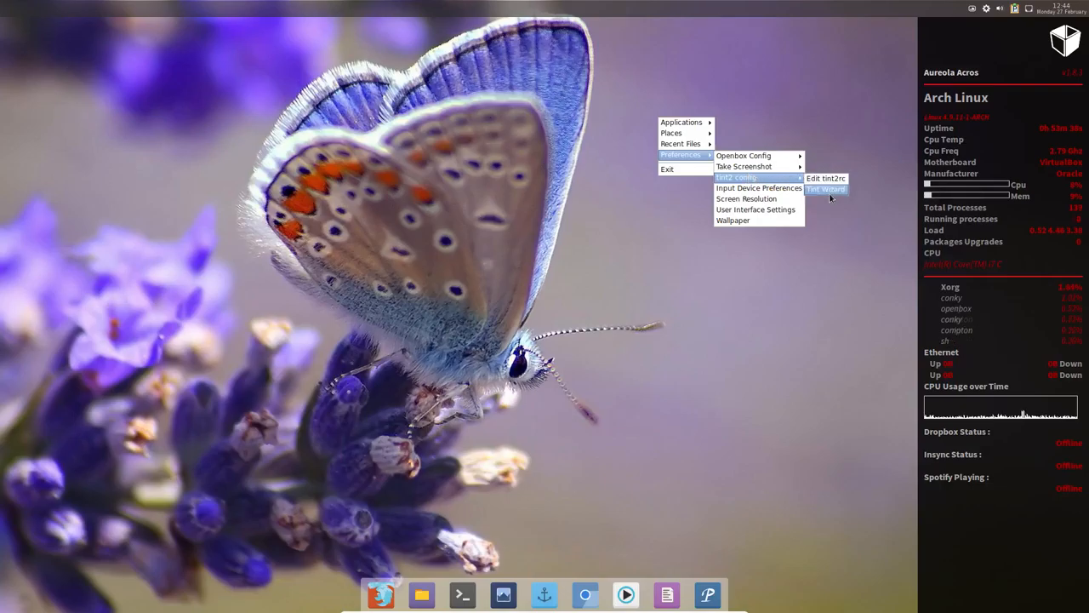
mouse_move(755, 209)
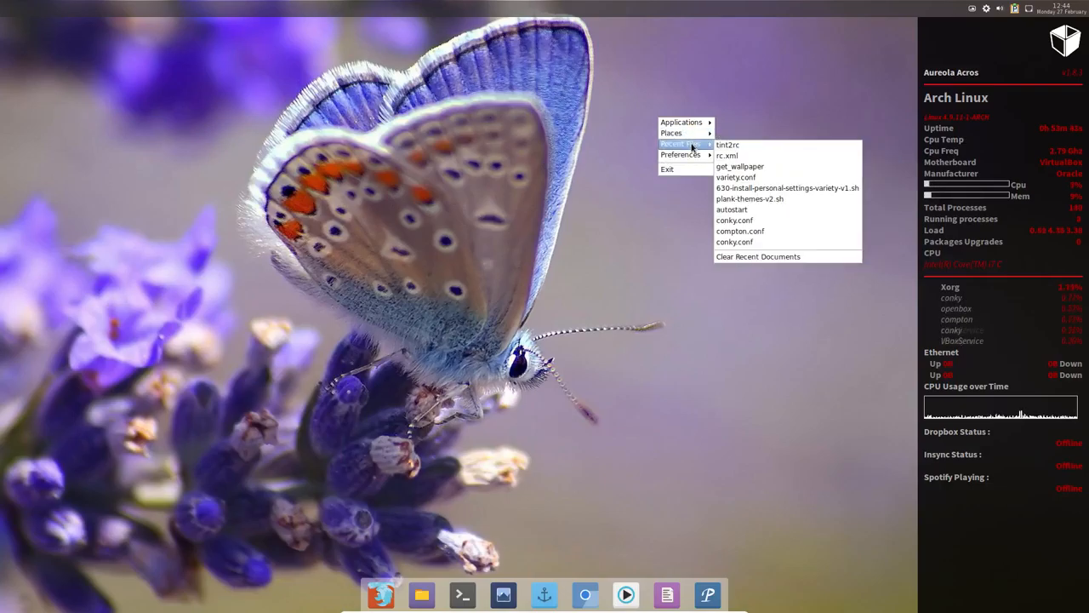
mouse_move(609, 282)
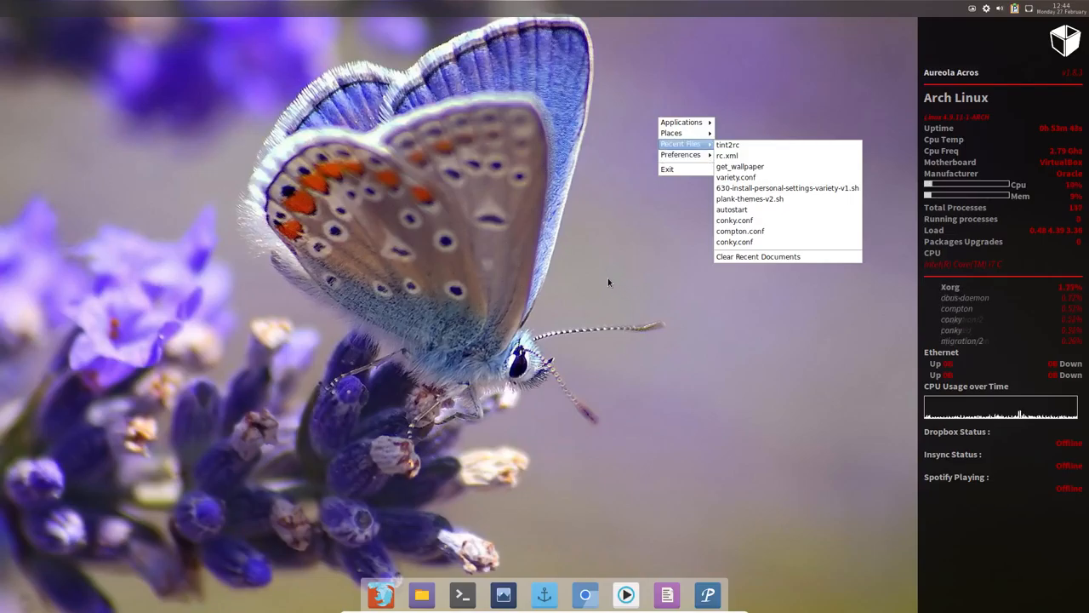
mouse_move(582, 225)
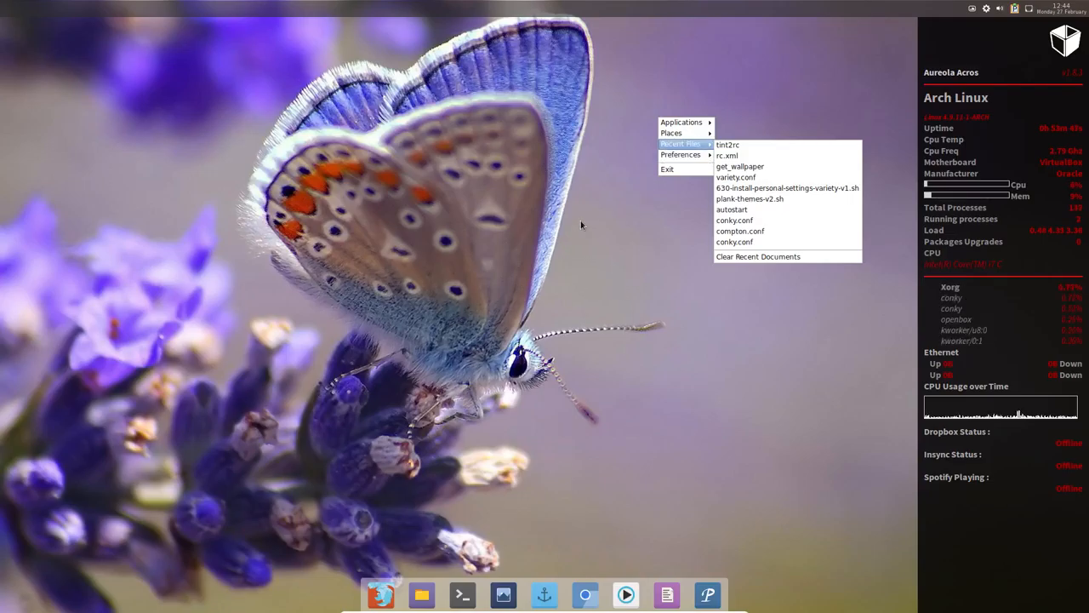
mouse_move(644, 229)
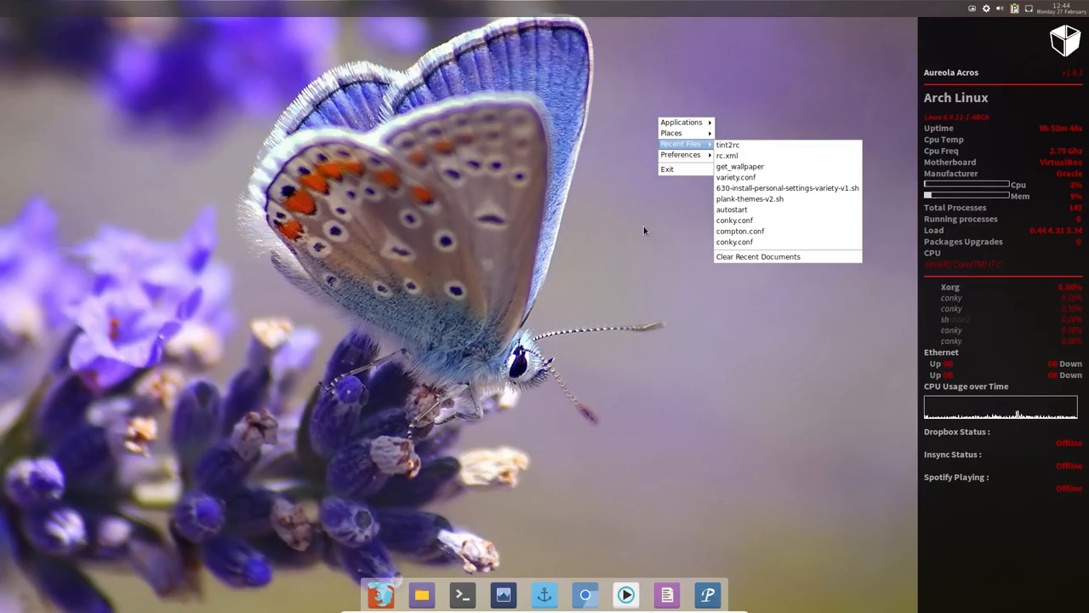